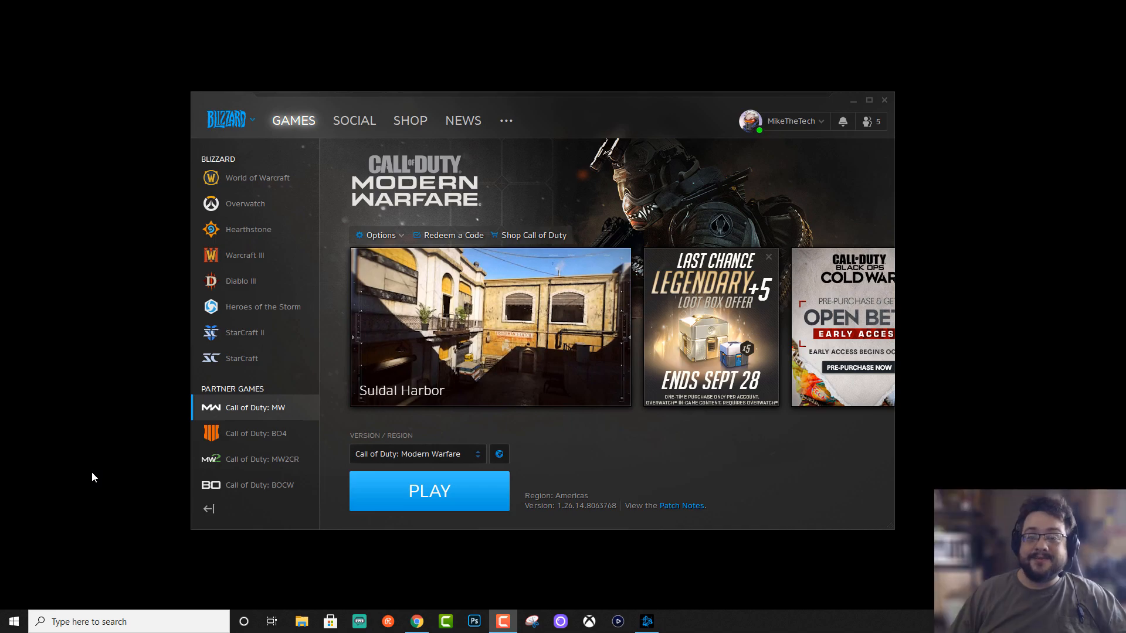
mouse_move(90, 479)
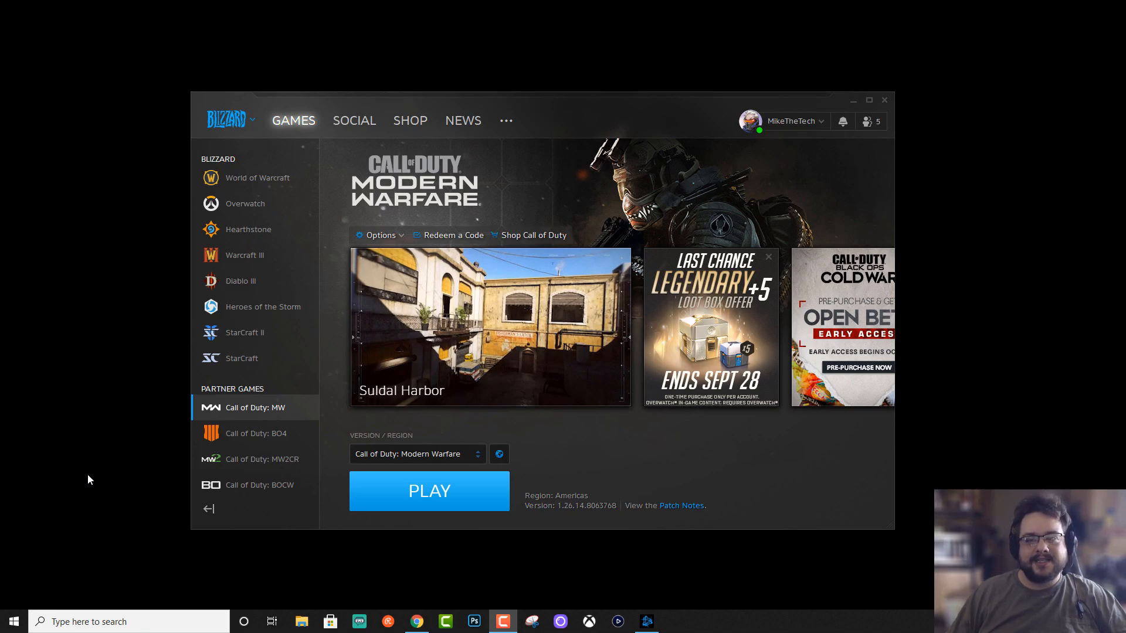
mouse_move(469, 537)
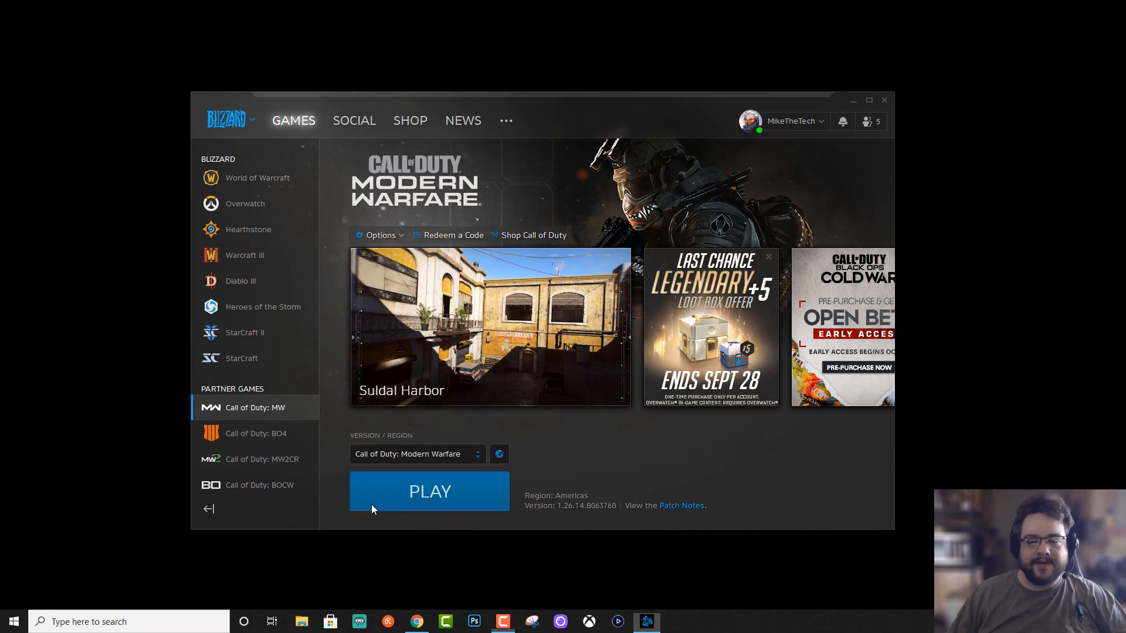
- Launch Modern Warfare and reach its Options screen with the mouse settings
click(429, 491)
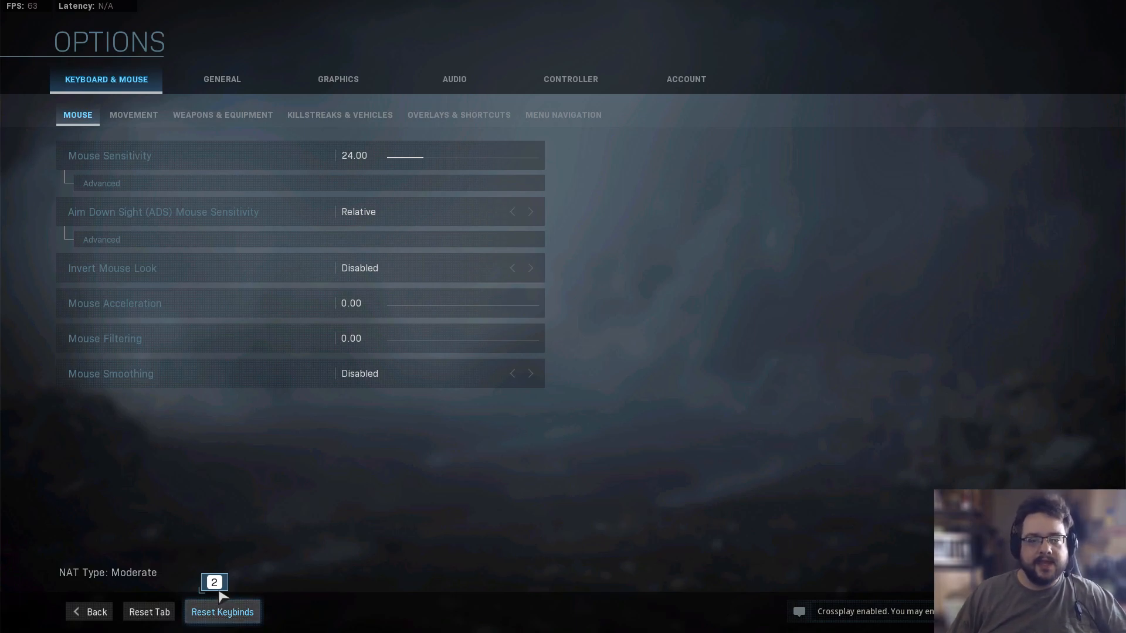
mouse_move(288, 467)
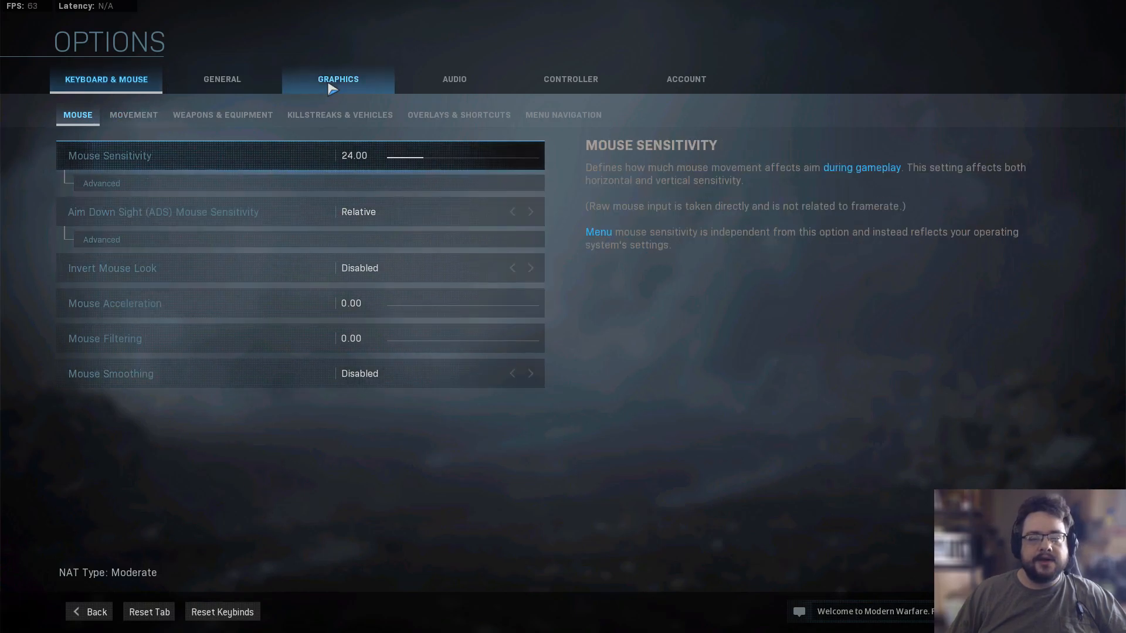
- Switch to Graphics and review the Display Mode choices, leaving Fullscreen Extended Window at 1920x1080
click(338, 78)
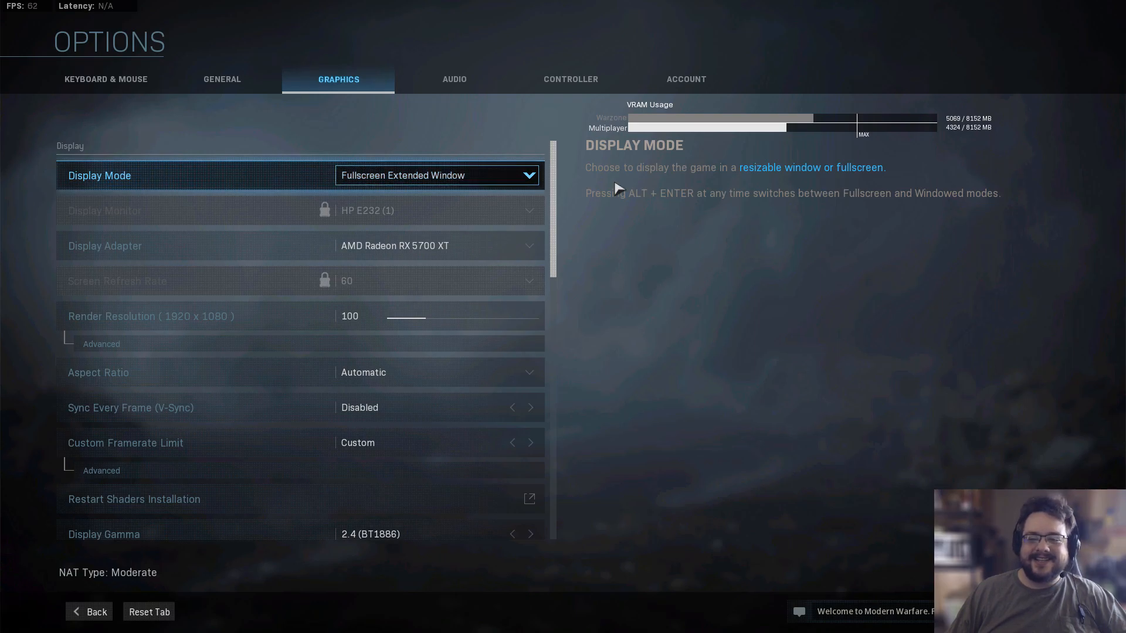
mouse_move(883, 324)
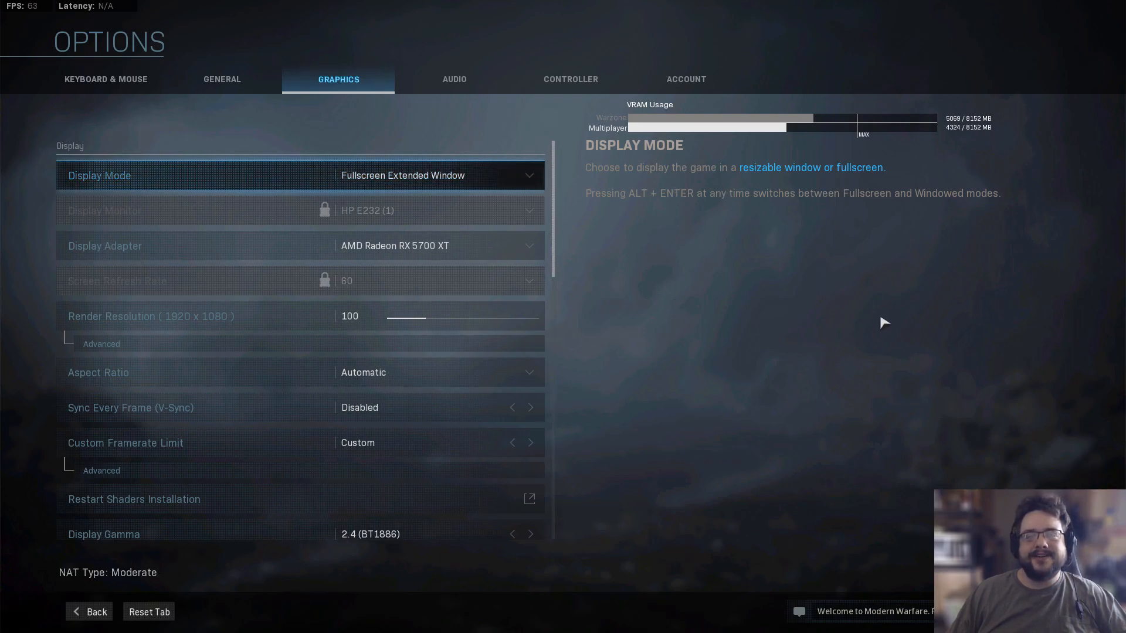
mouse_move(714, 269)
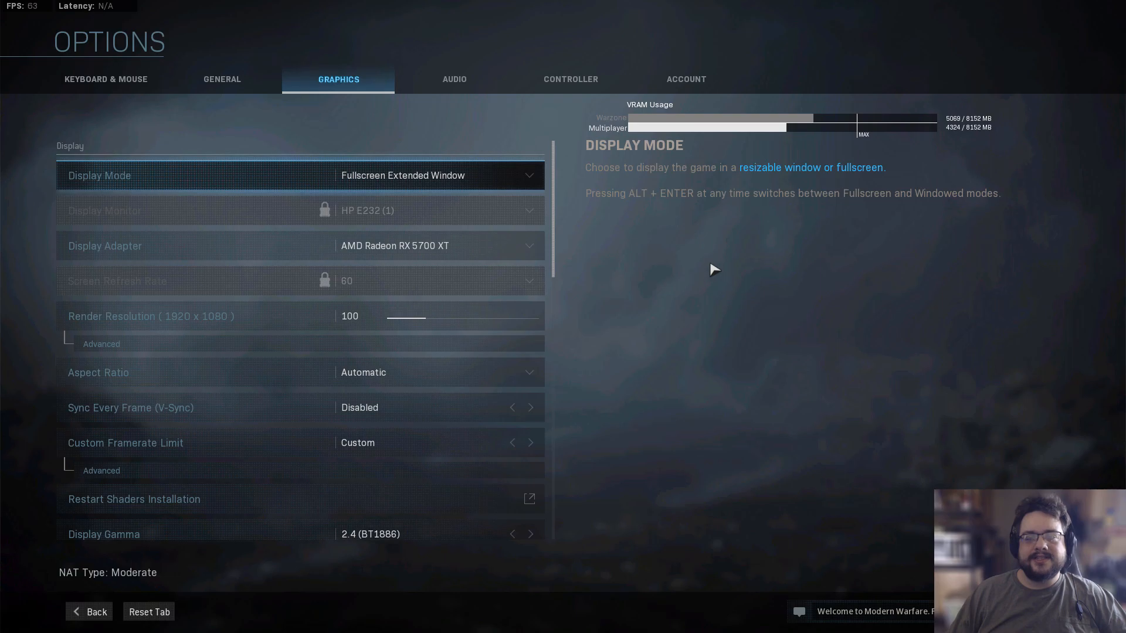
mouse_move(575, 218)
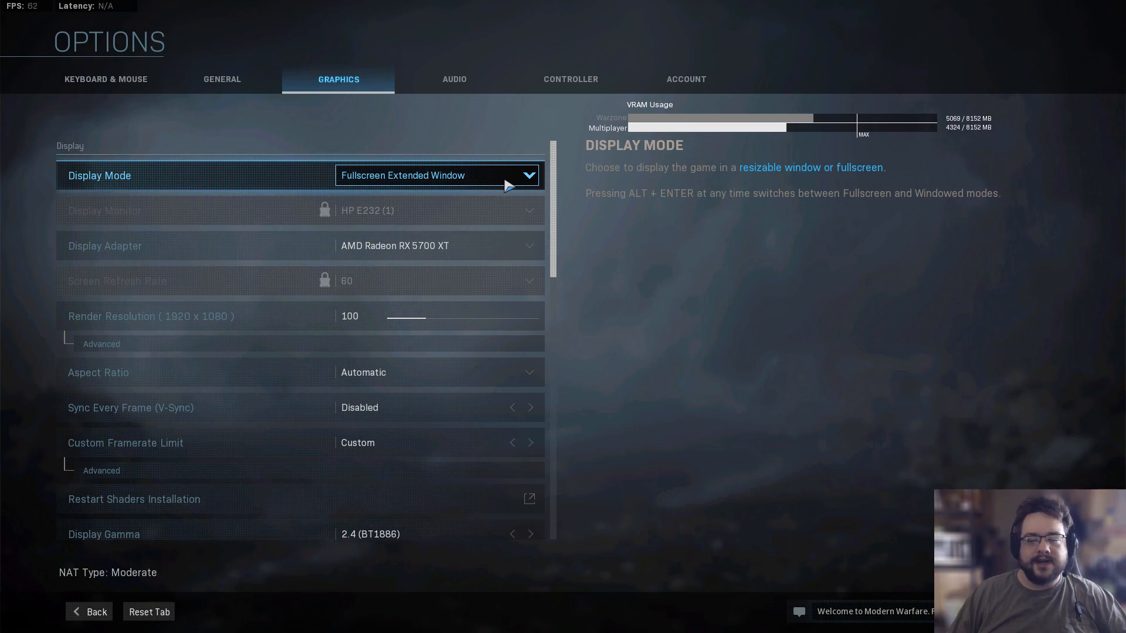
click(436, 175)
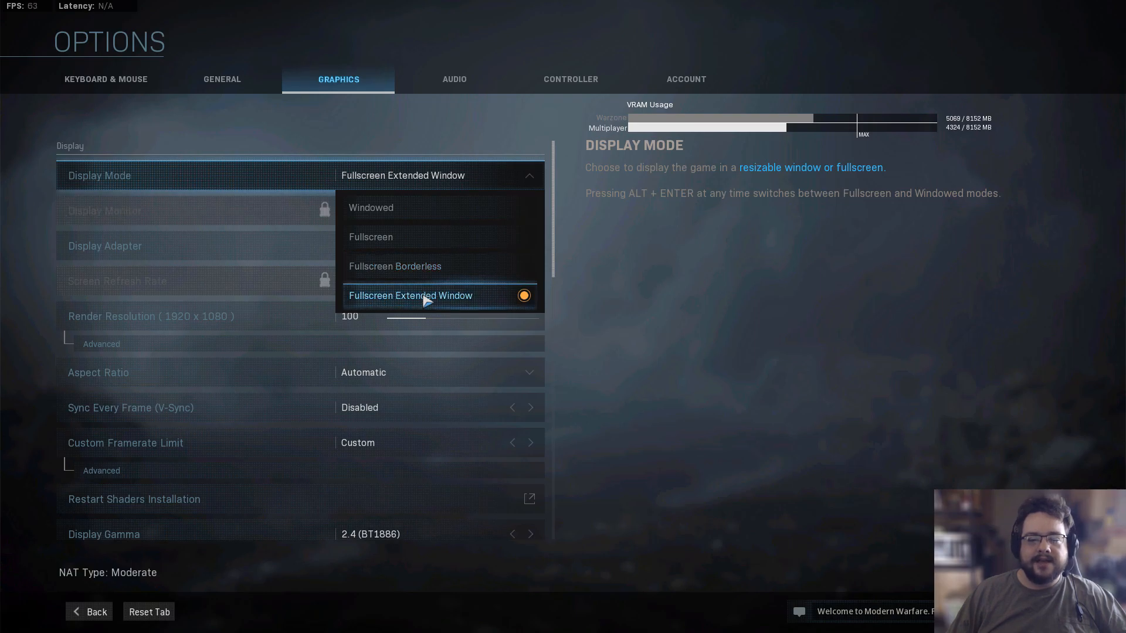
mouse_move(426, 237)
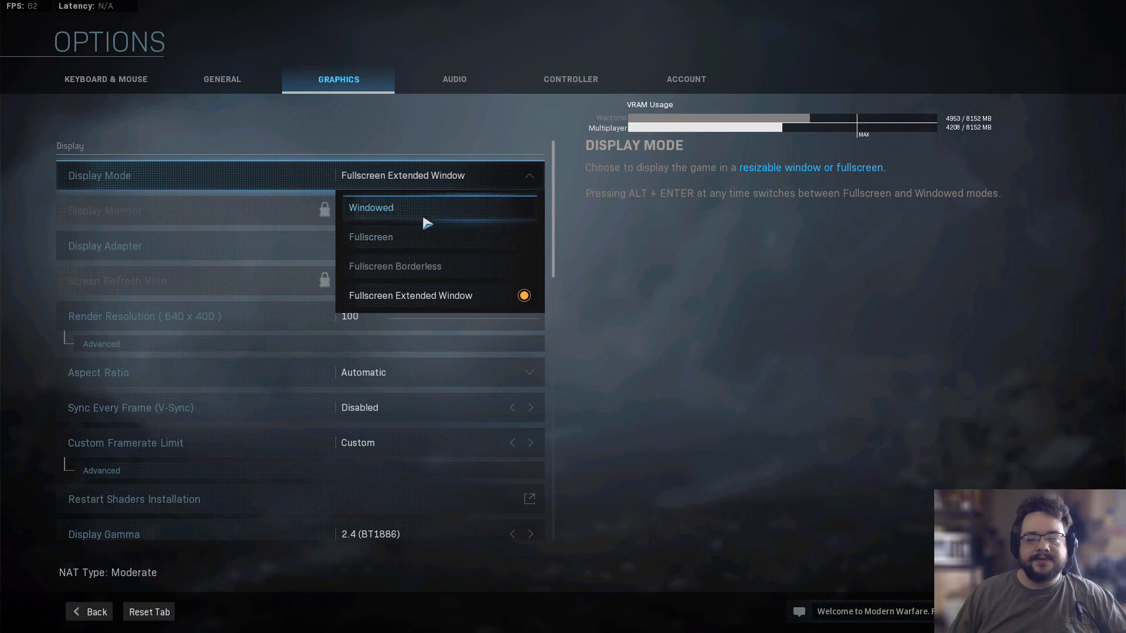
mouse_move(423, 237)
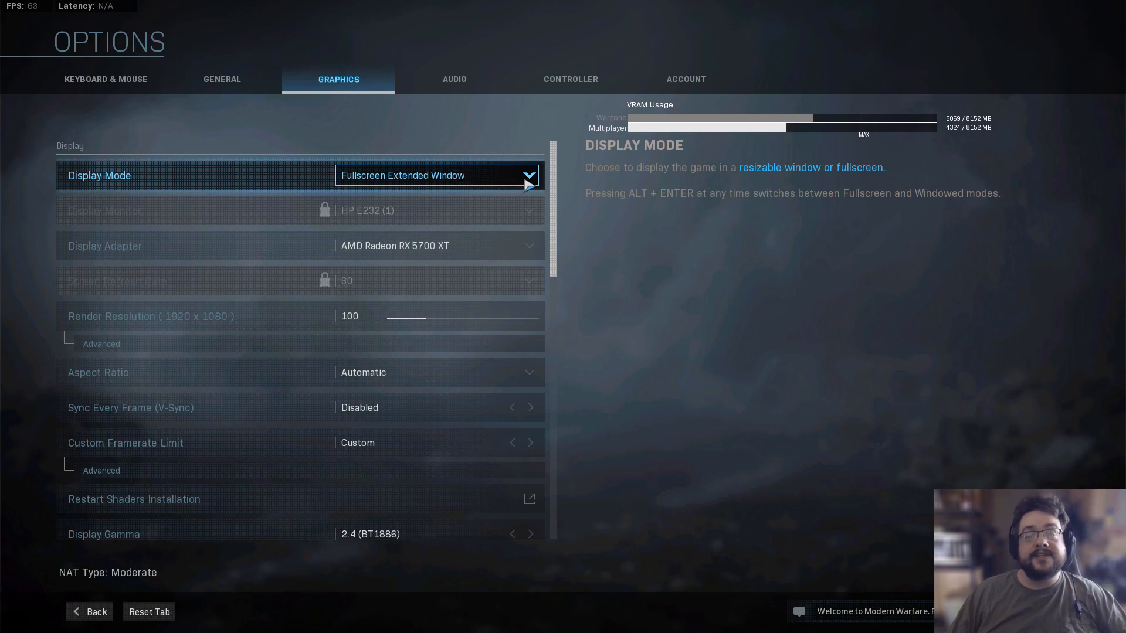
click(436, 174)
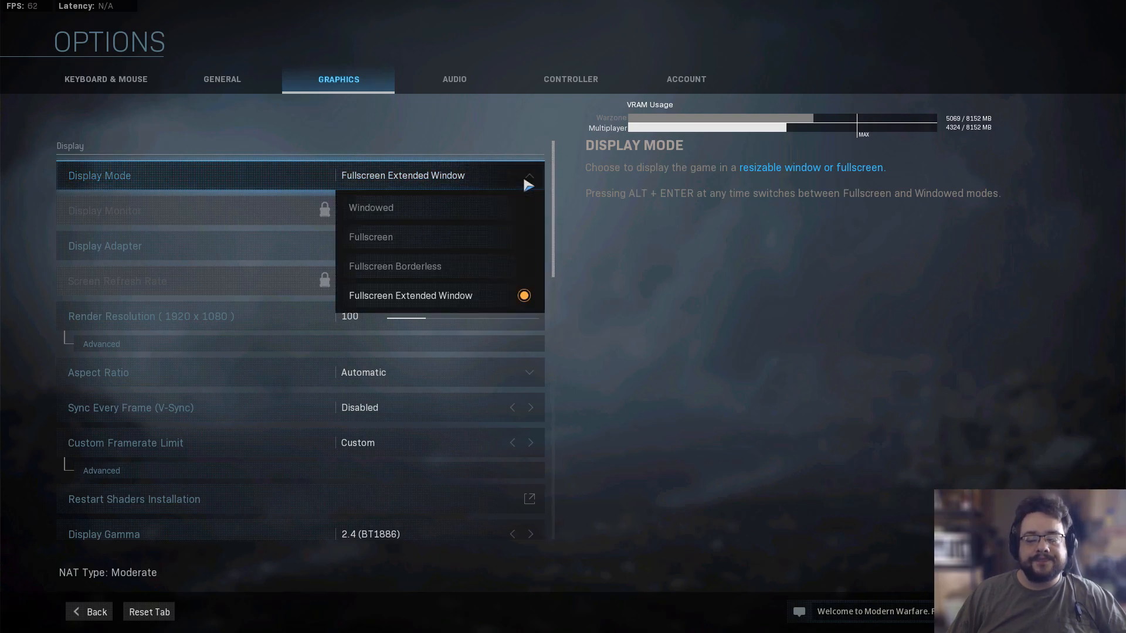
mouse_move(370, 237)
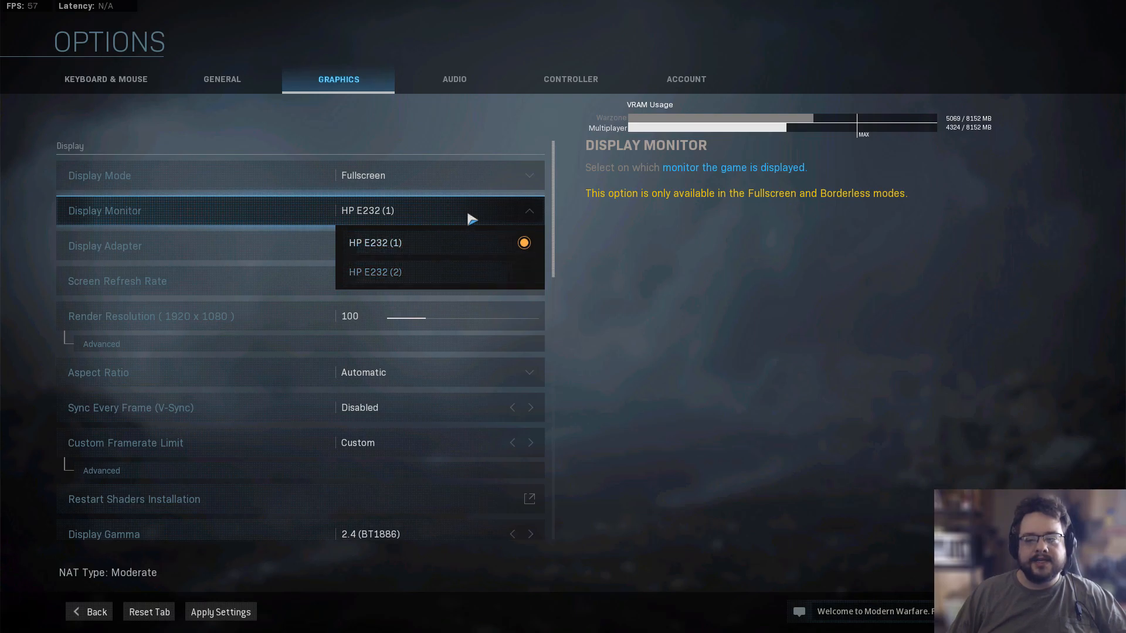
- Restore Display Mode to Fullscreen Extended Window on the Radeon RX 5700 XT
click(99, 175)
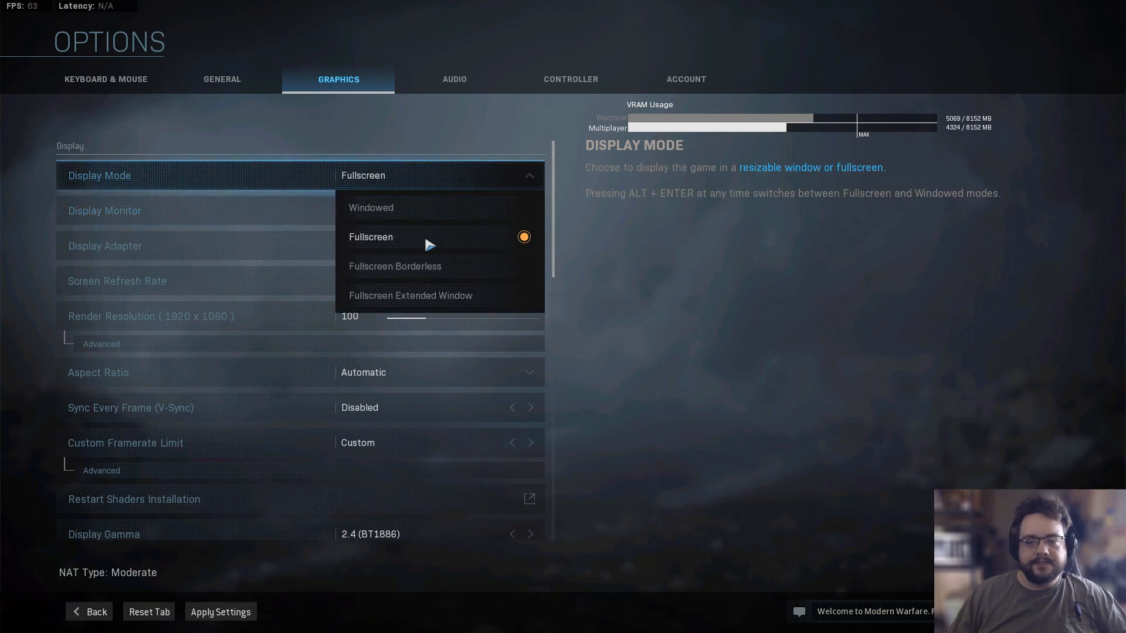
click(410, 296)
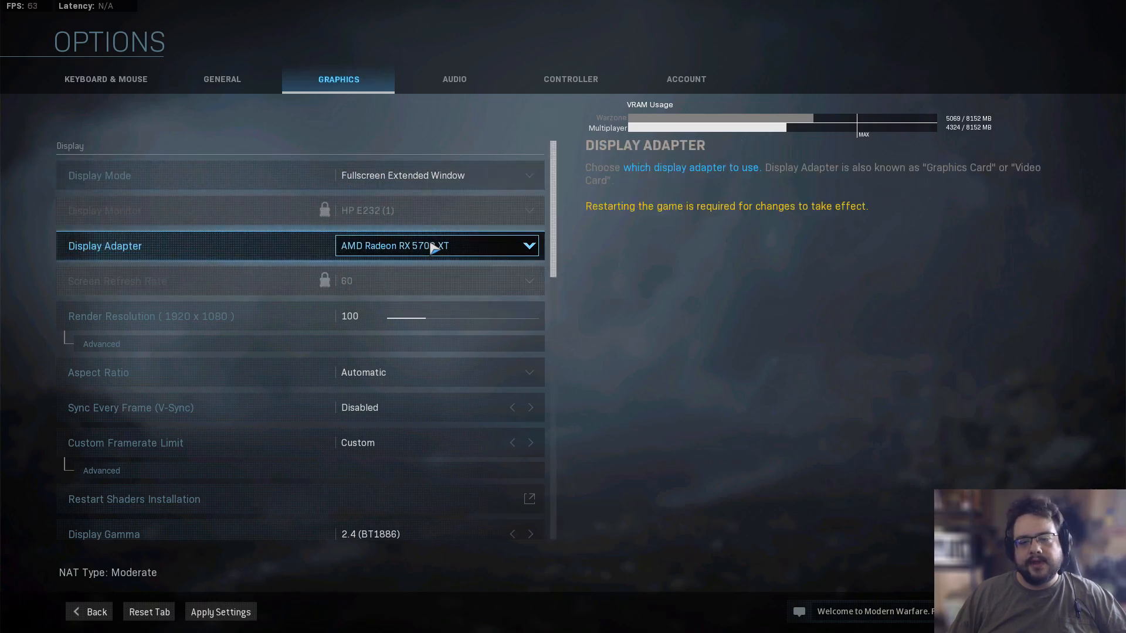
mouse_move(357, 288)
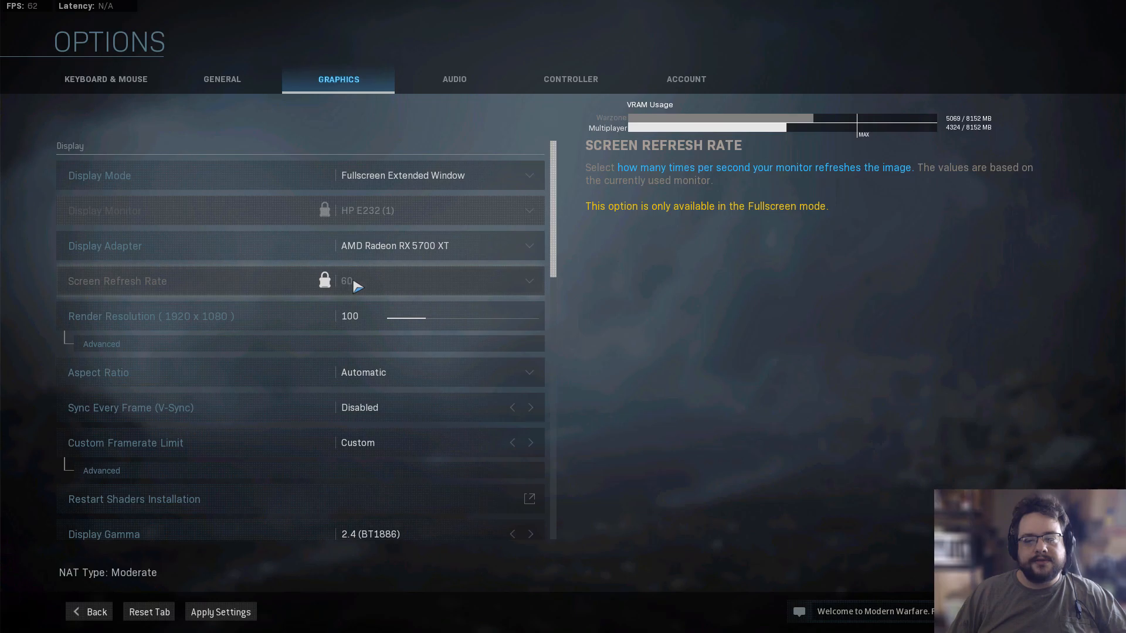
mouse_move(364, 289)
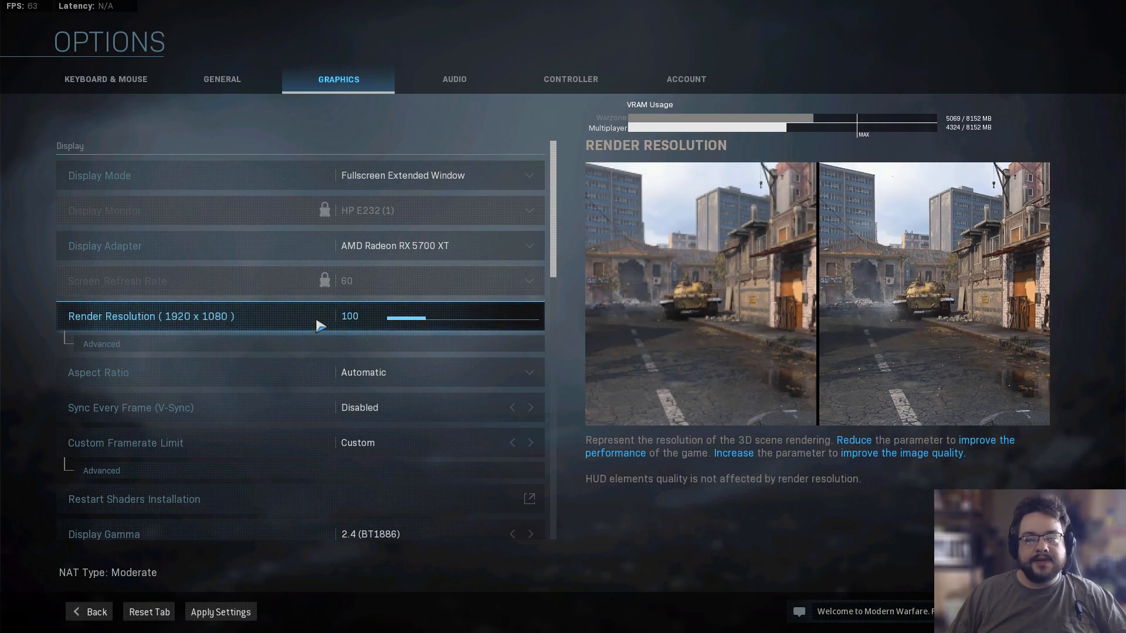
click(359, 315)
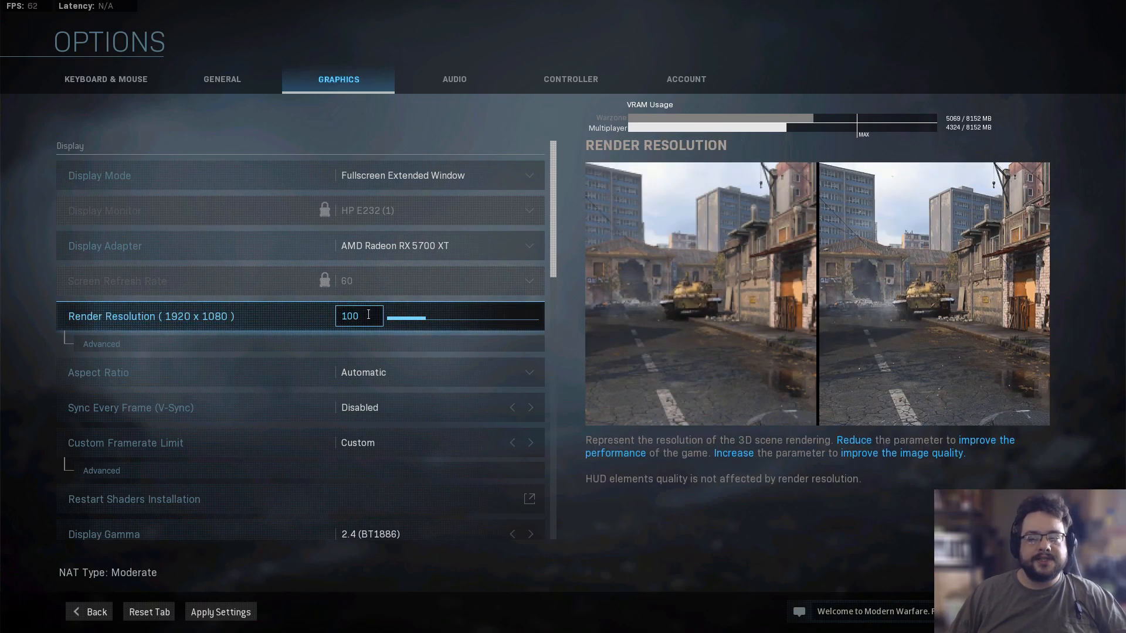
drag(408, 316, 436, 329)
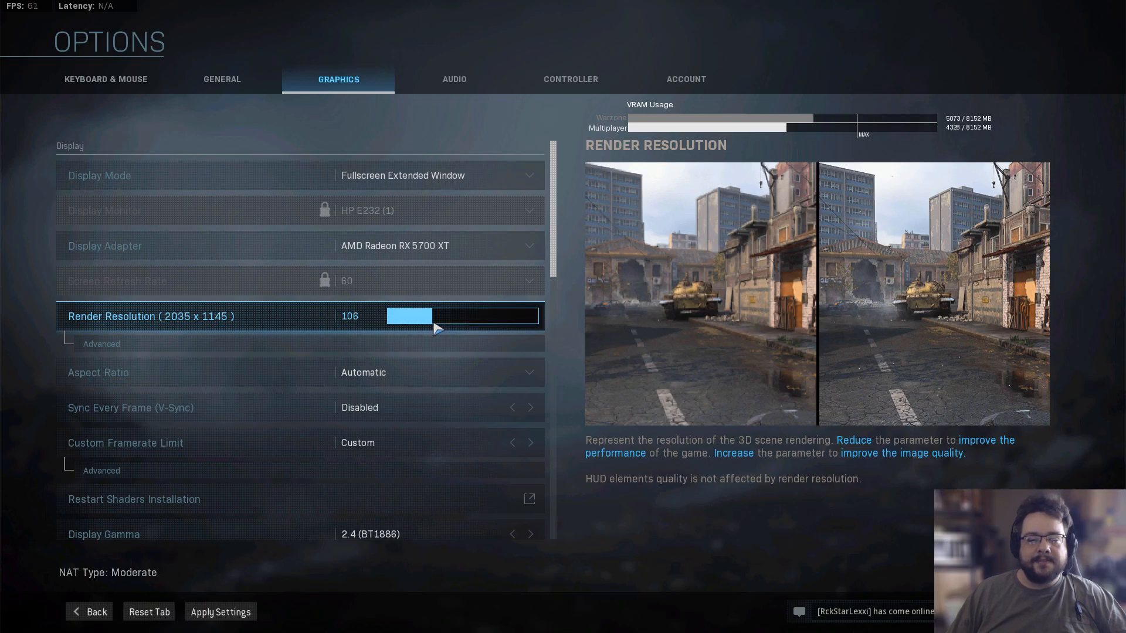
drag(409, 315, 437, 315)
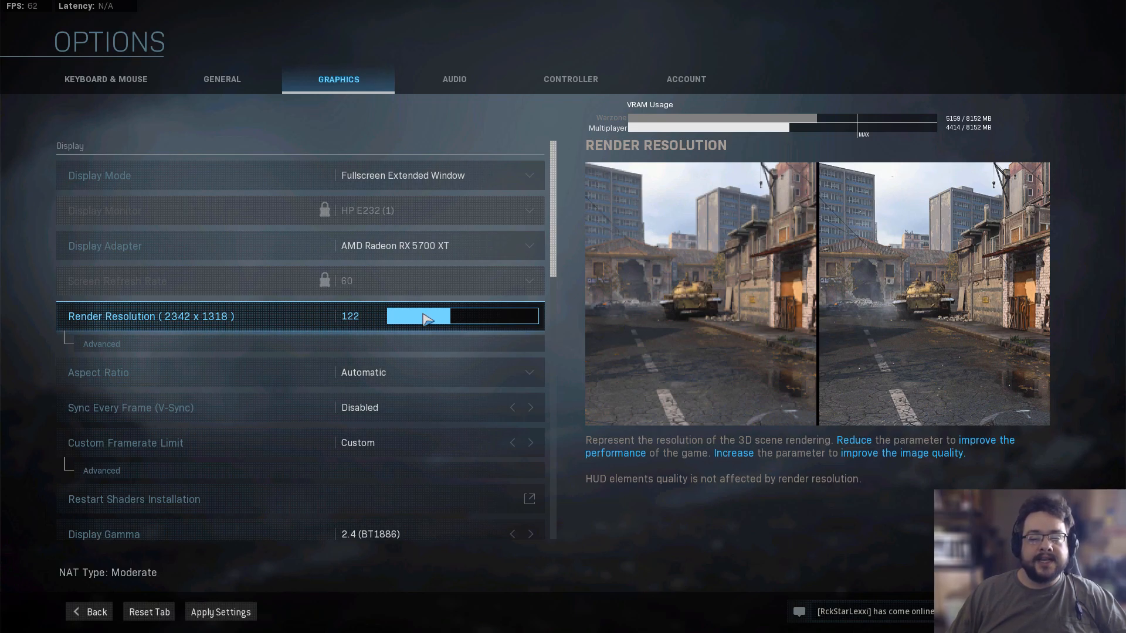
drag(426, 315, 403, 315)
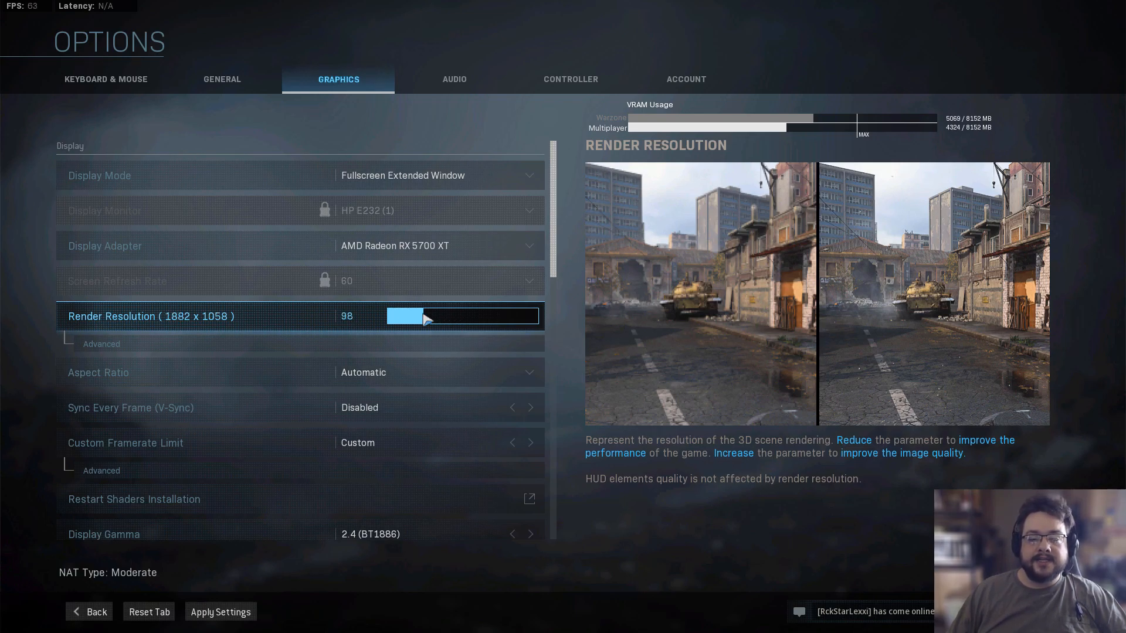
drag(405, 316, 429, 316)
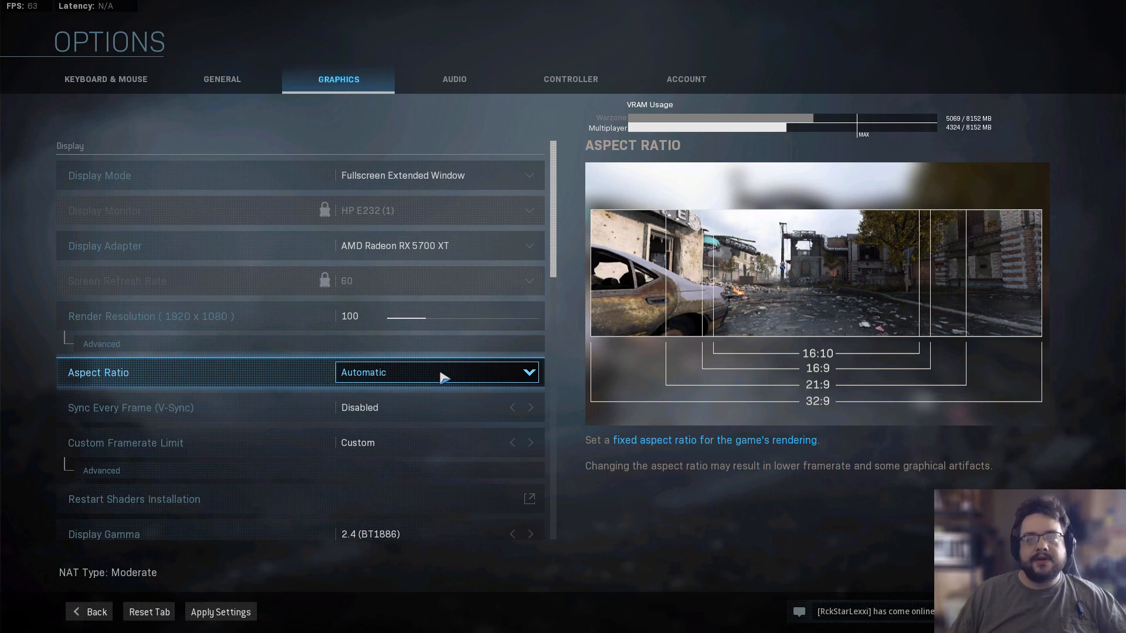
click(436, 372)
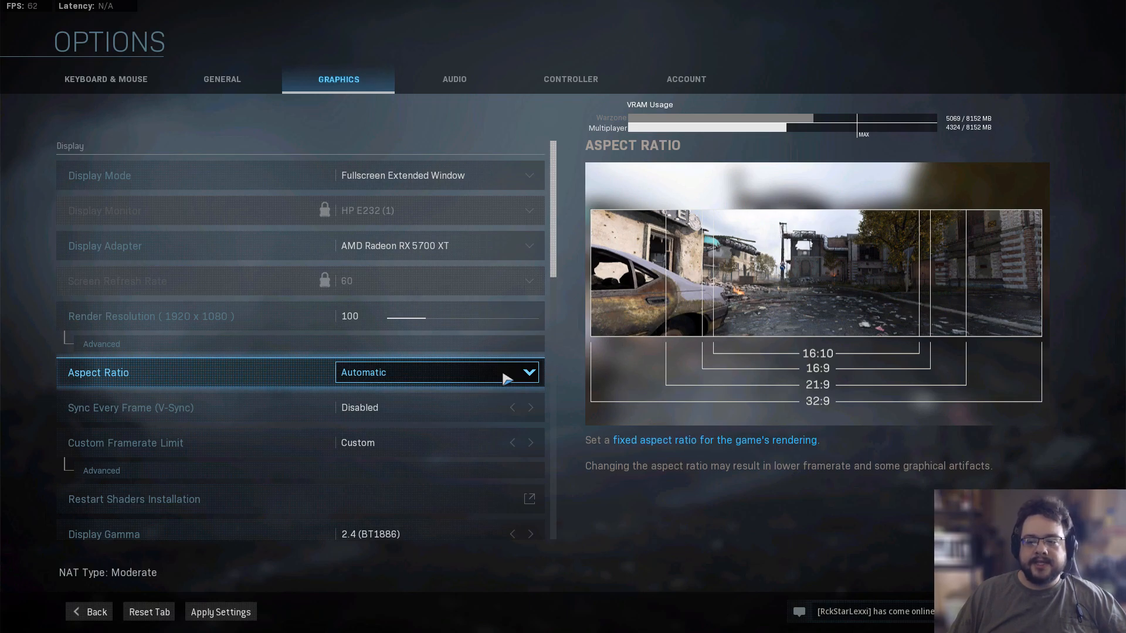
click(437, 371)
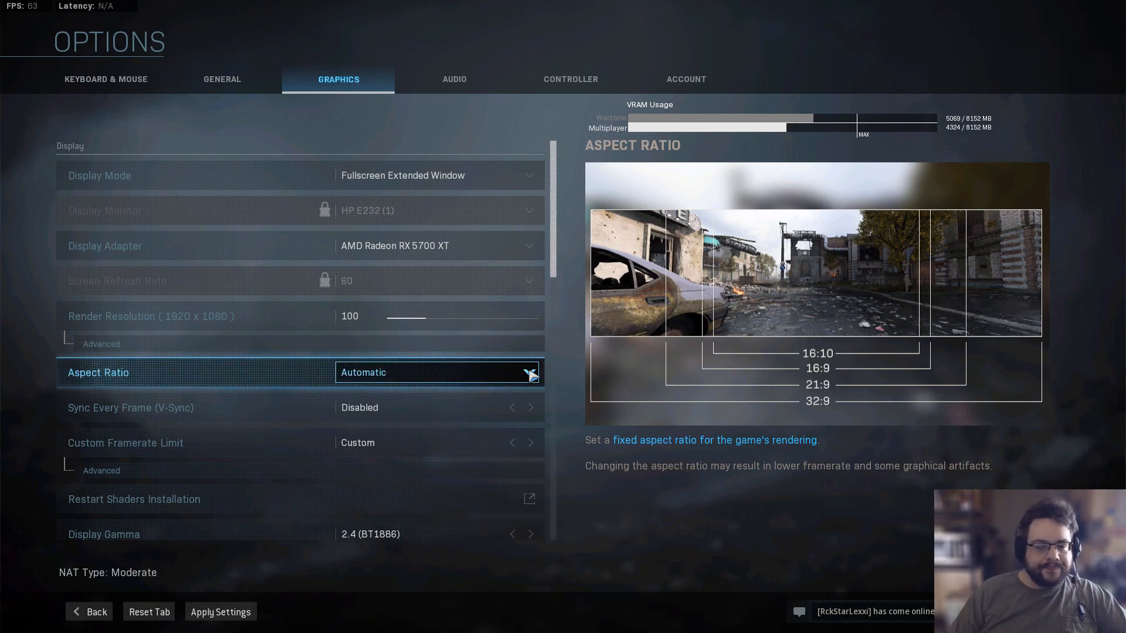
- Try a gameplay framerate limit near 120, then settle the custom limit at 62.32
click(130, 407)
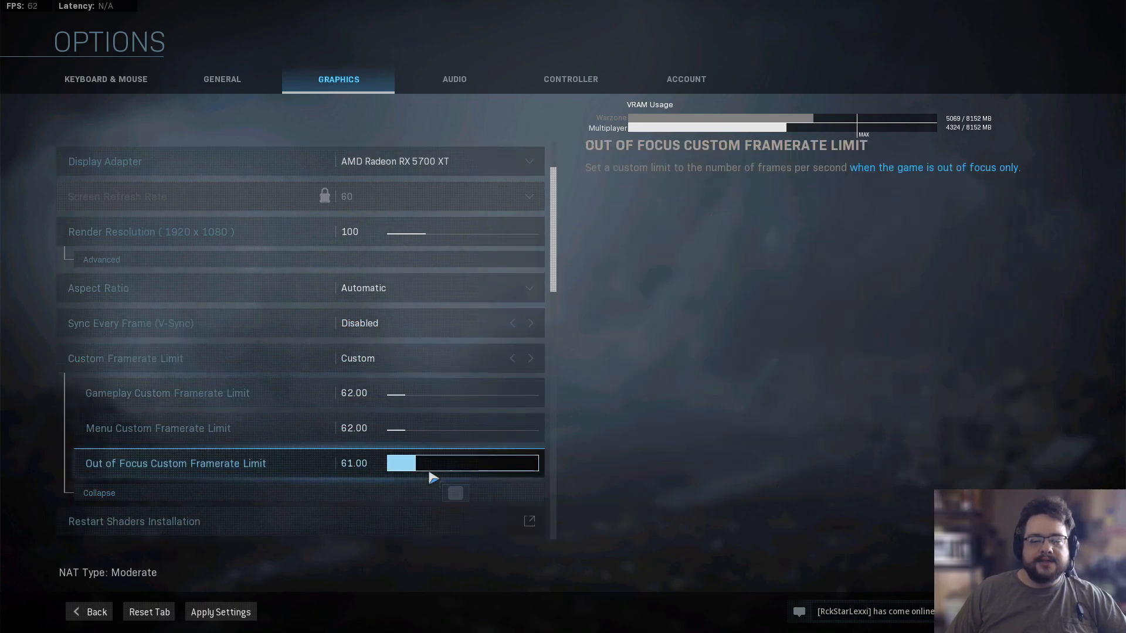
drag(400, 464, 420, 464)
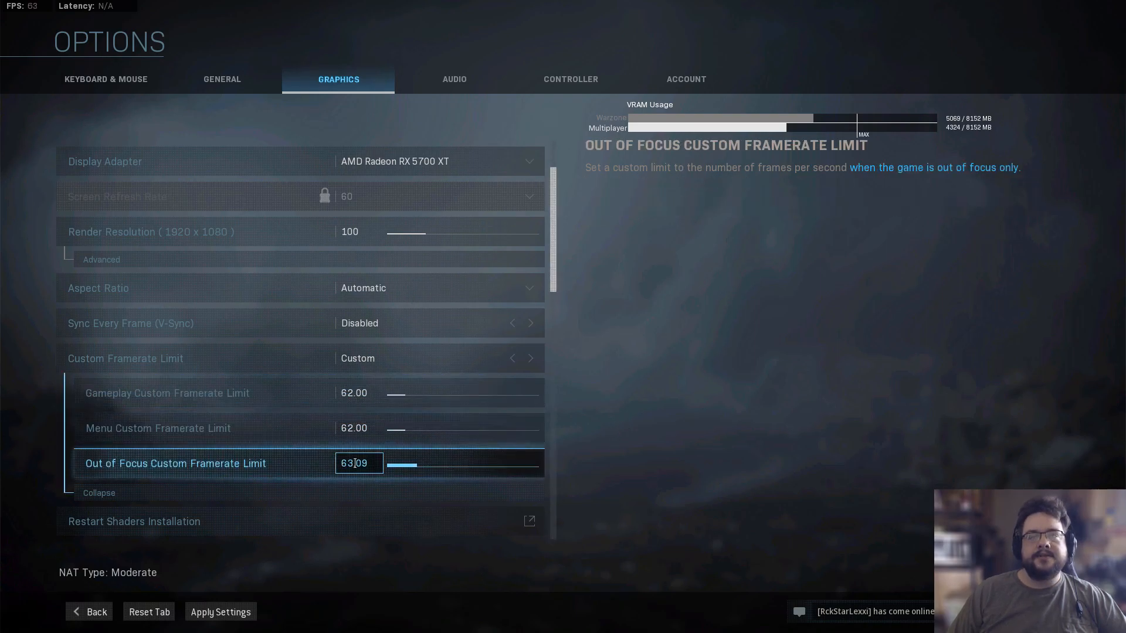
mouse_move(352, 412)
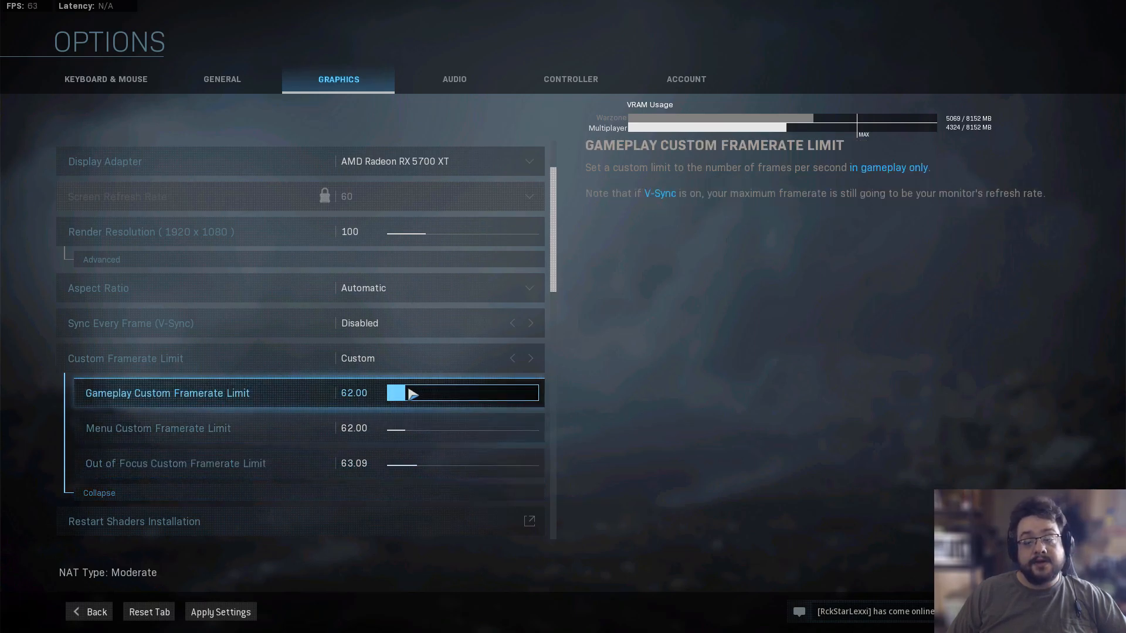
drag(413, 393, 442, 392)
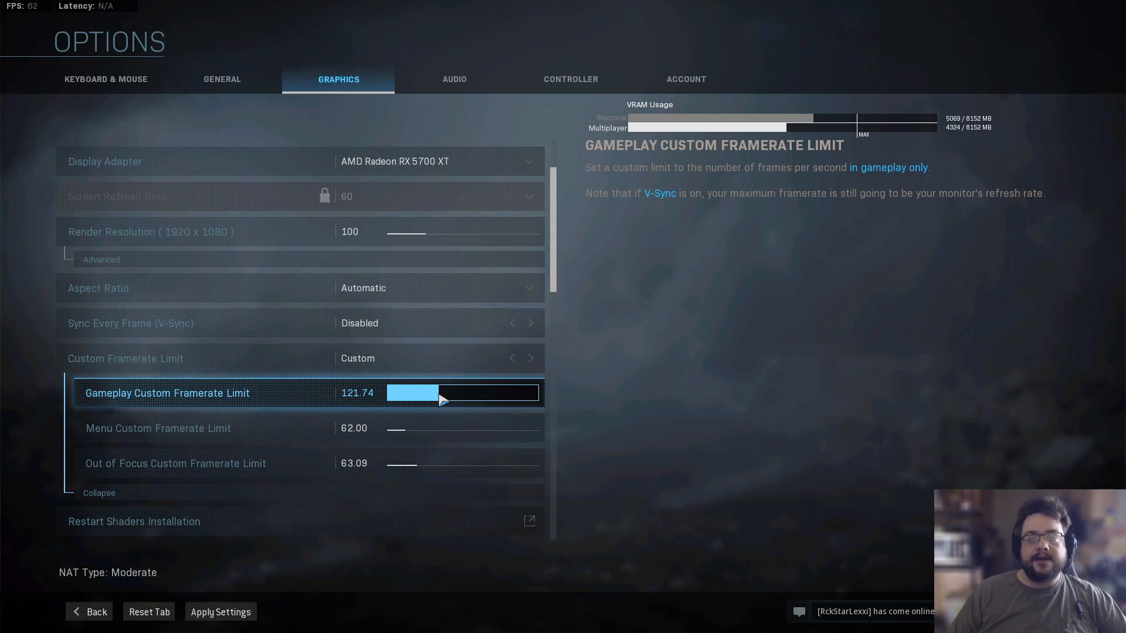
drag(442, 401, 427, 401)
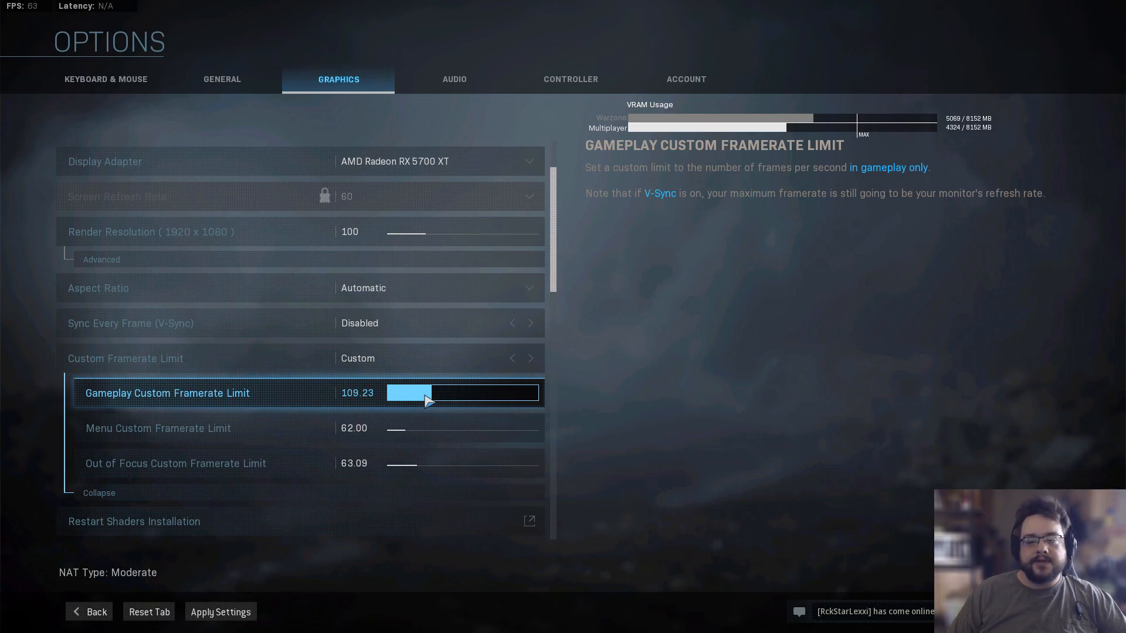
drag(427, 393, 398, 393)
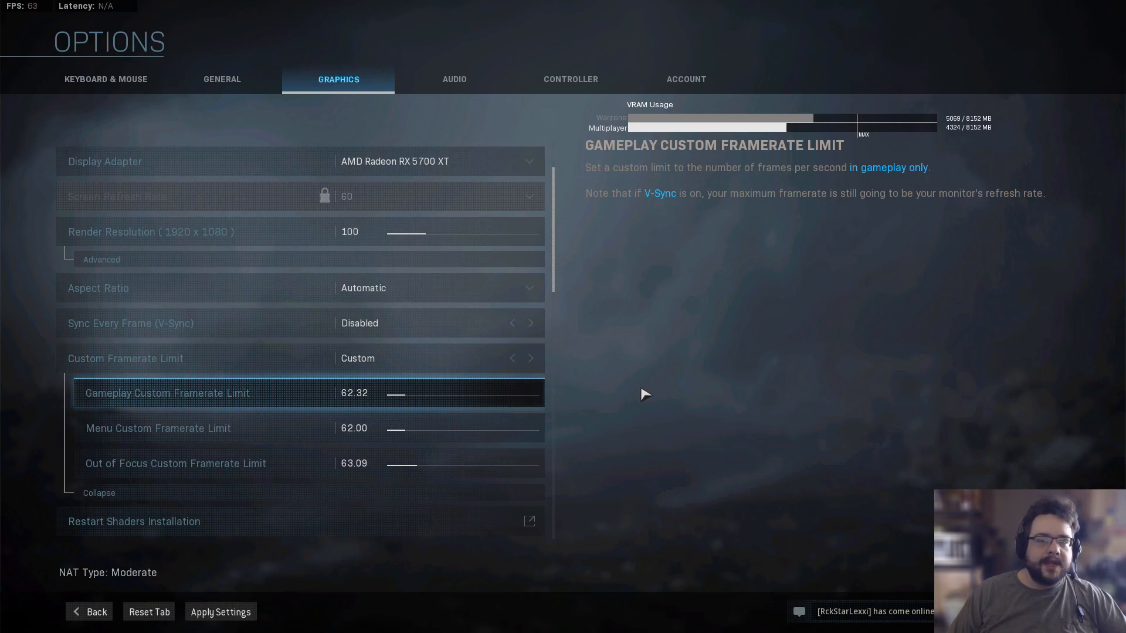
mouse_move(626, 398)
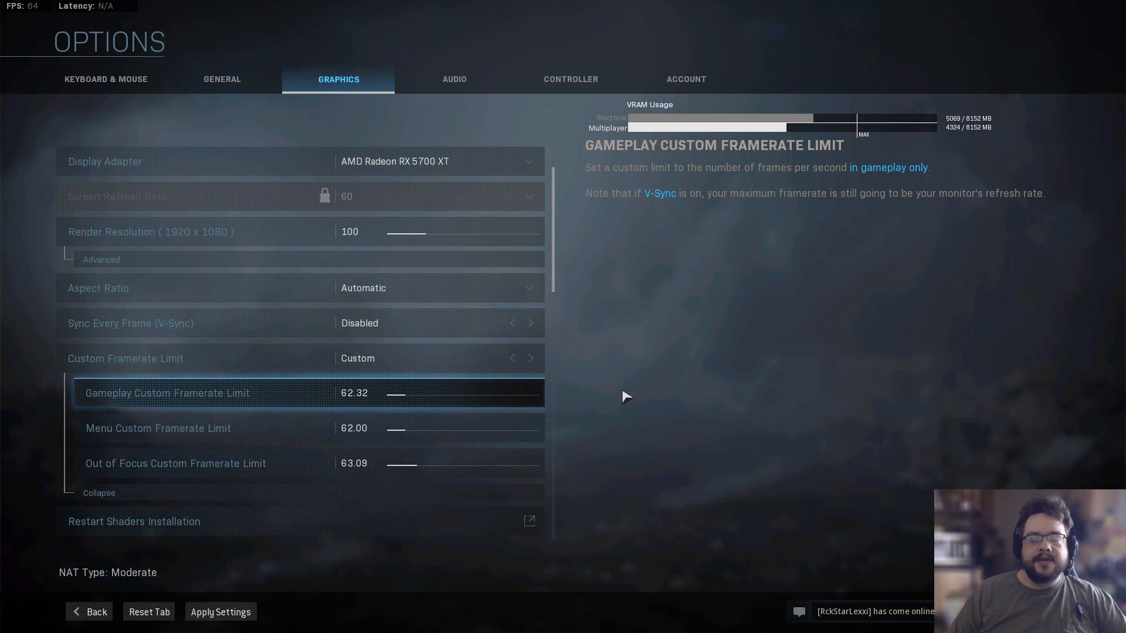
mouse_move(619, 398)
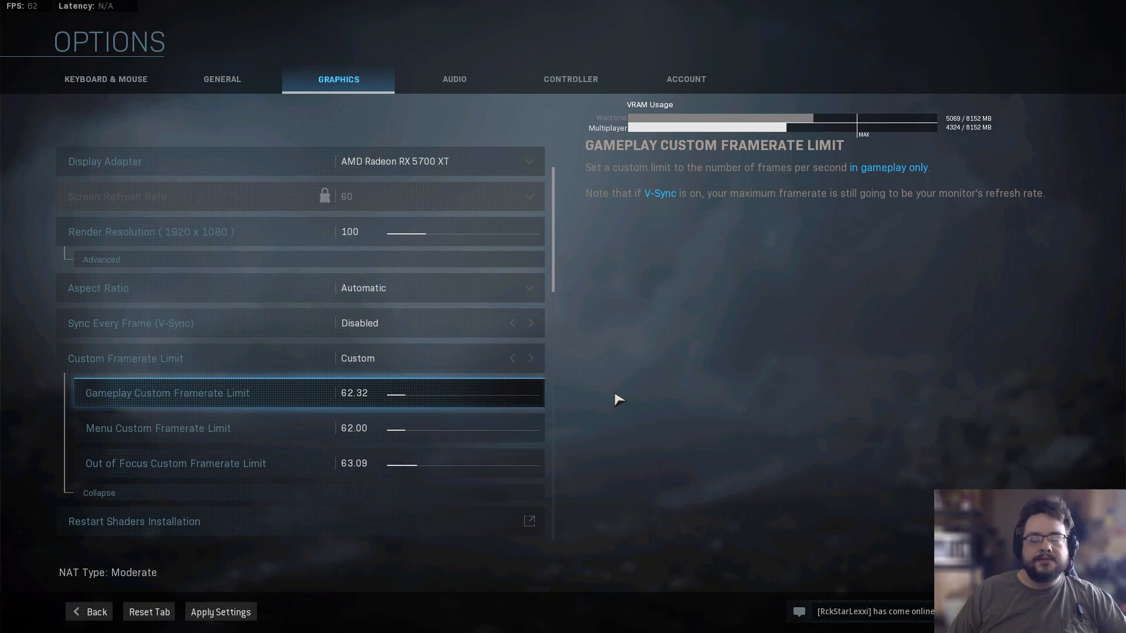
mouse_move(601, 403)
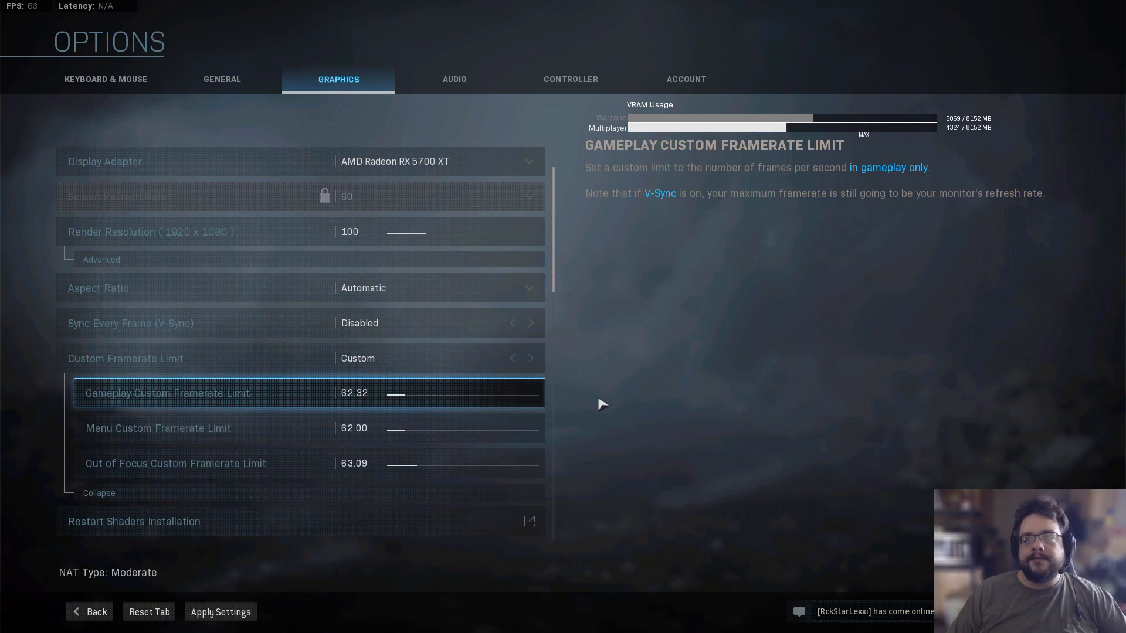
mouse_move(578, 410)
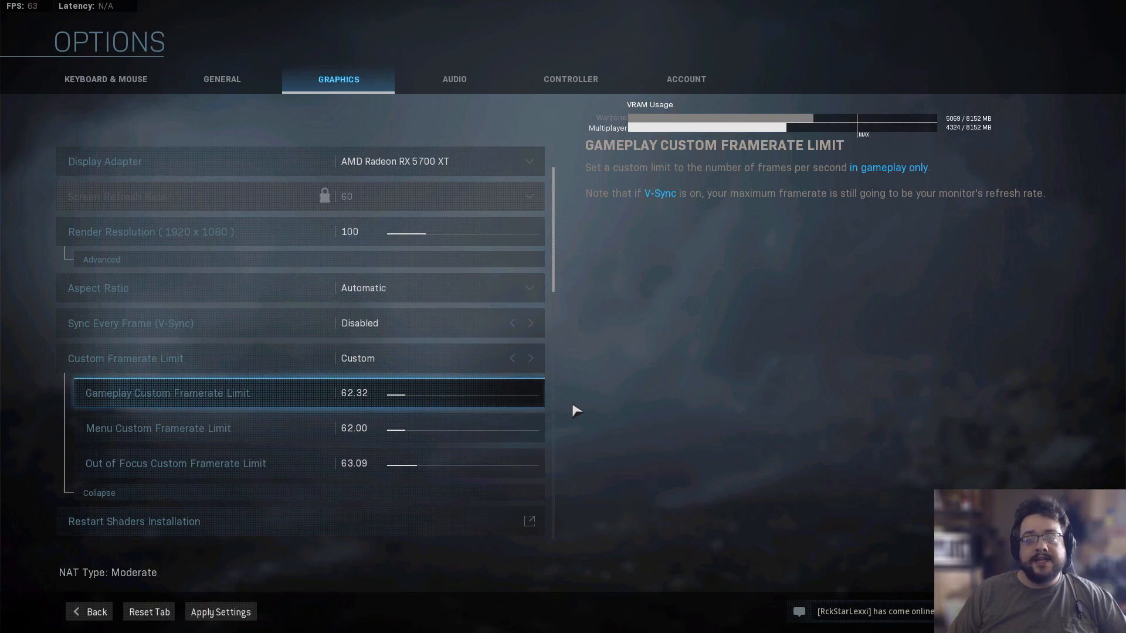
mouse_move(197, 376)
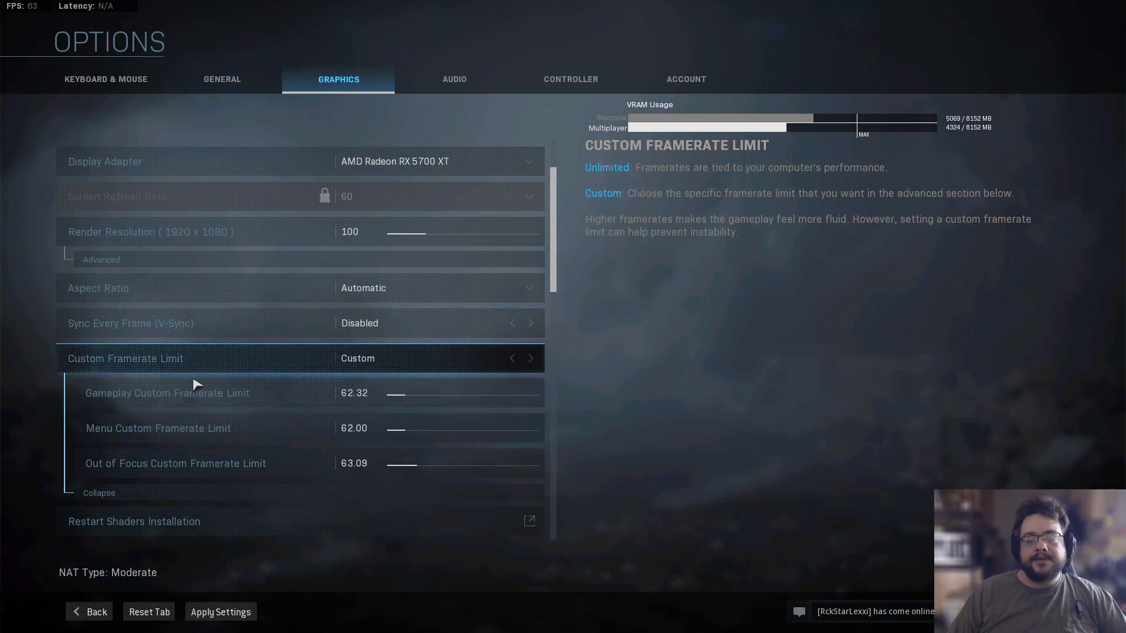
click(167, 393)
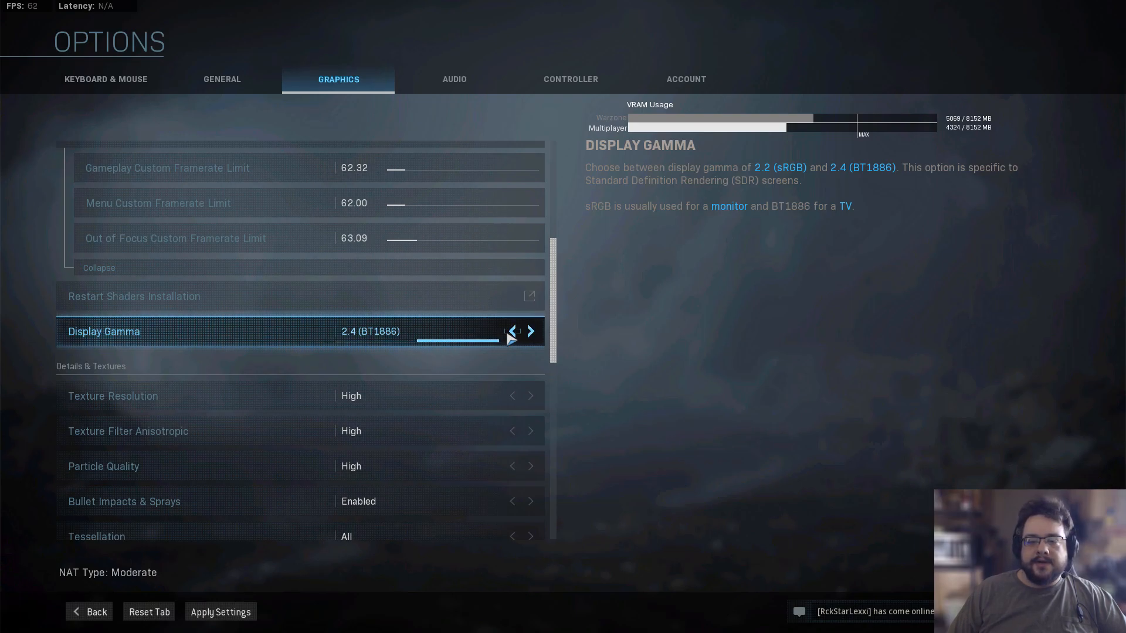
click(511, 331)
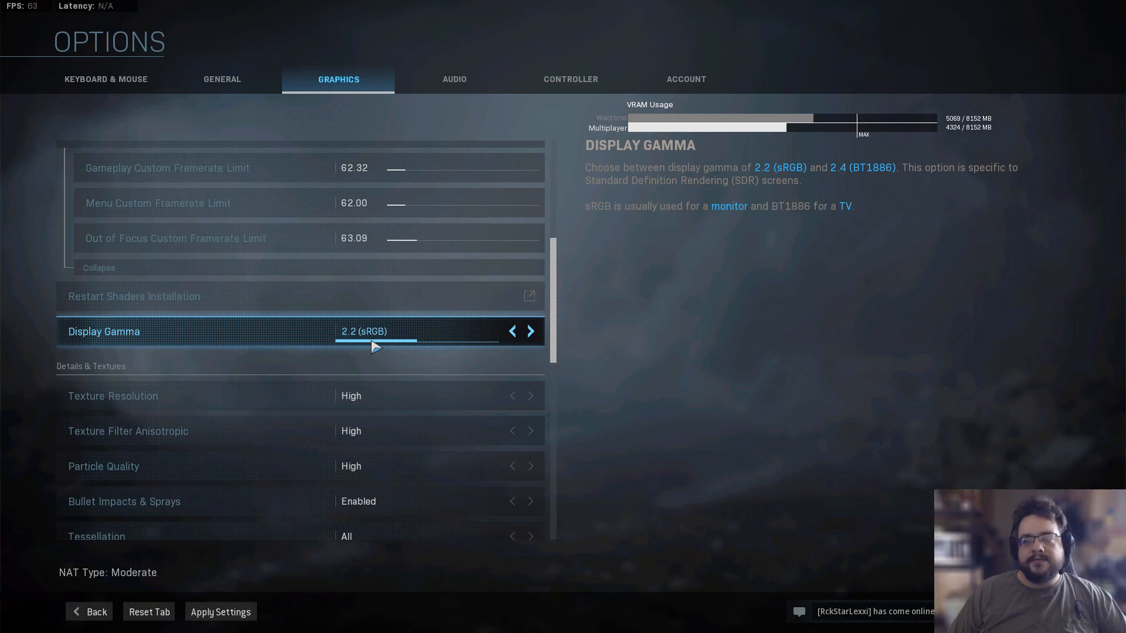
click(530, 331)
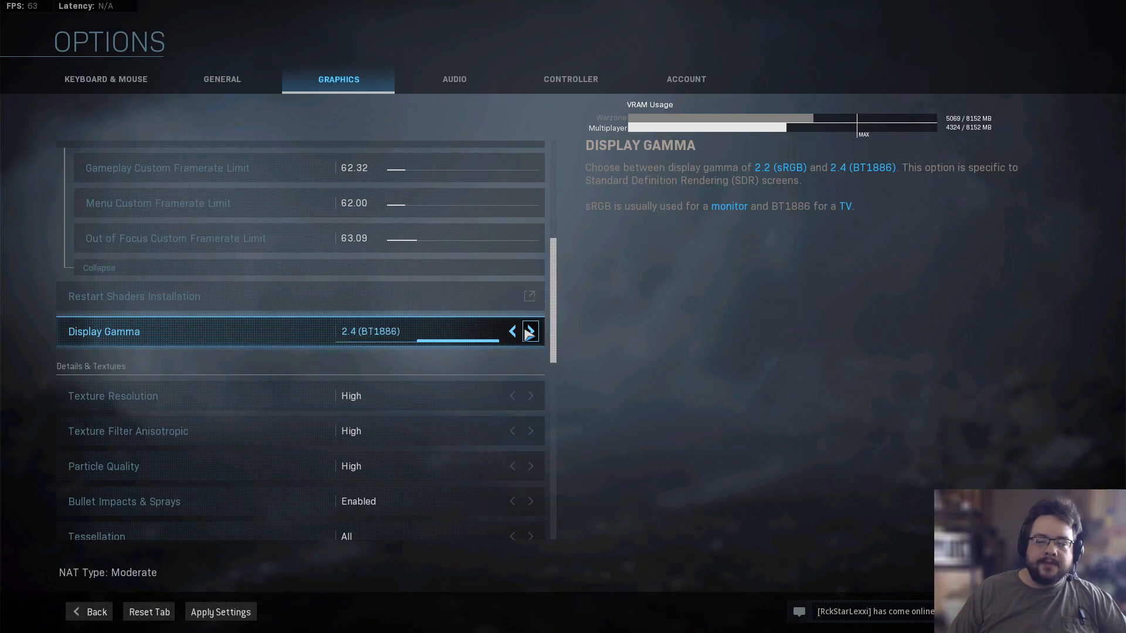
mouse_move(456, 338)
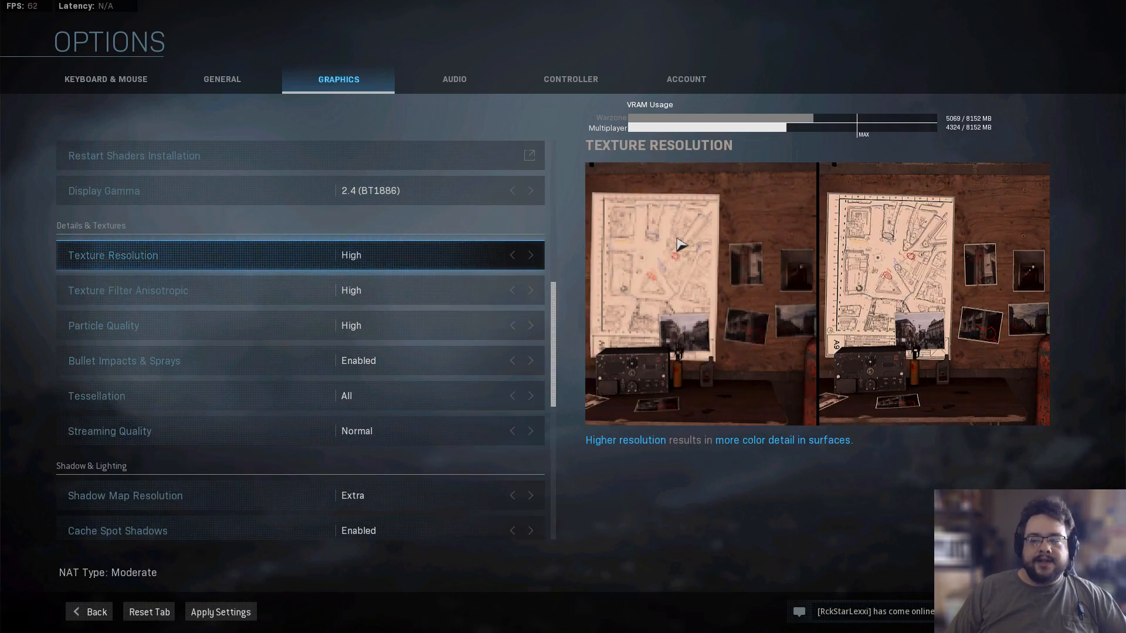
mouse_move(872, 282)
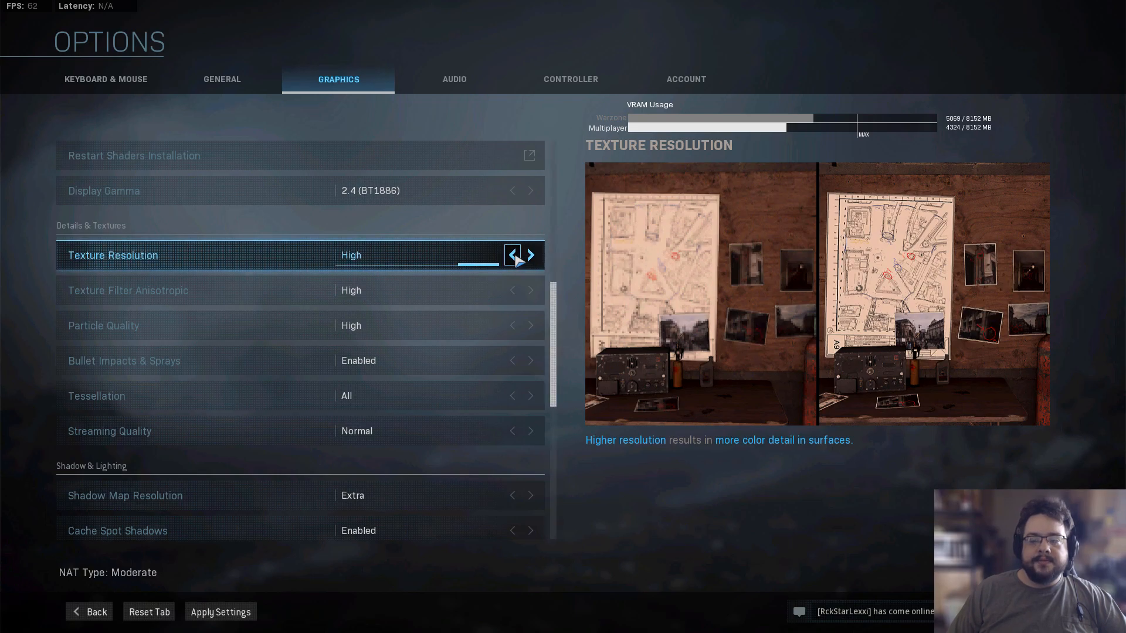
click(513, 255)
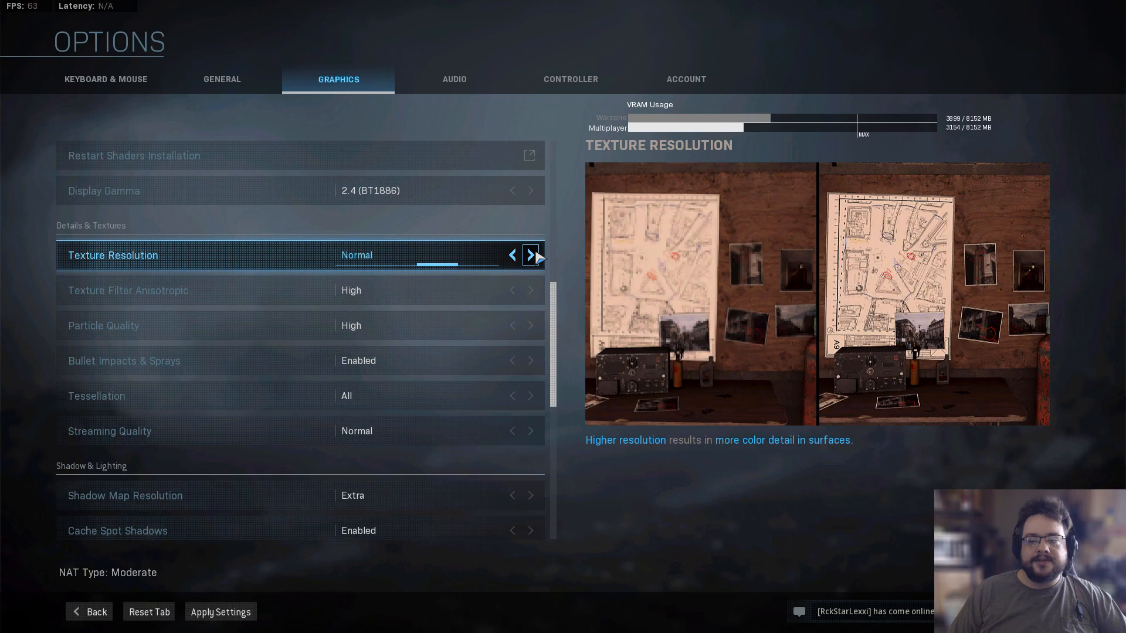
click(530, 255)
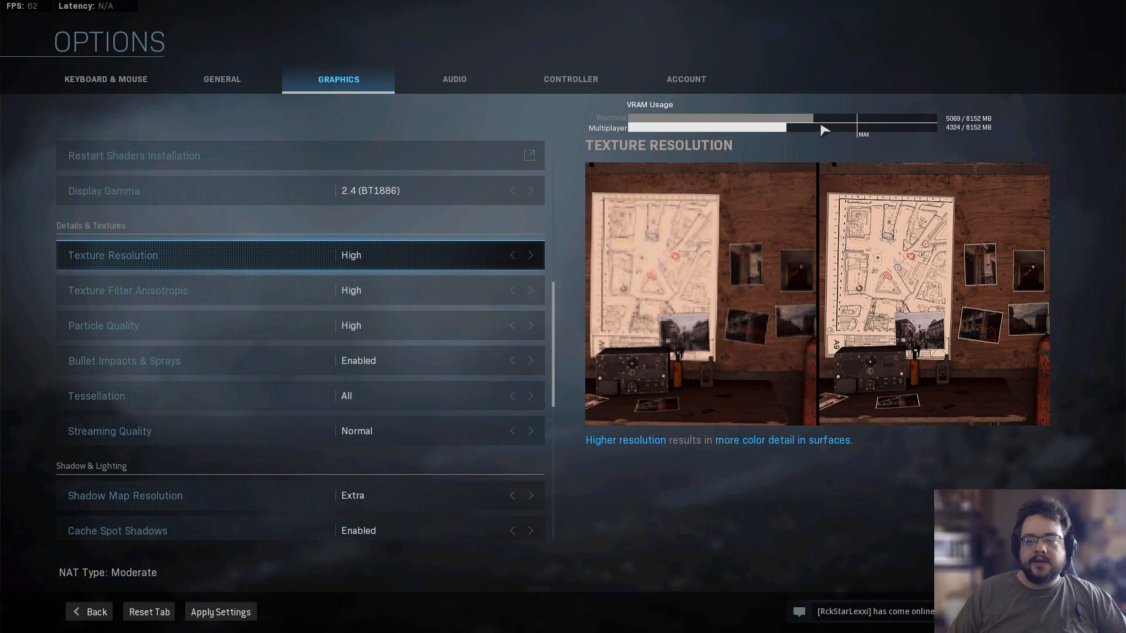
mouse_move(866, 161)
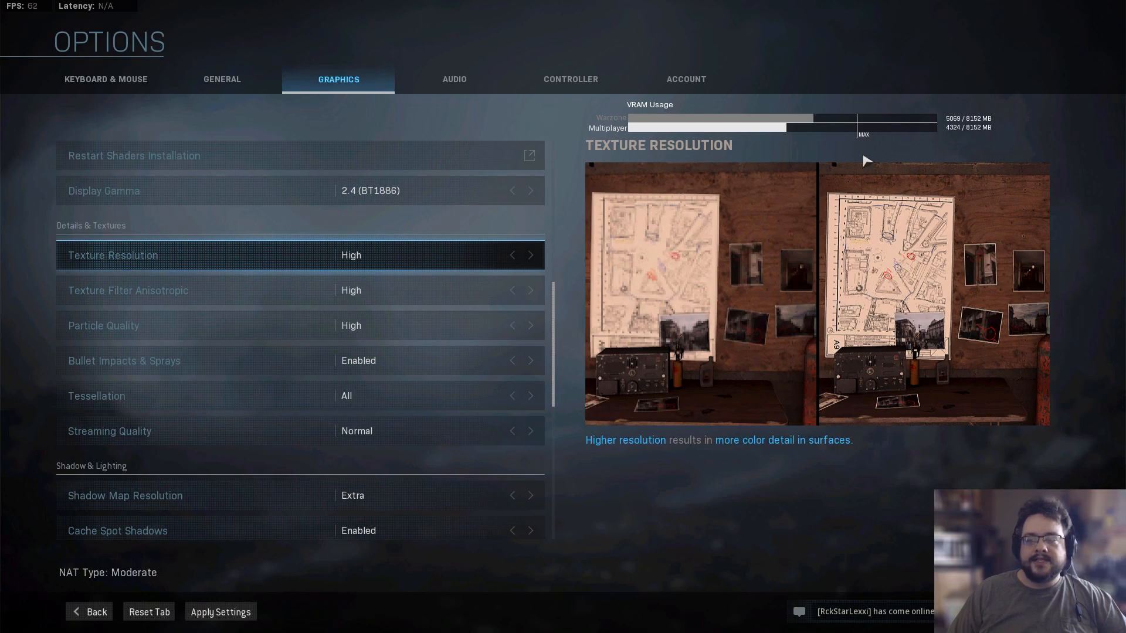
mouse_move(855, 125)
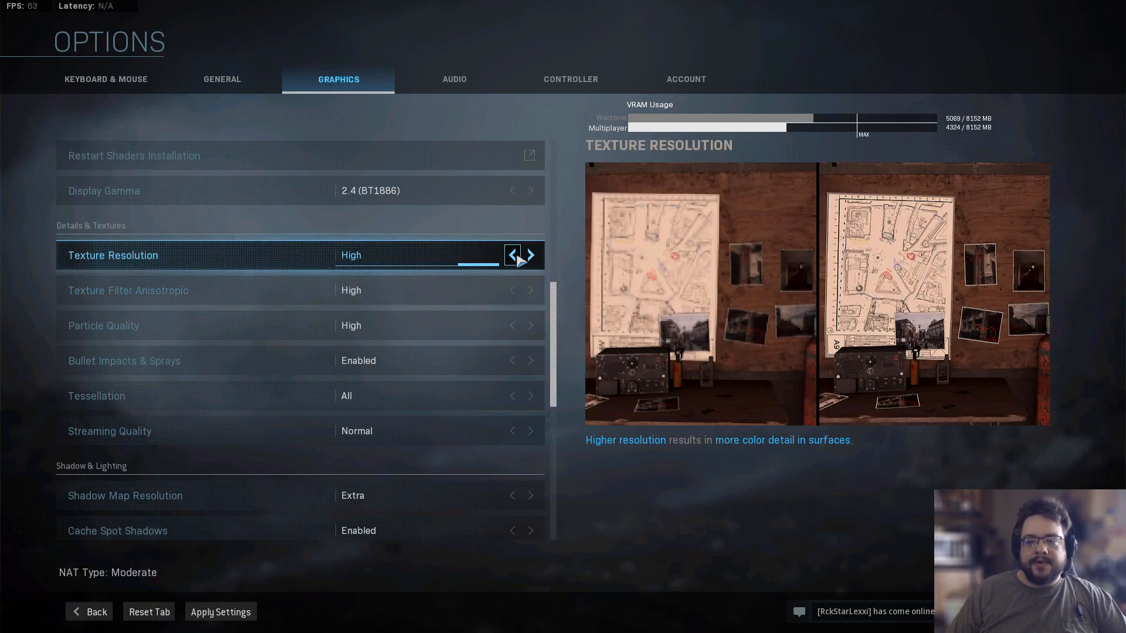
mouse_move(523, 247)
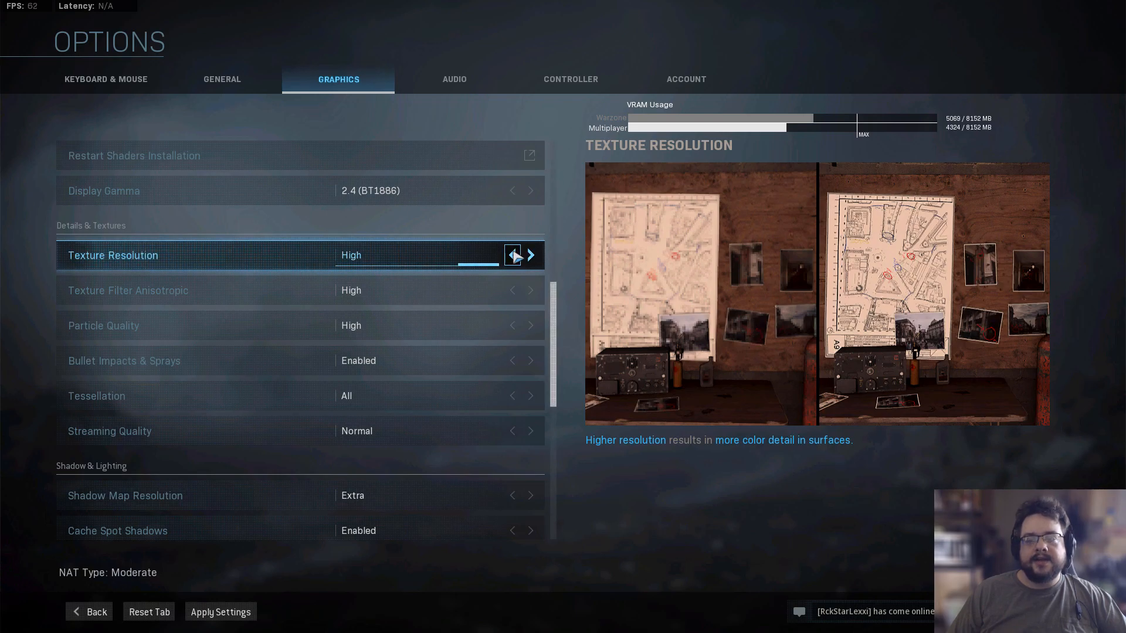
click(513, 254)
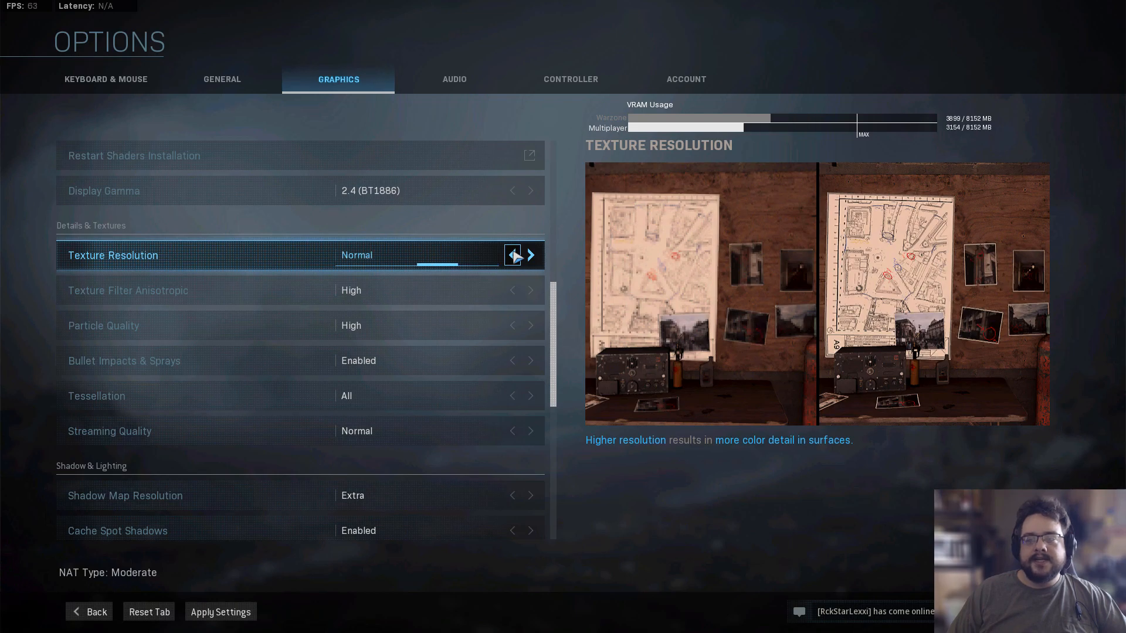
click(513, 254)
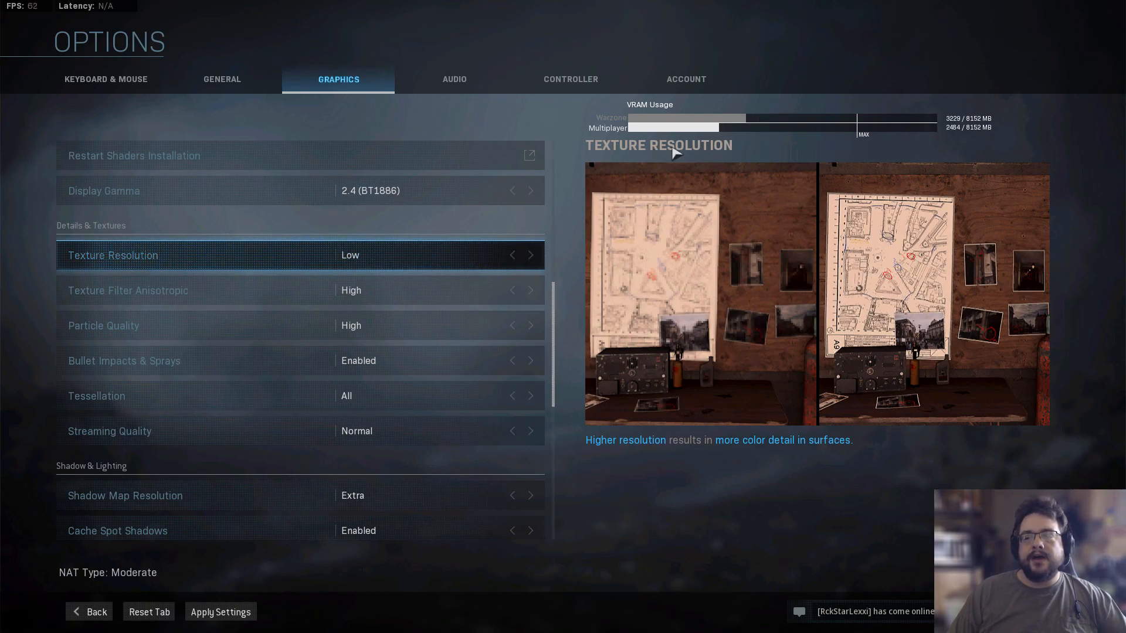
mouse_move(751, 142)
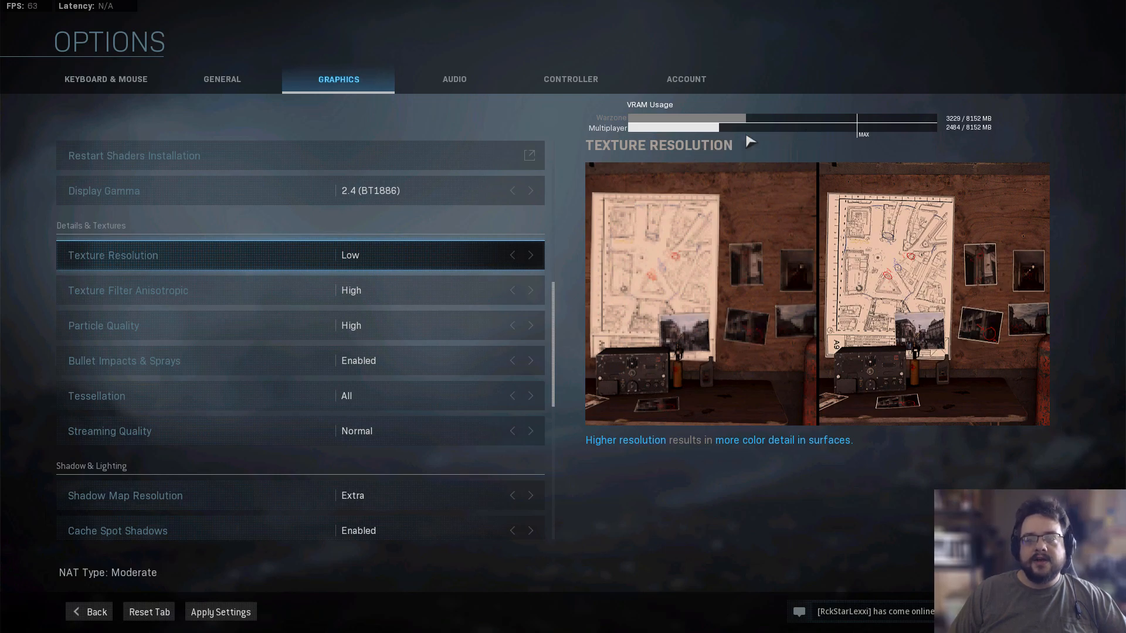
click(530, 254)
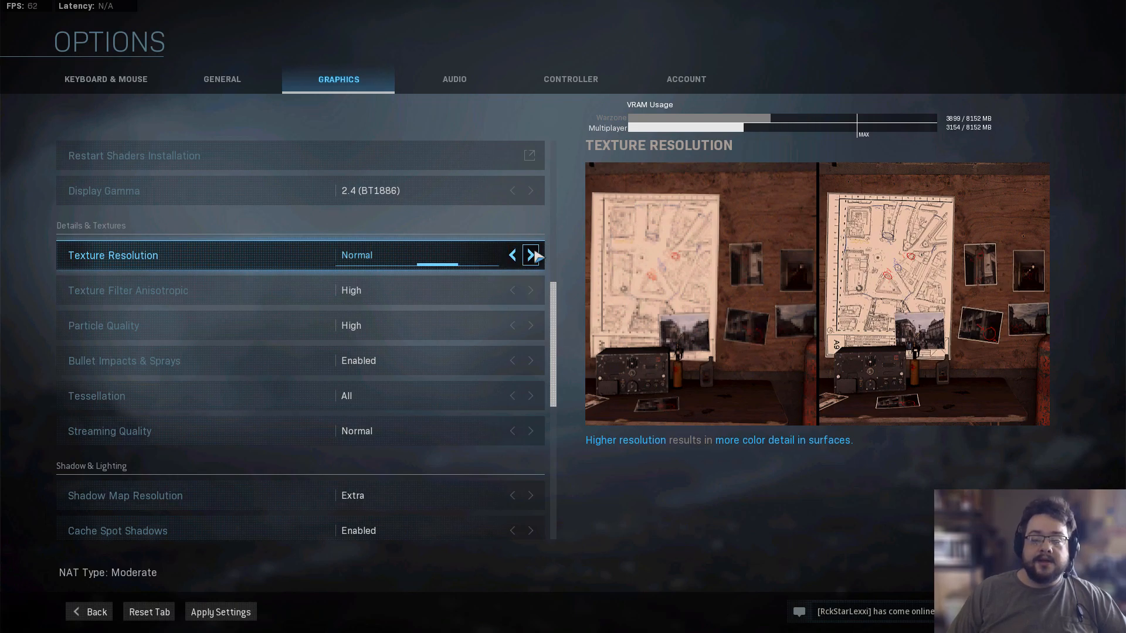
click(530, 255)
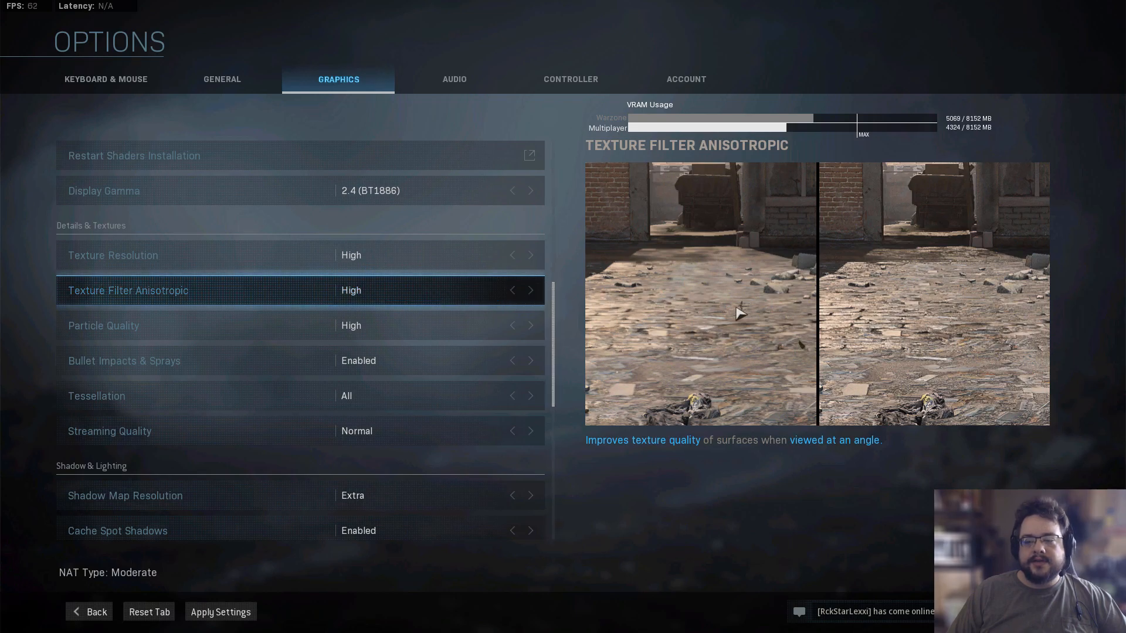
mouse_move(707, 242)
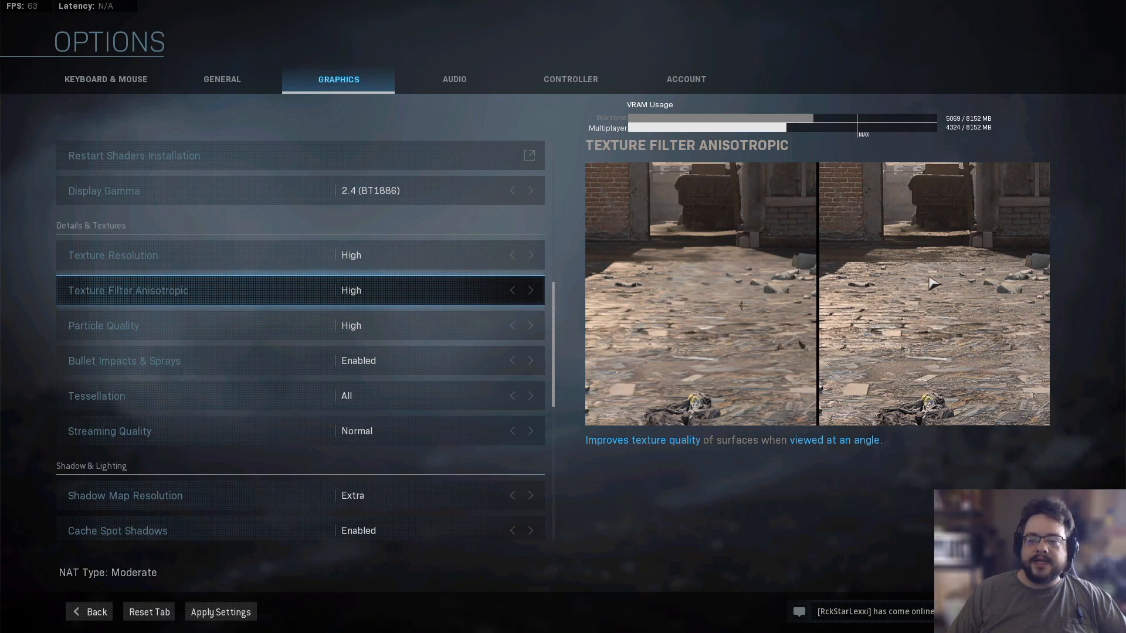
mouse_move(740, 287)
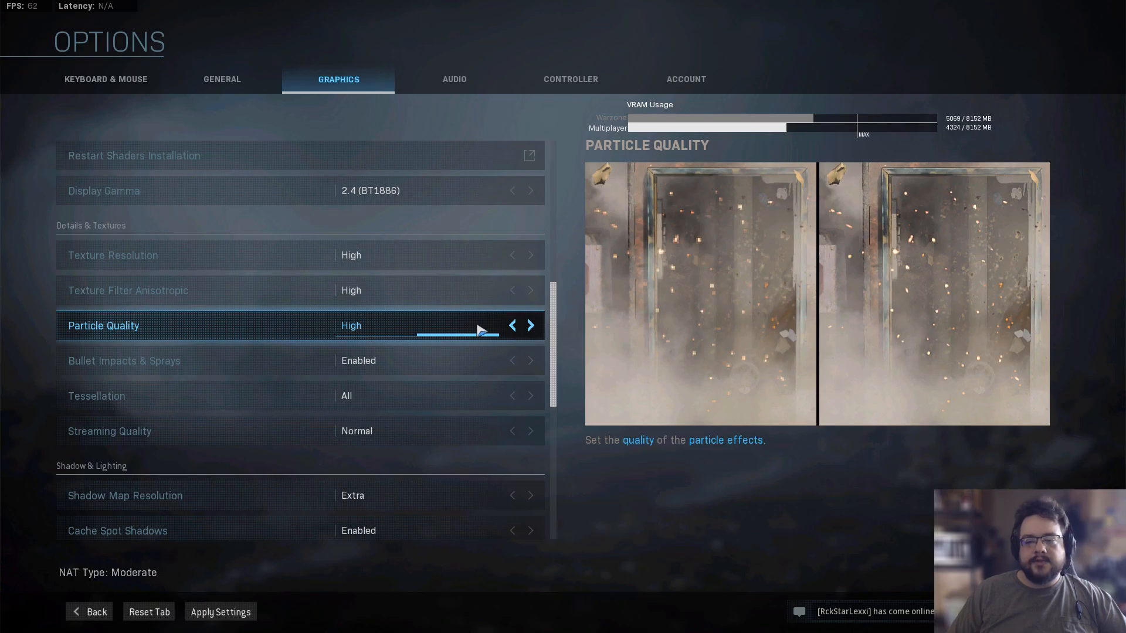
mouse_move(747, 304)
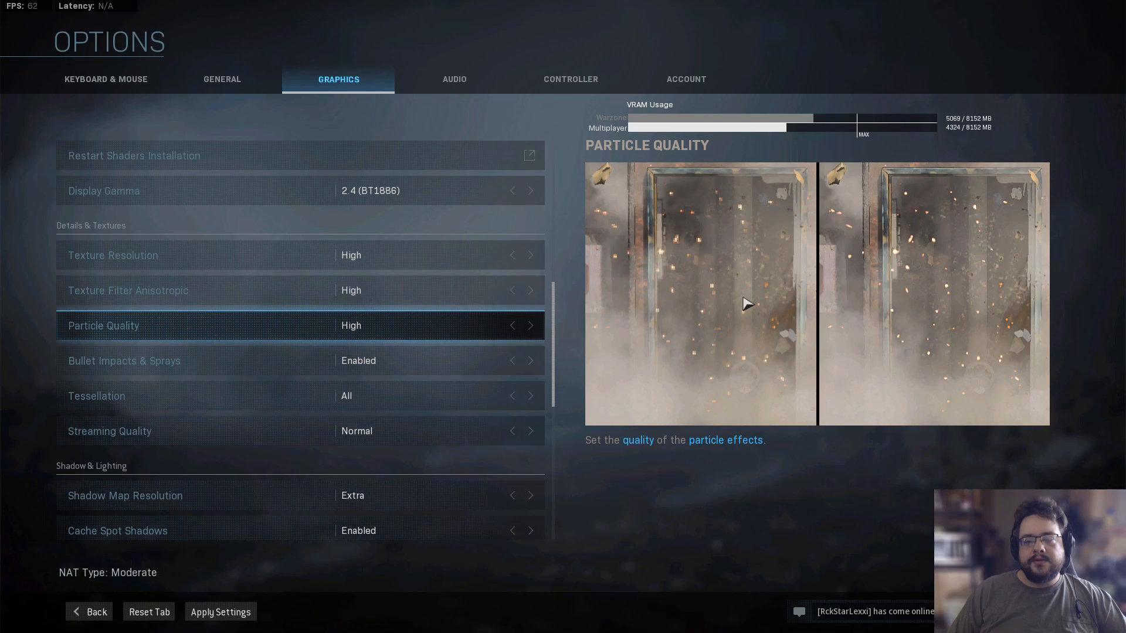
mouse_move(693, 359)
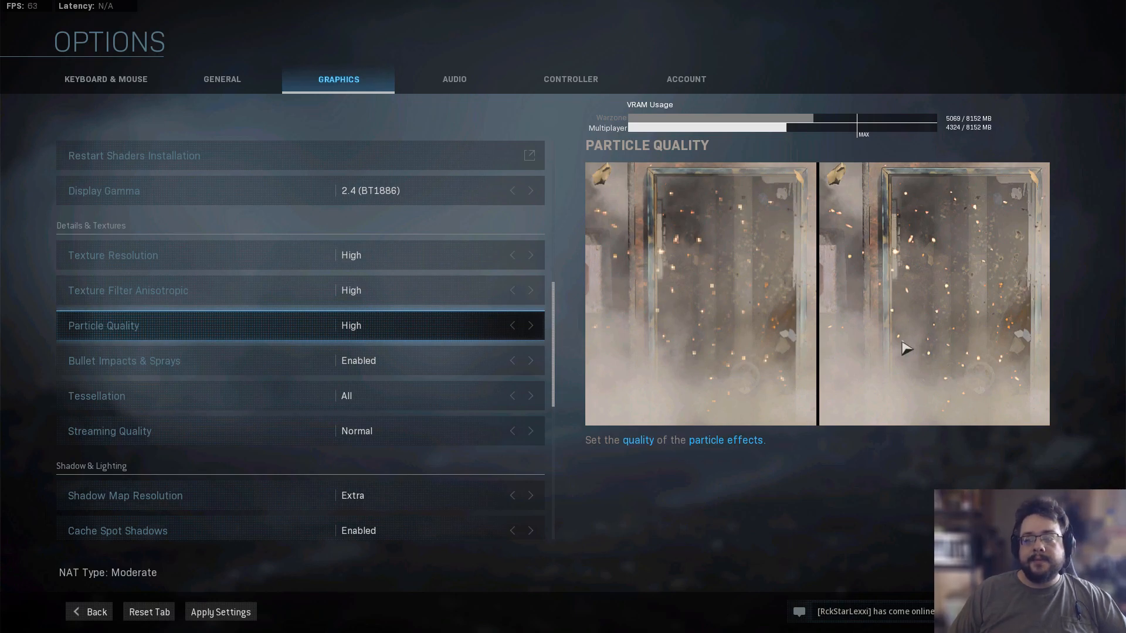
mouse_move(1016, 310)
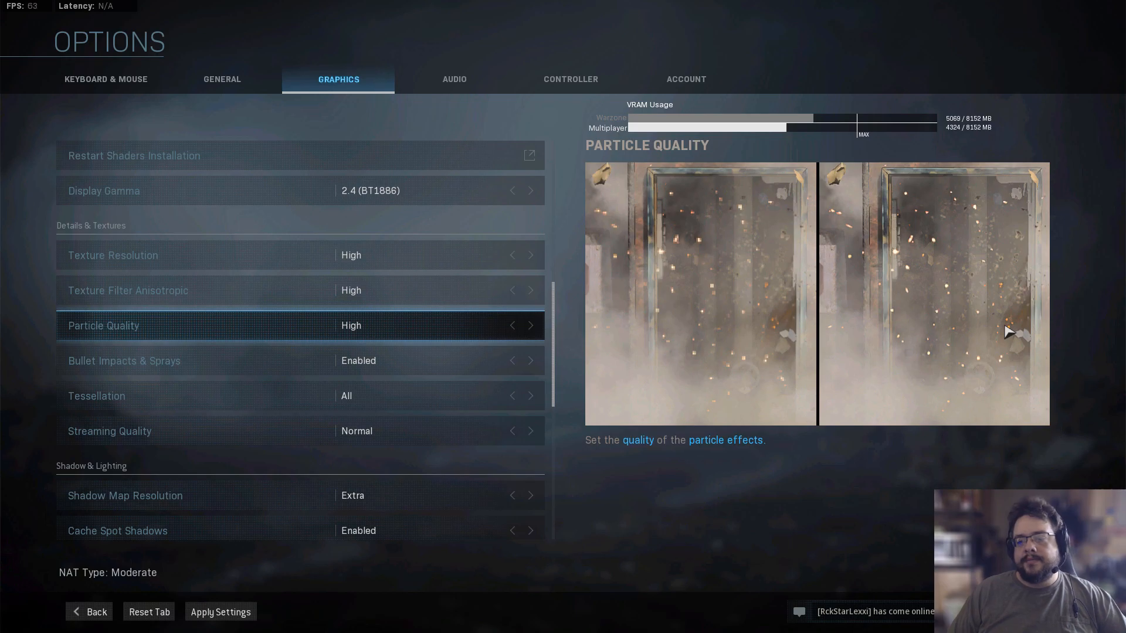
mouse_move(990, 279)
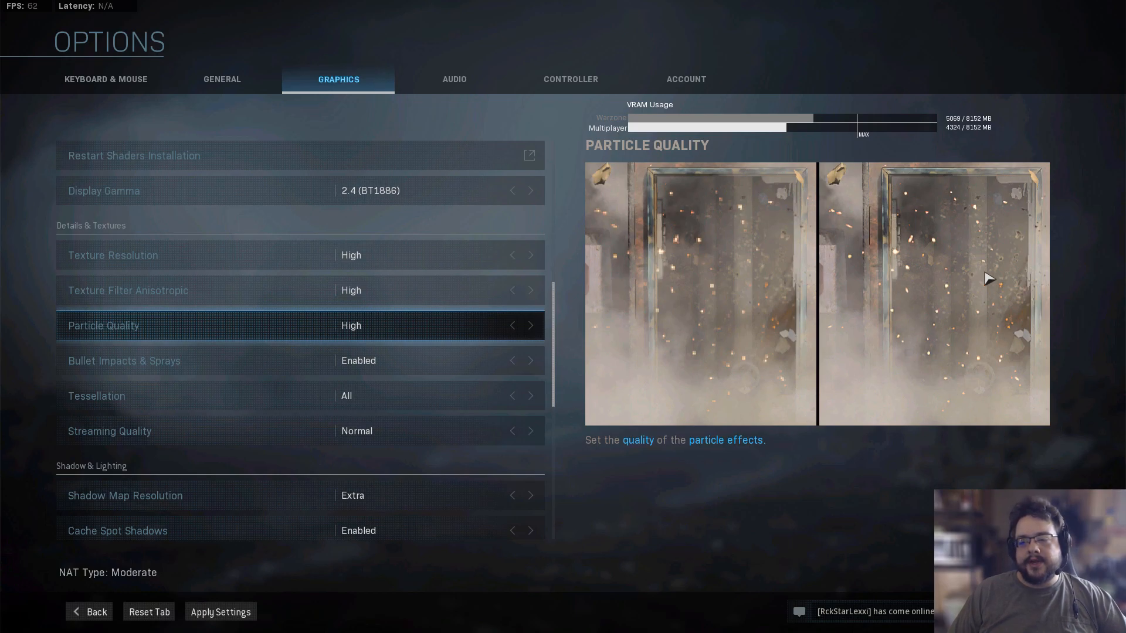
mouse_move(671, 295)
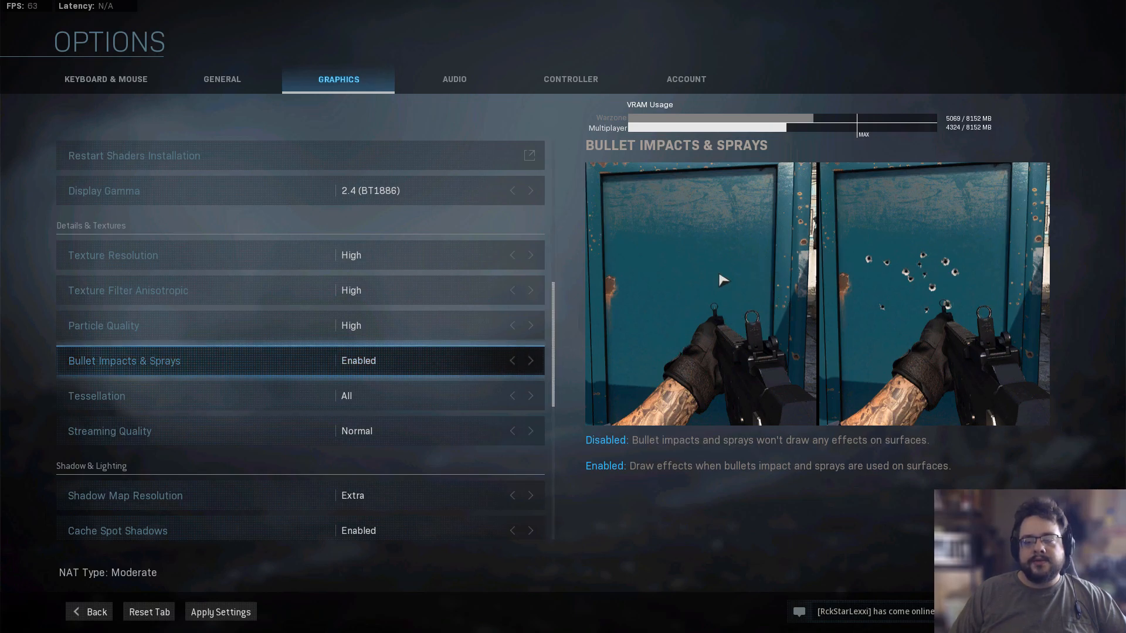
mouse_move(862, 316)
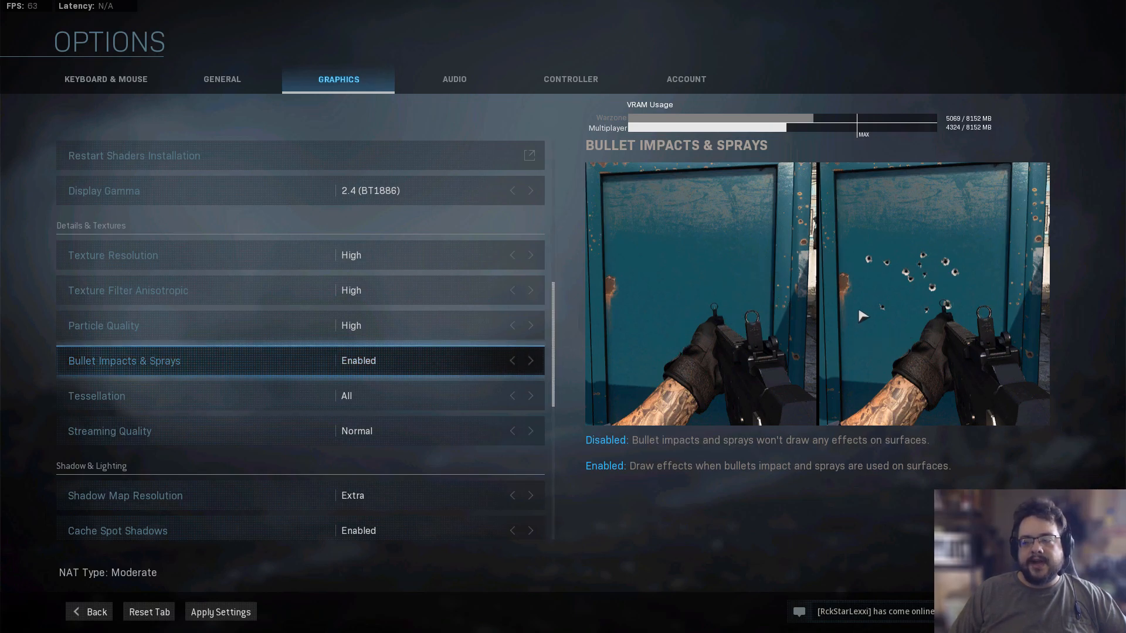
mouse_move(897, 309)
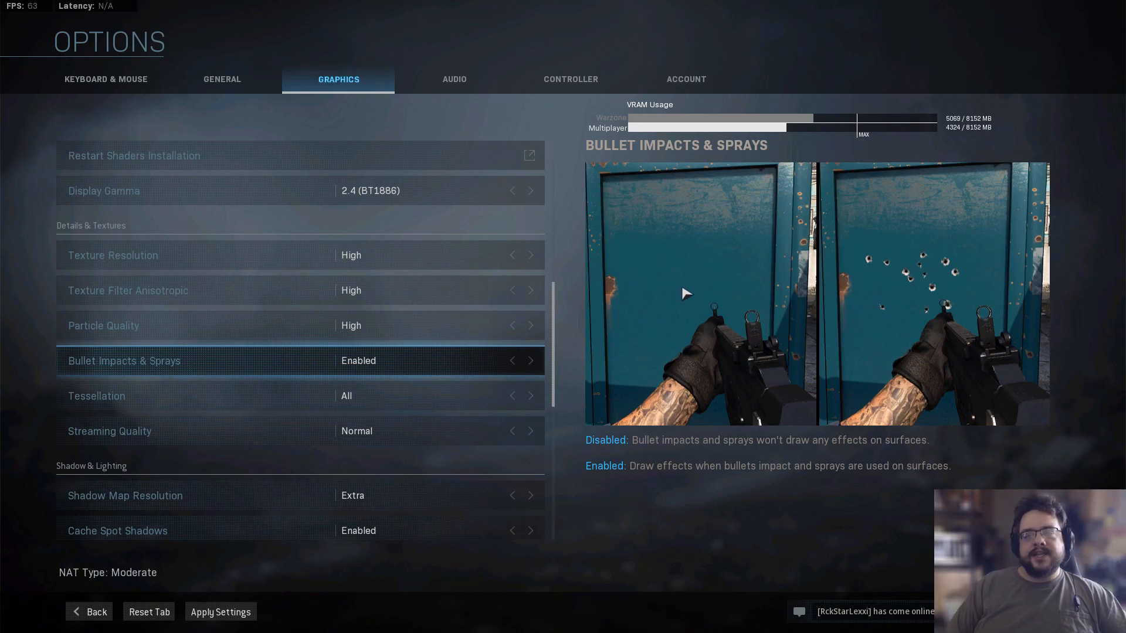
mouse_move(723, 289)
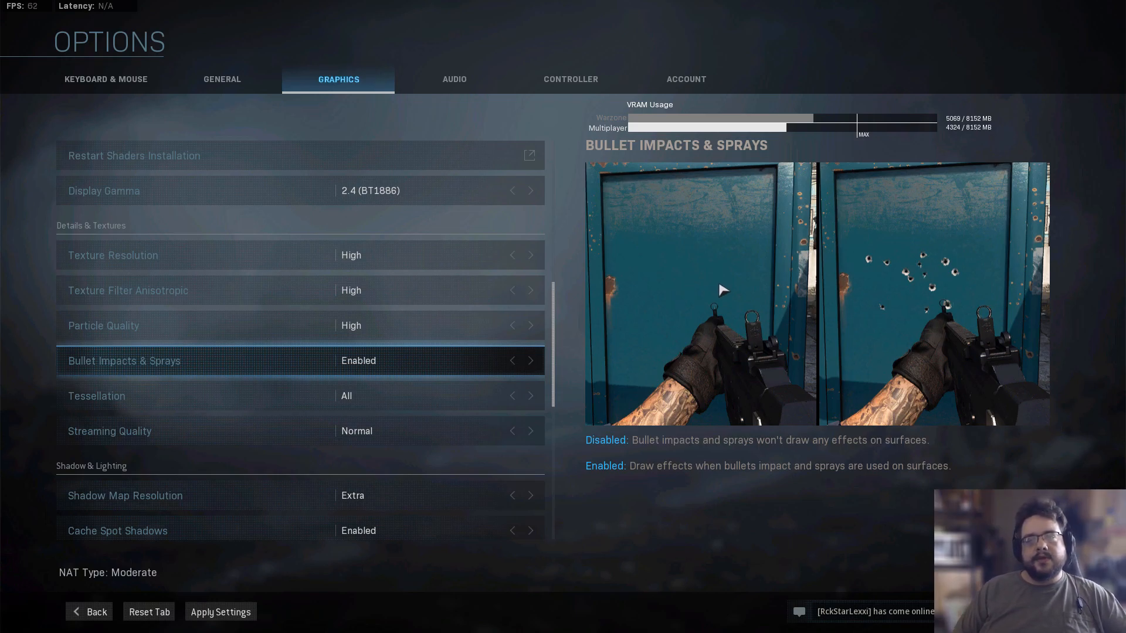
mouse_move(715, 302)
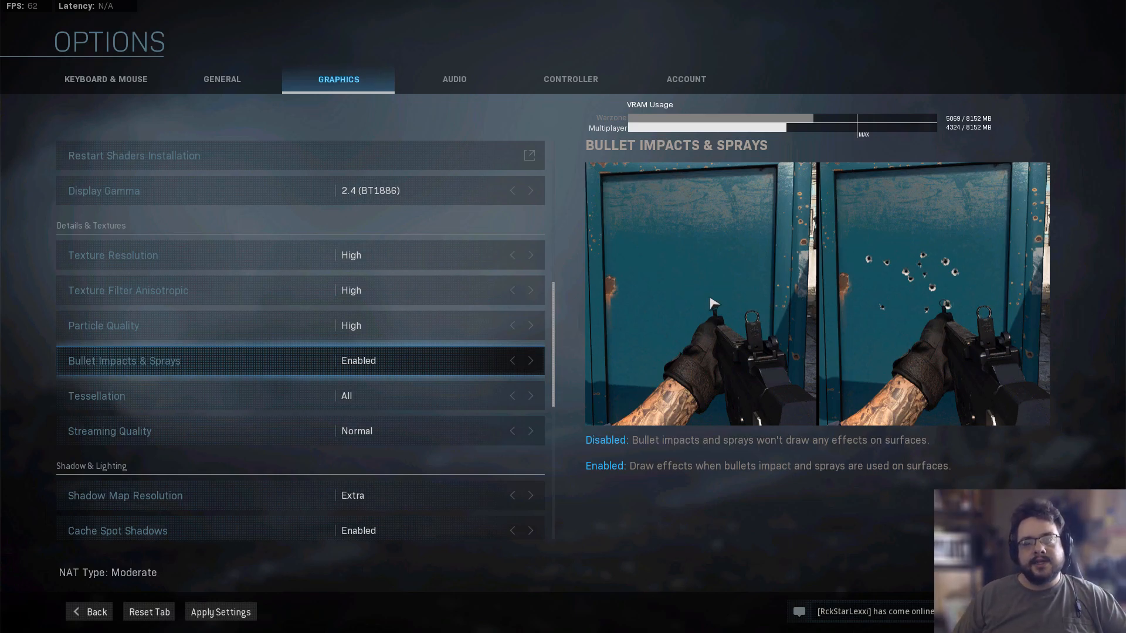
mouse_move(904, 282)
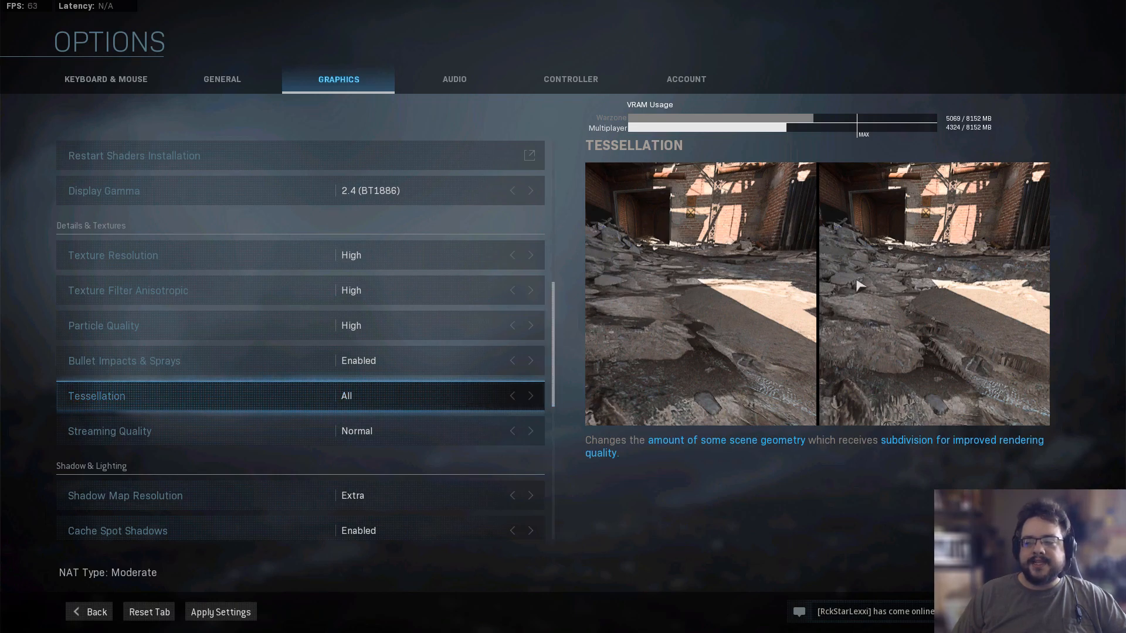
mouse_move(903, 337)
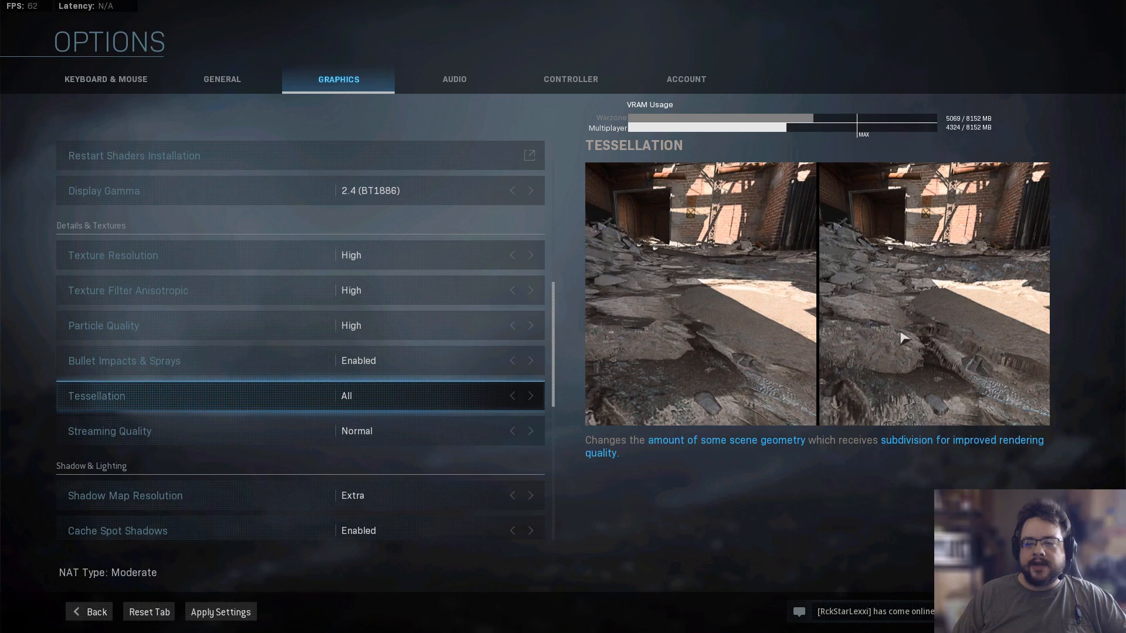
mouse_move(926, 309)
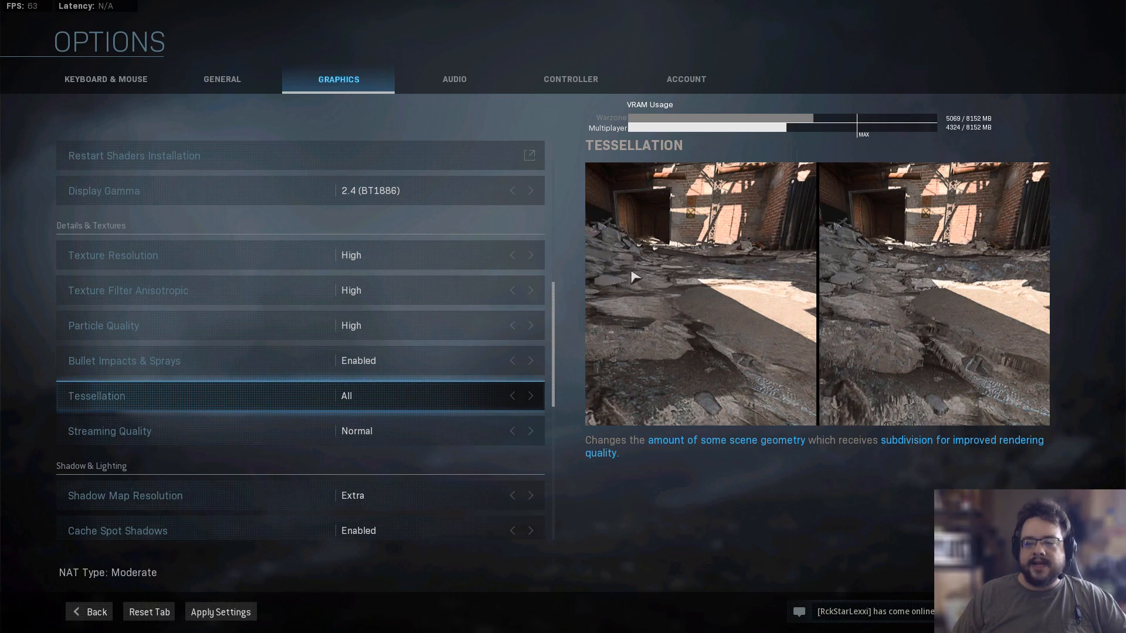
mouse_move(947, 306)
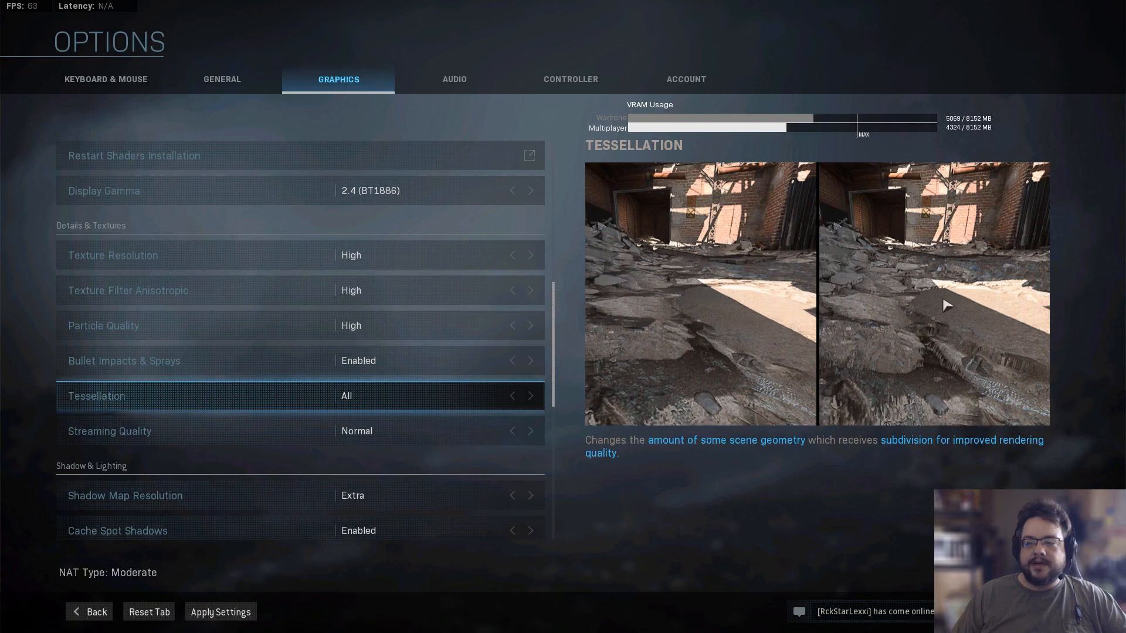
mouse_move(884, 301)
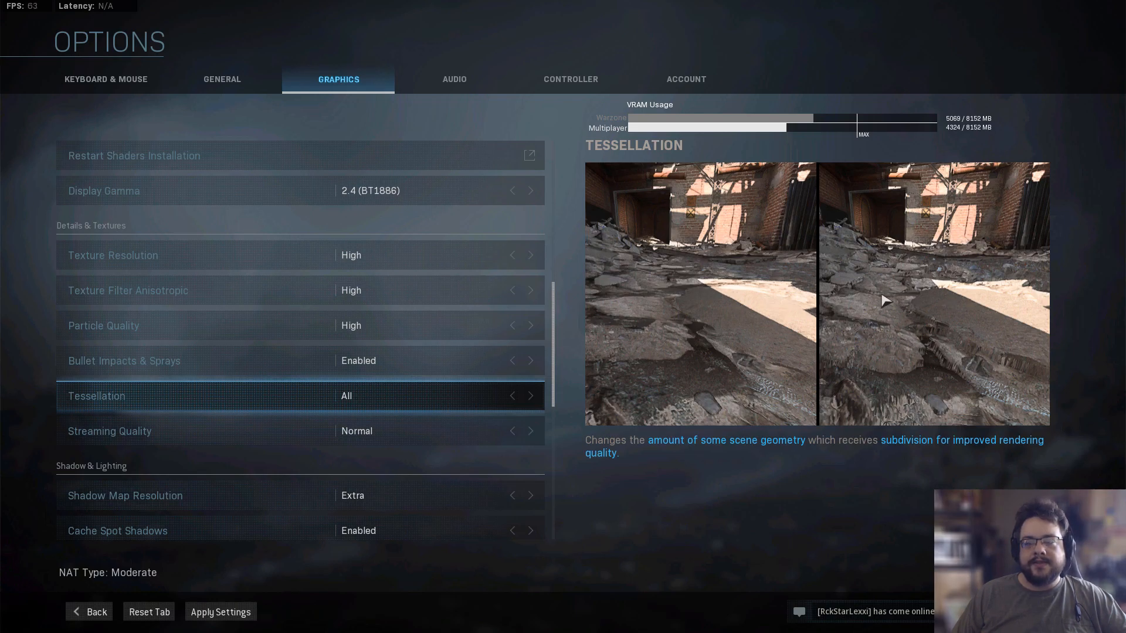
mouse_move(929, 353)
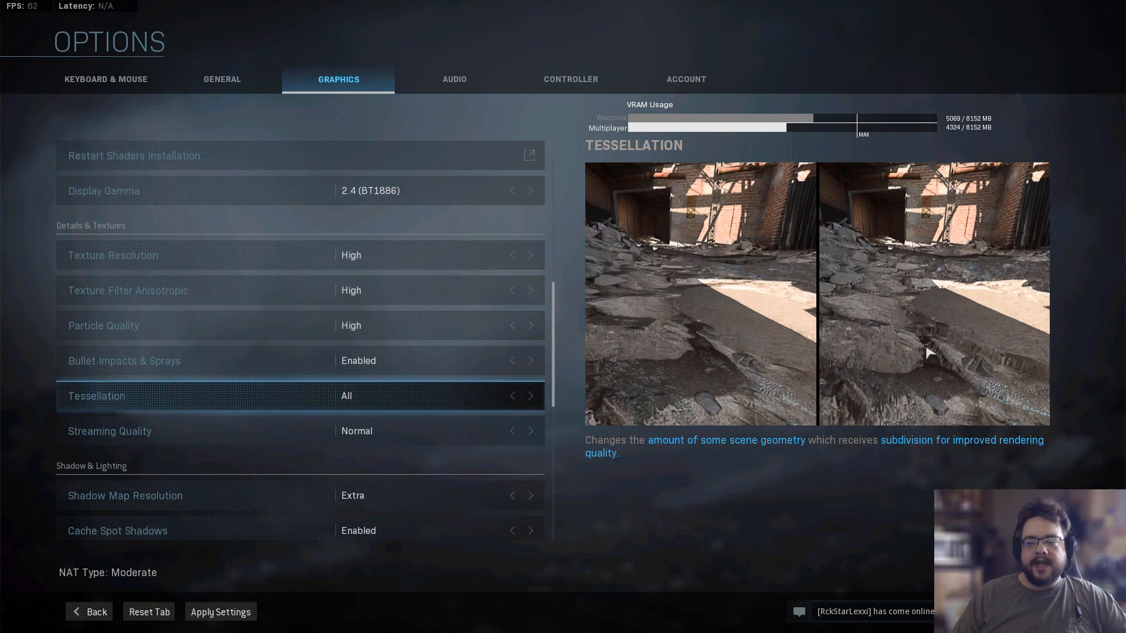
mouse_move(903, 386)
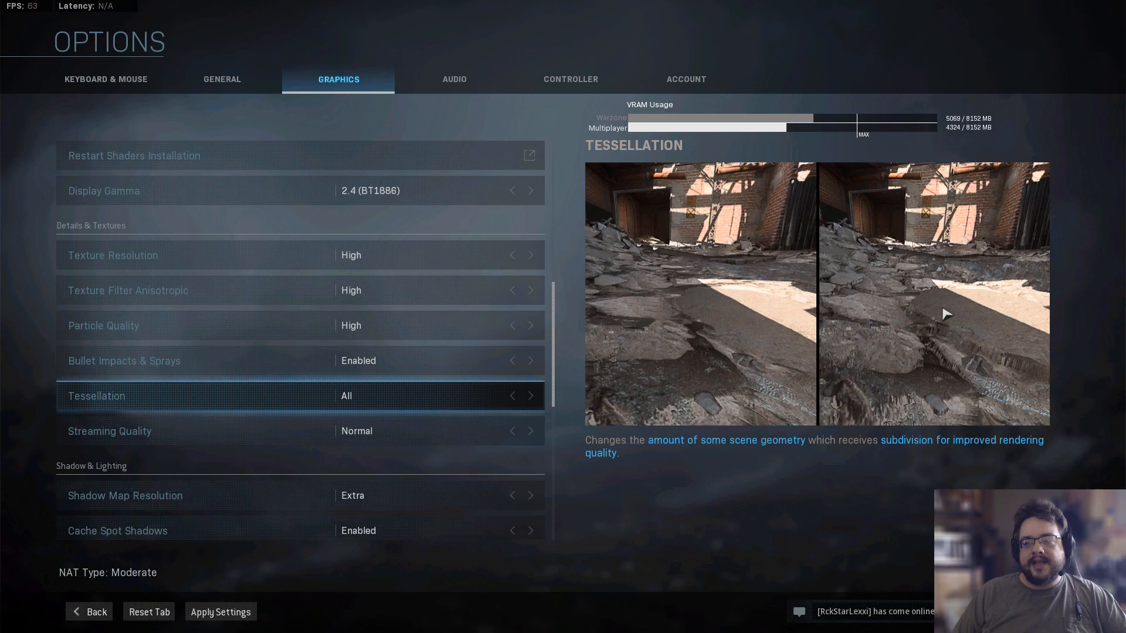
mouse_move(876, 324)
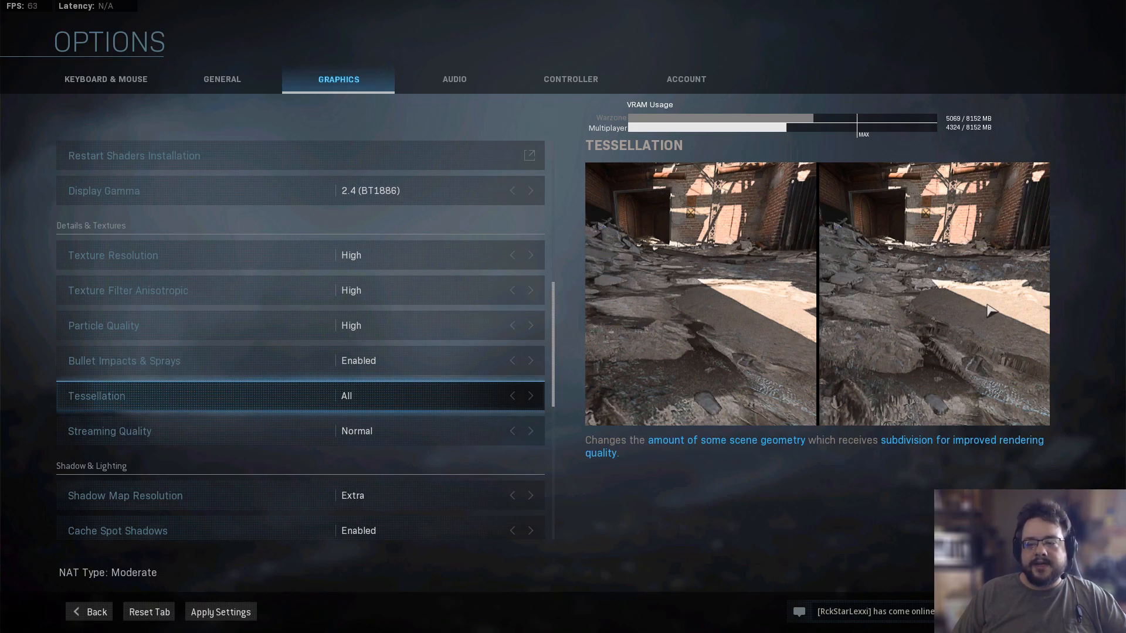
mouse_move(985, 368)
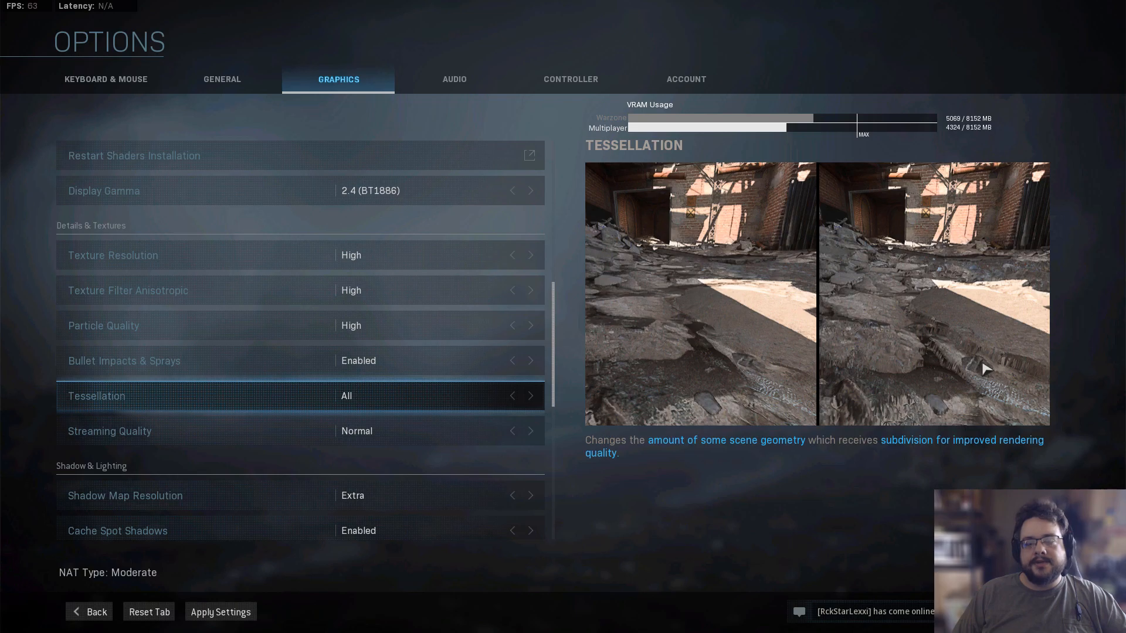
click(511, 395)
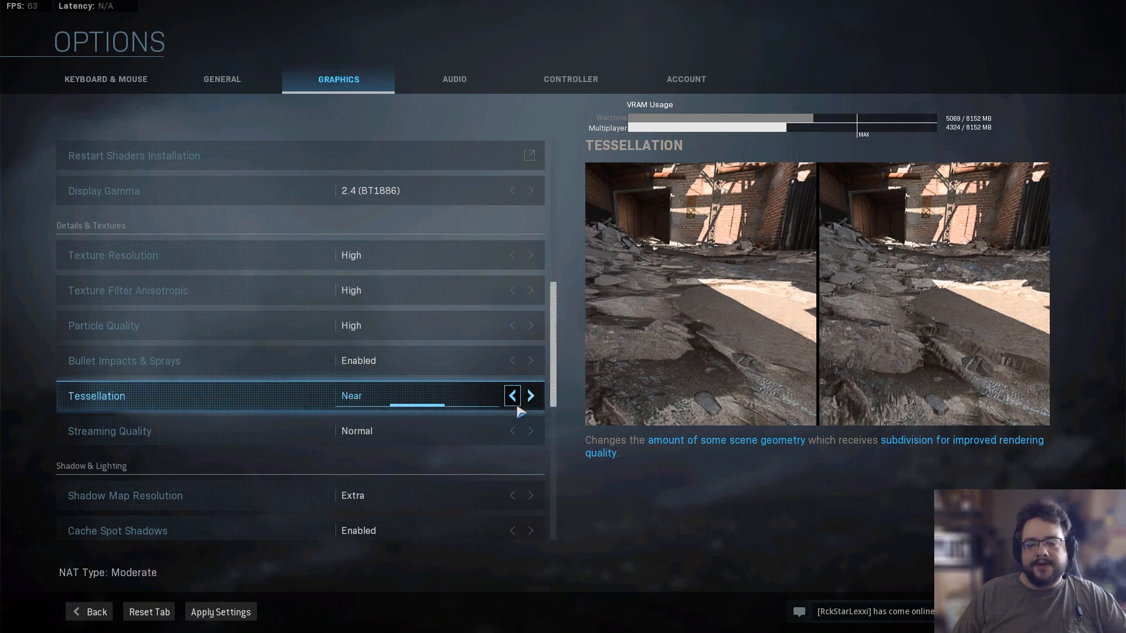
click(512, 395)
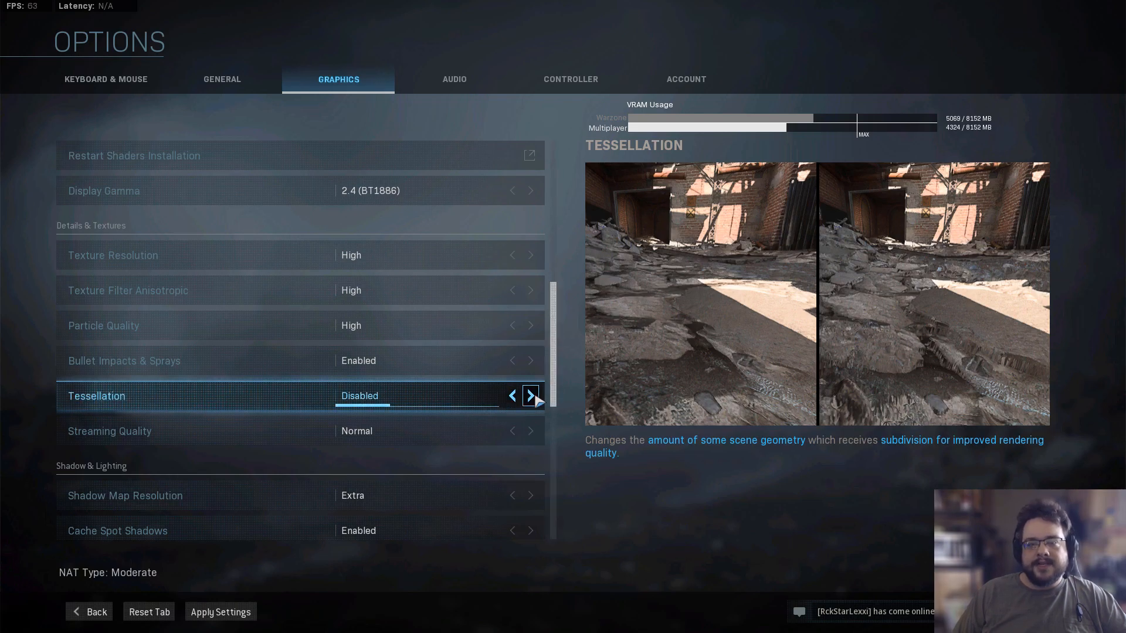
click(530, 395)
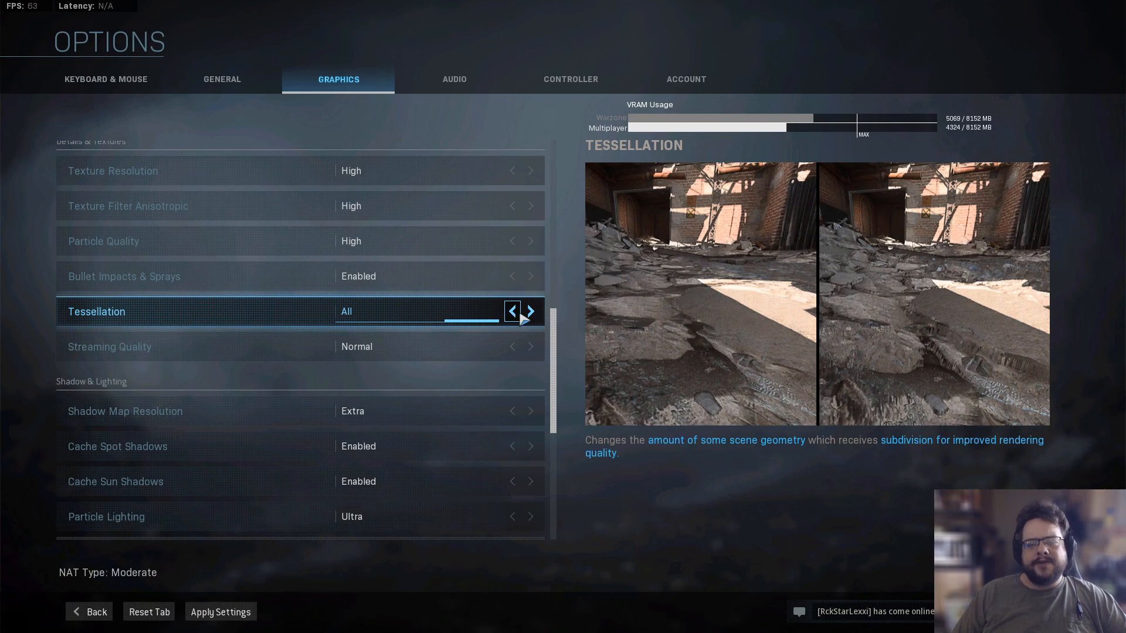
click(511, 311)
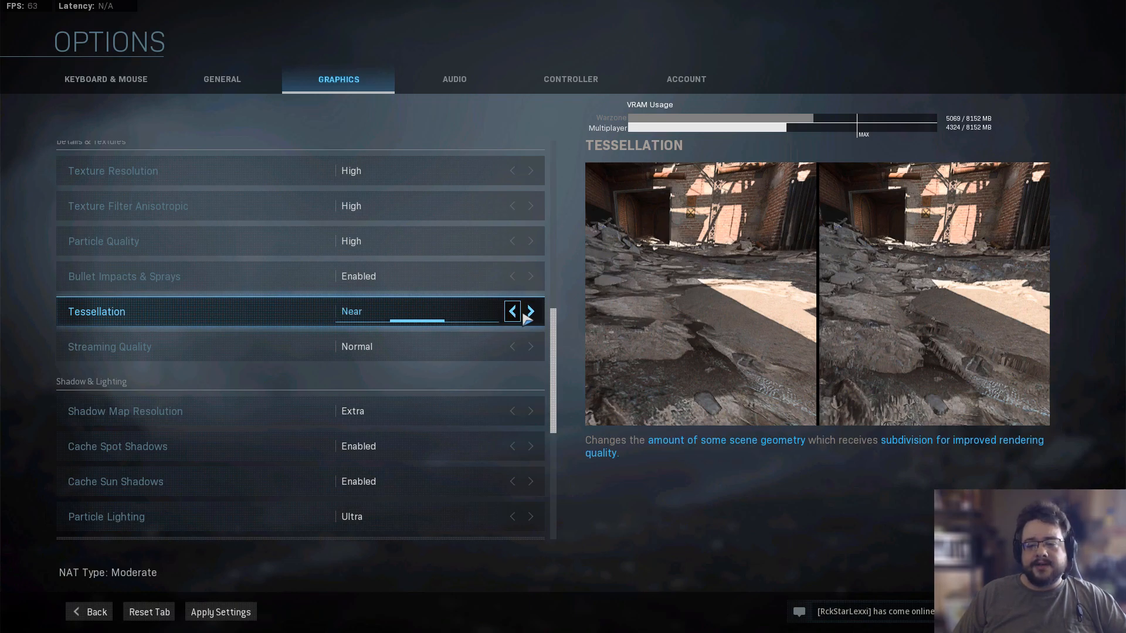
click(530, 311)
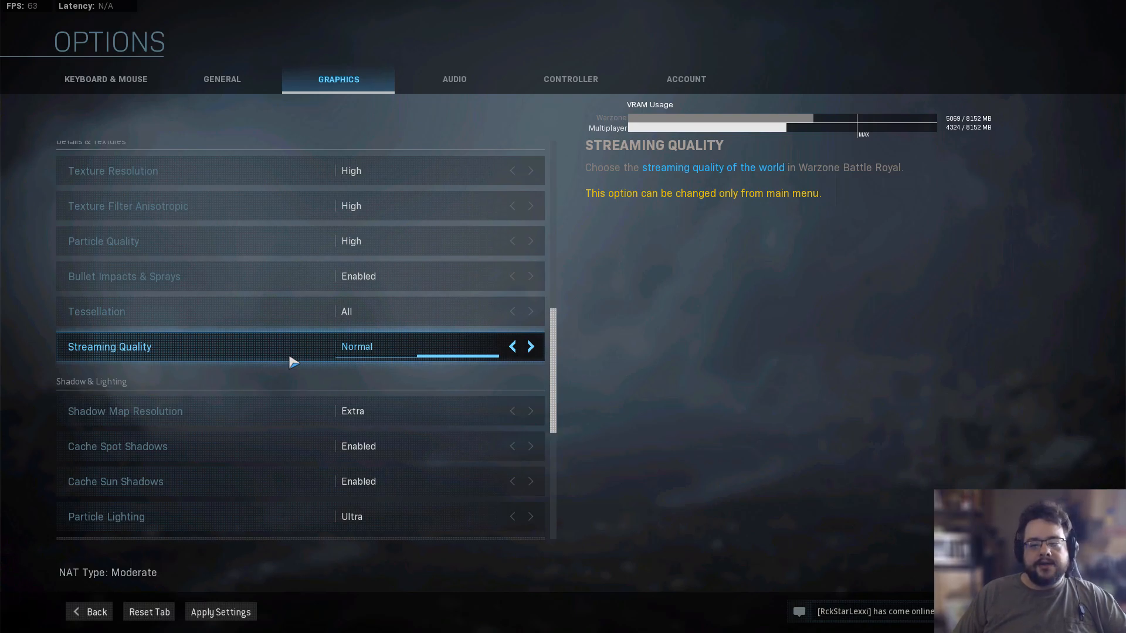
mouse_move(201, 364)
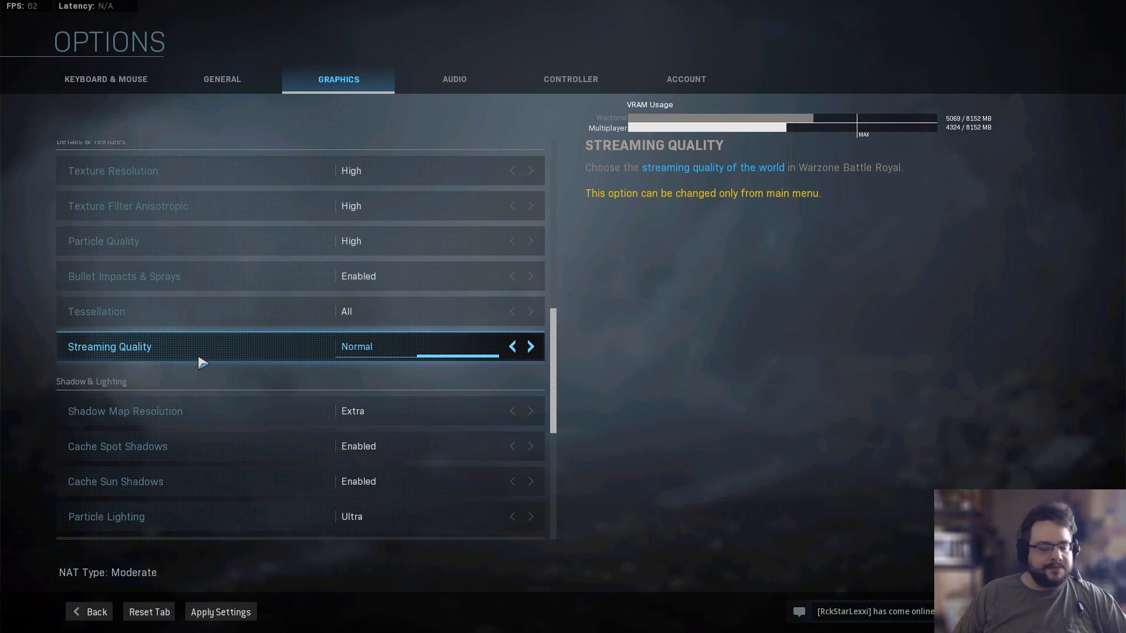
mouse_move(196, 357)
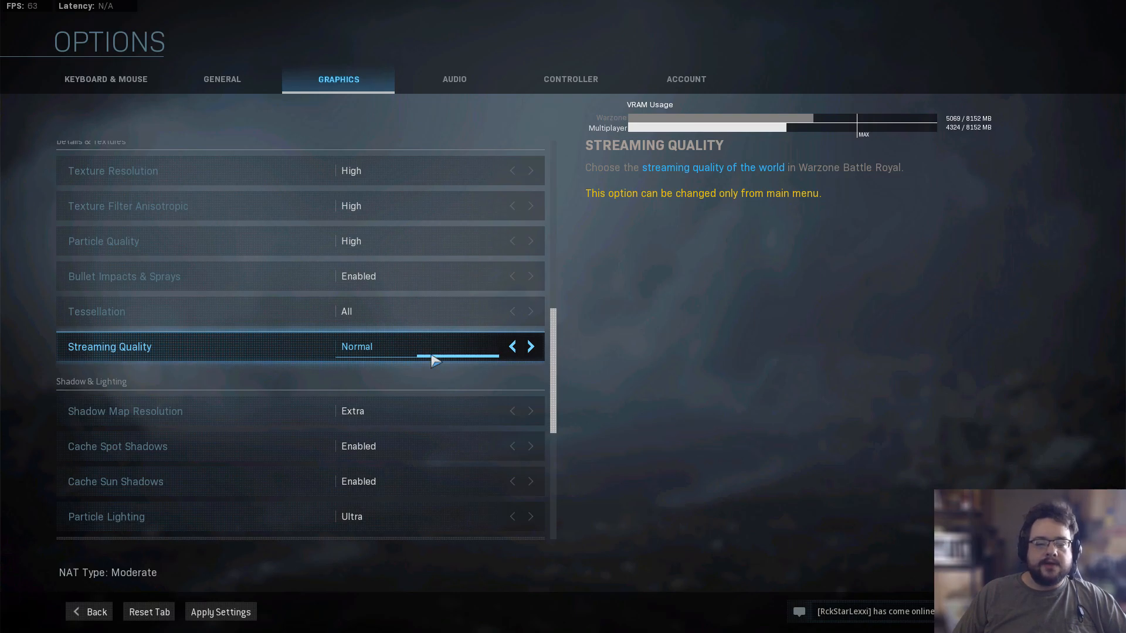
click(511, 346)
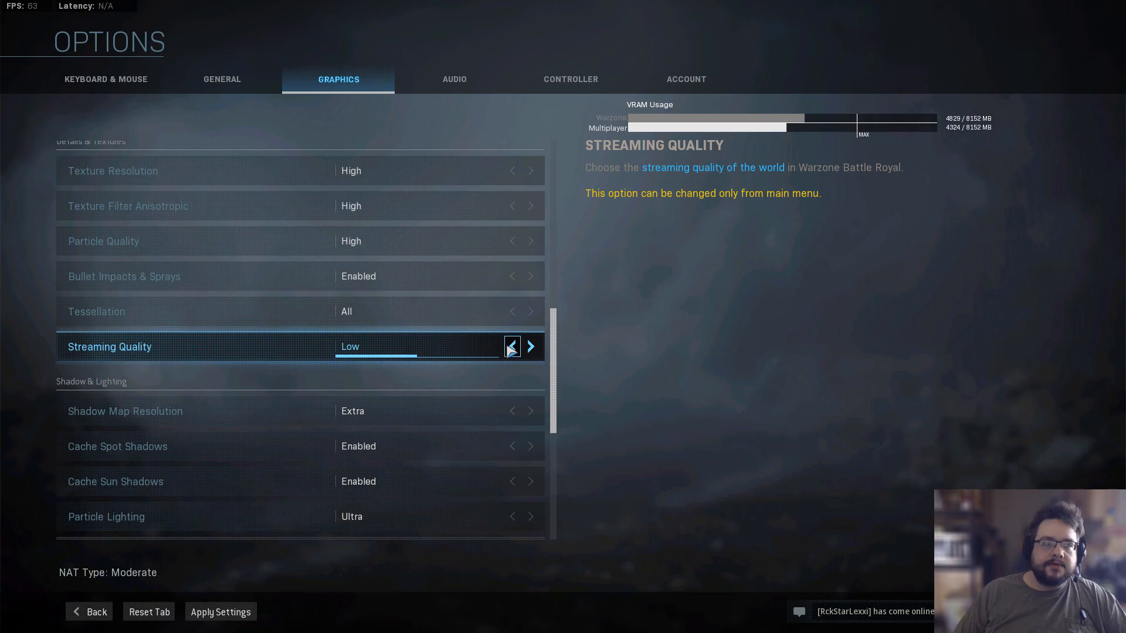
click(530, 346)
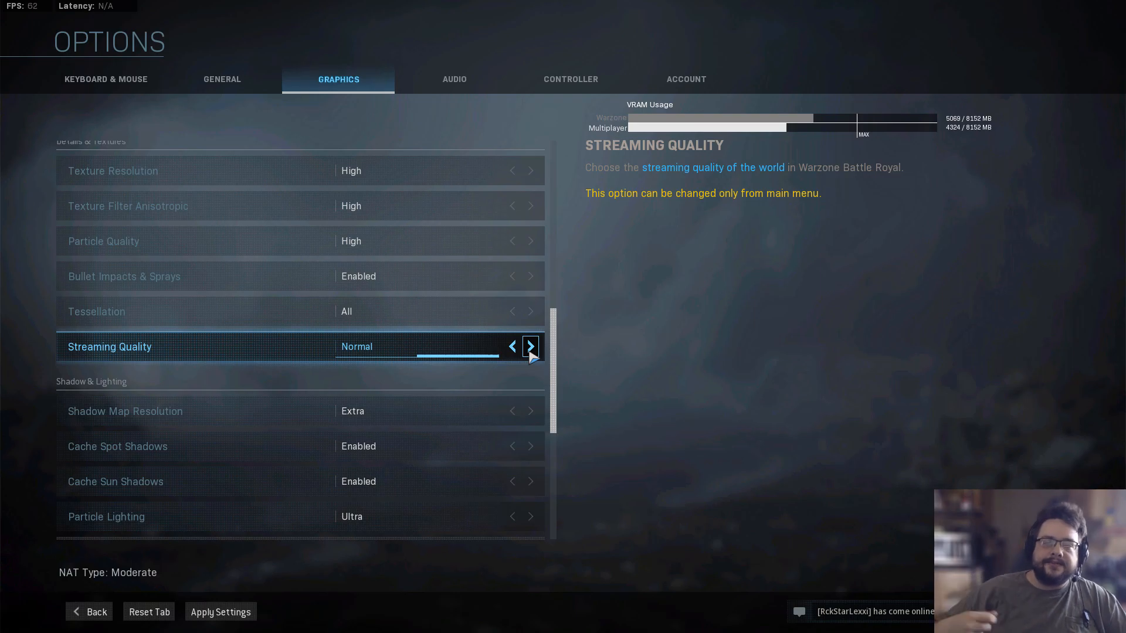
scroll(down, 3)
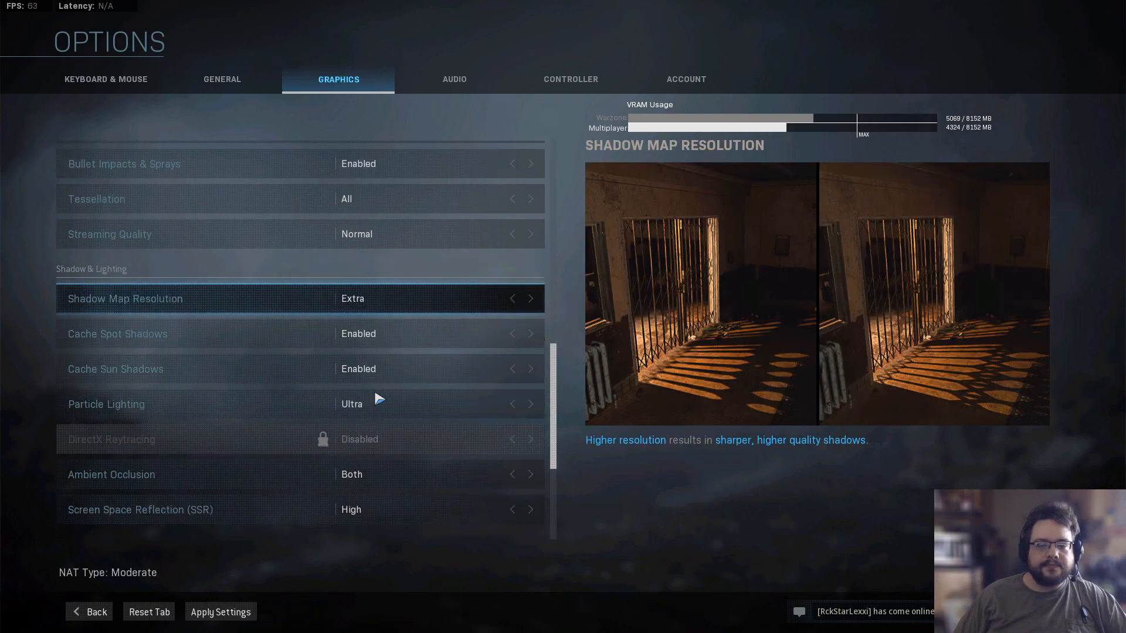
scroll(down, 3)
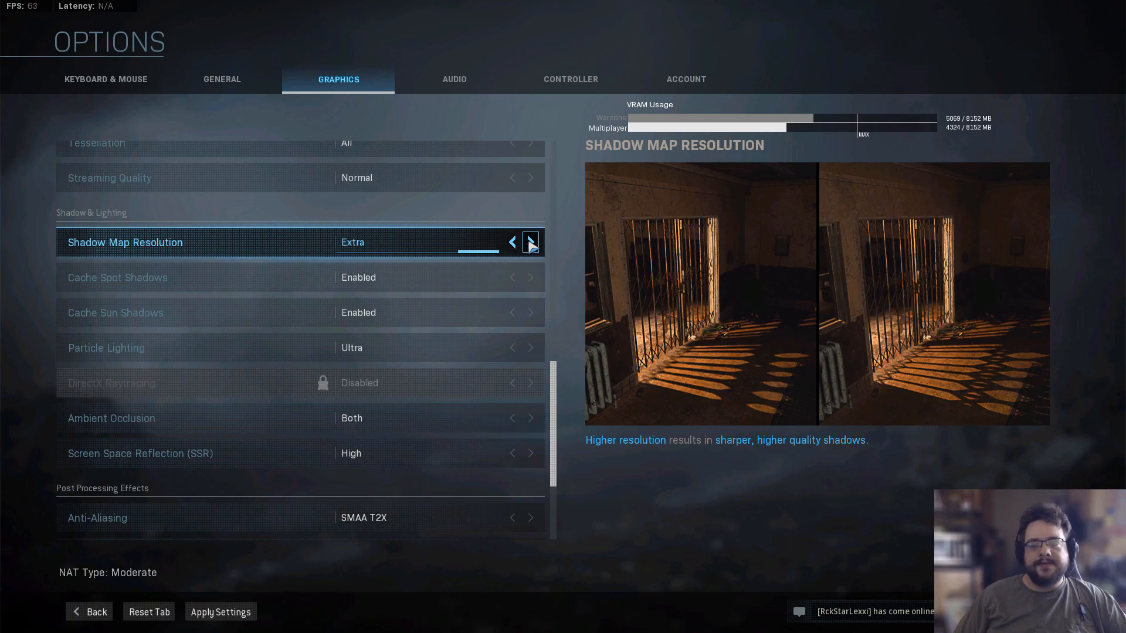
click(512, 242)
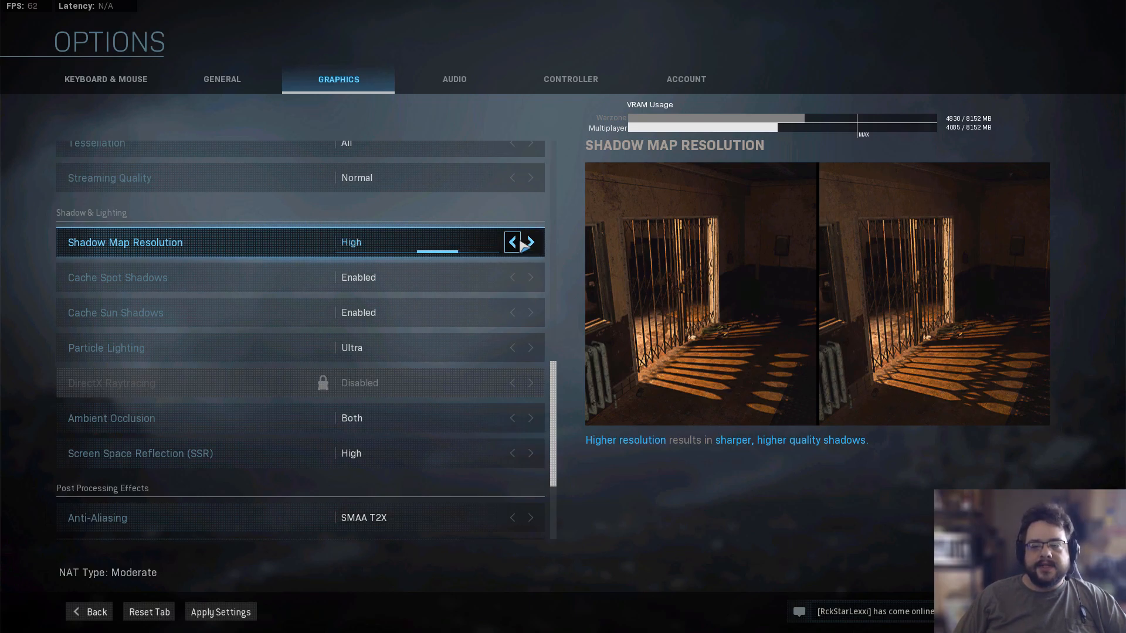
click(511, 242)
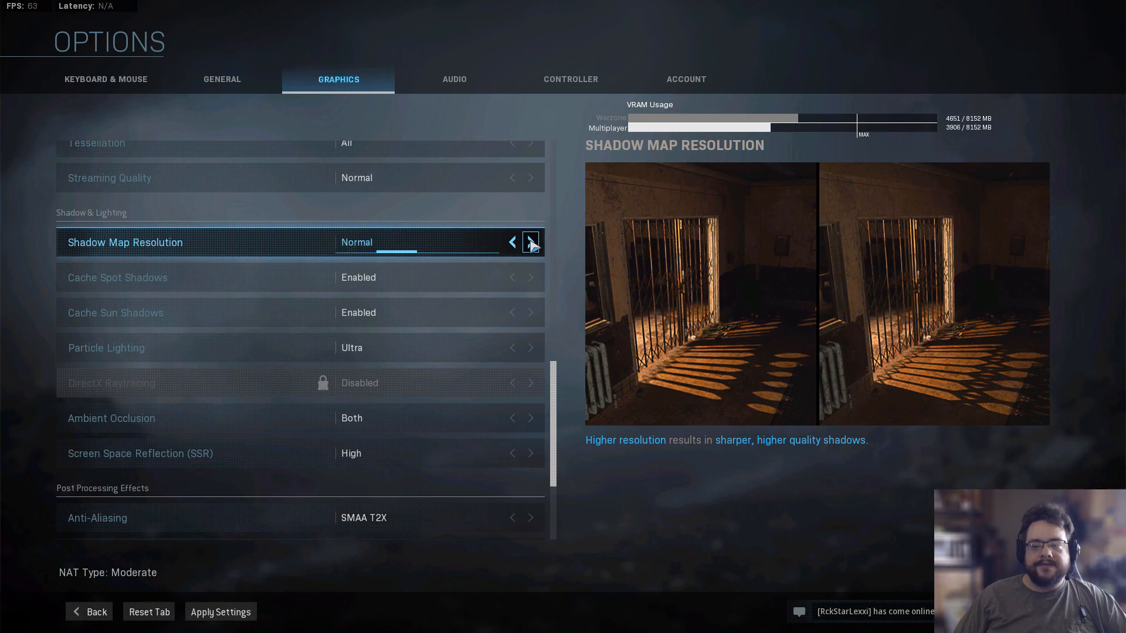
click(530, 241)
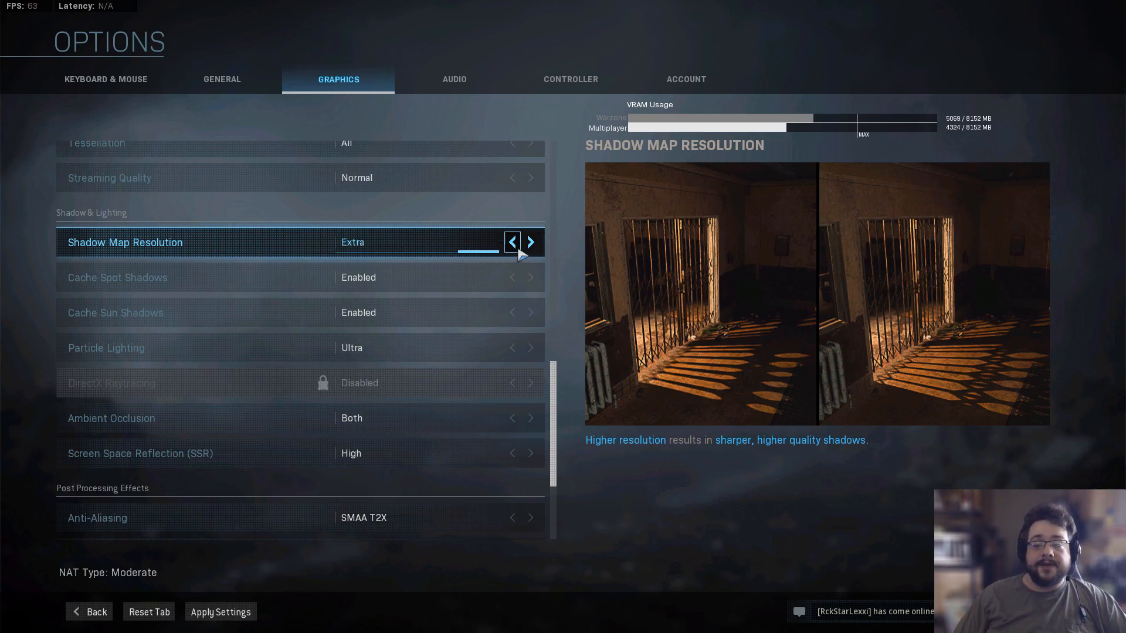
mouse_move(714, 231)
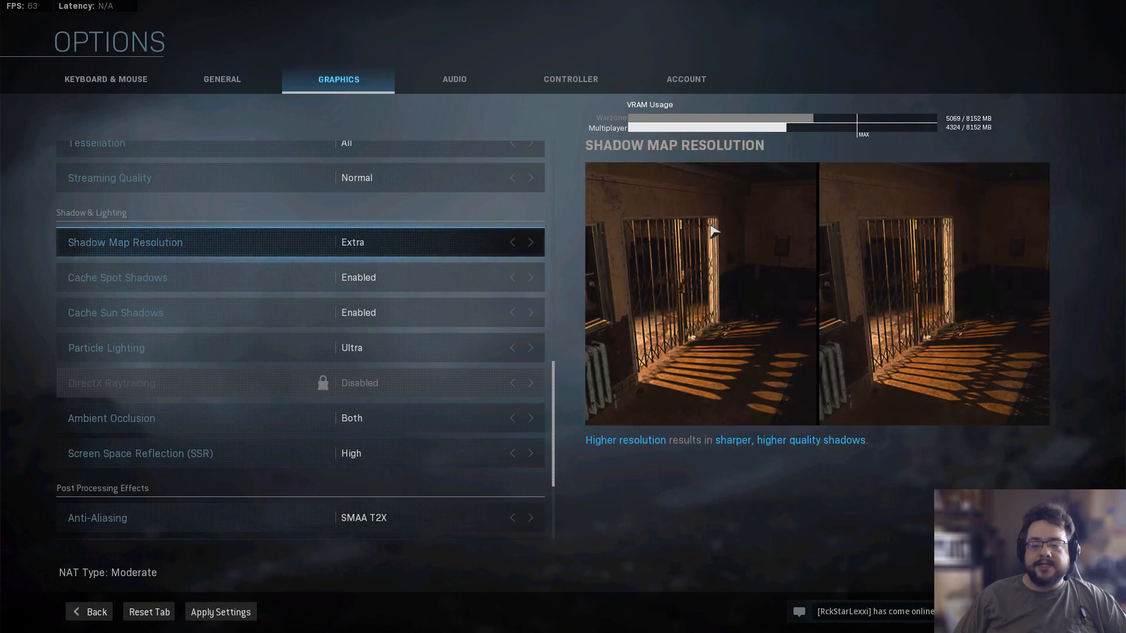
mouse_move(741, 384)
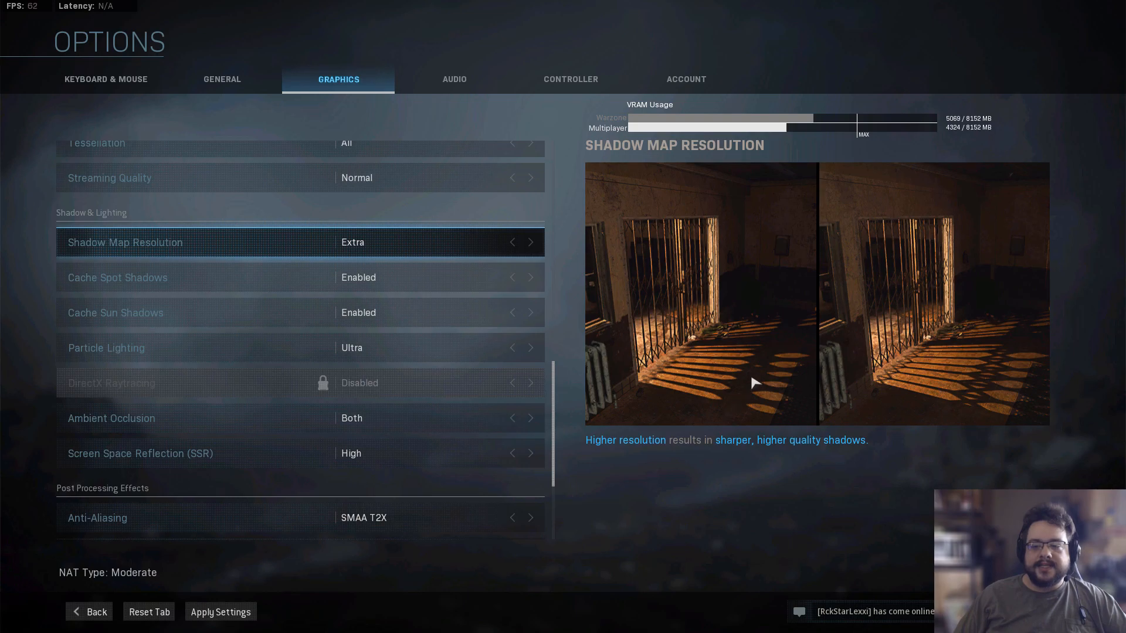
mouse_move(754, 399)
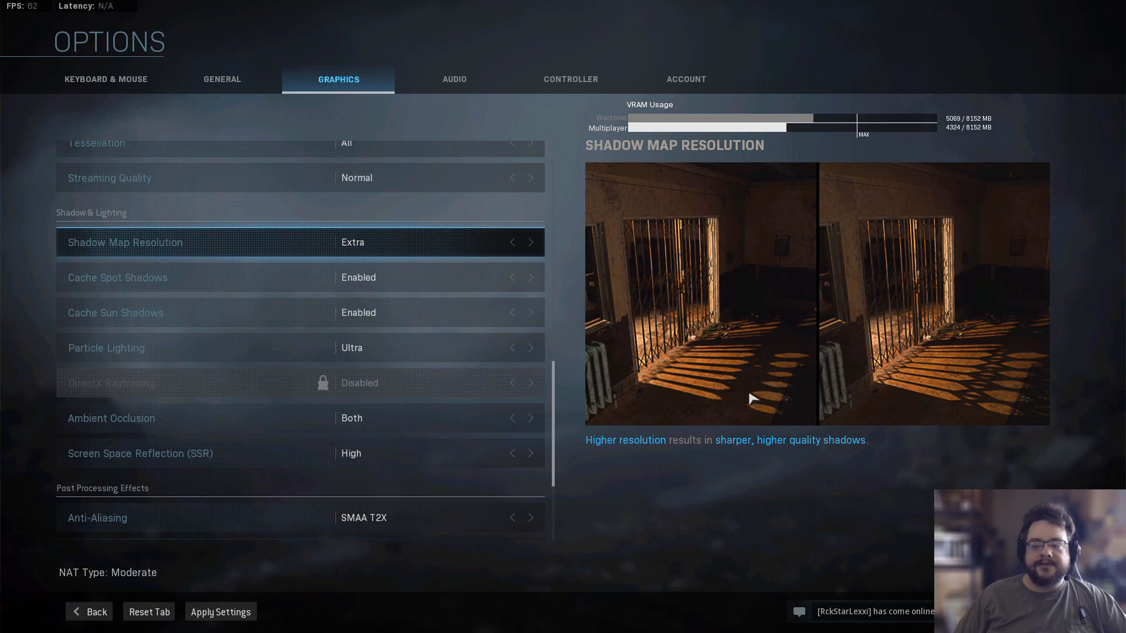
mouse_move(670, 325)
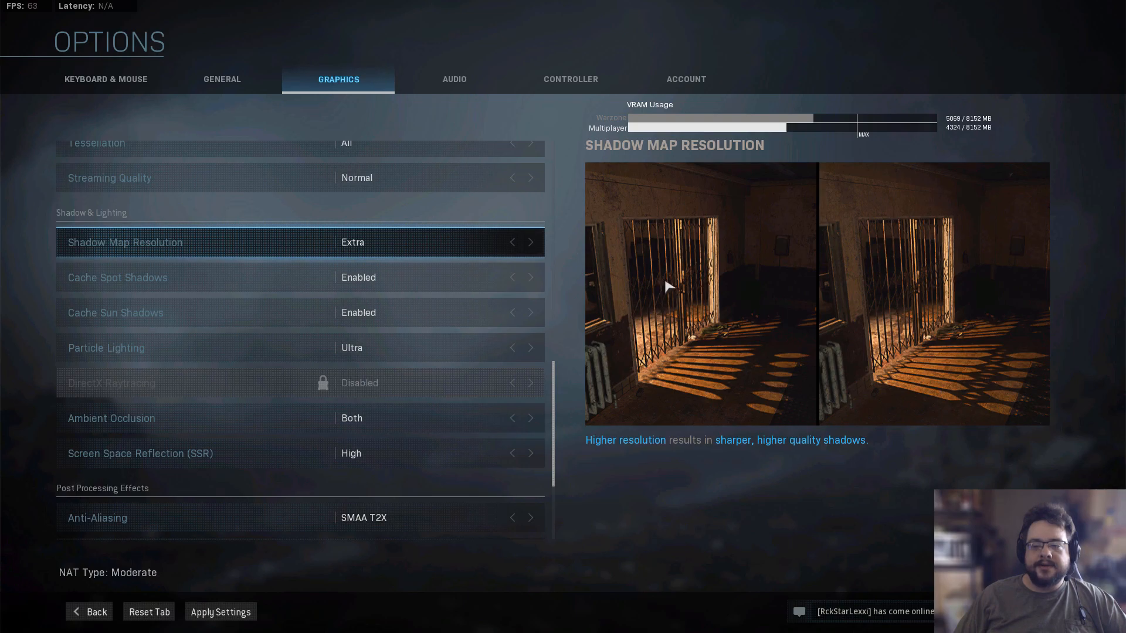
mouse_move(1001, 380)
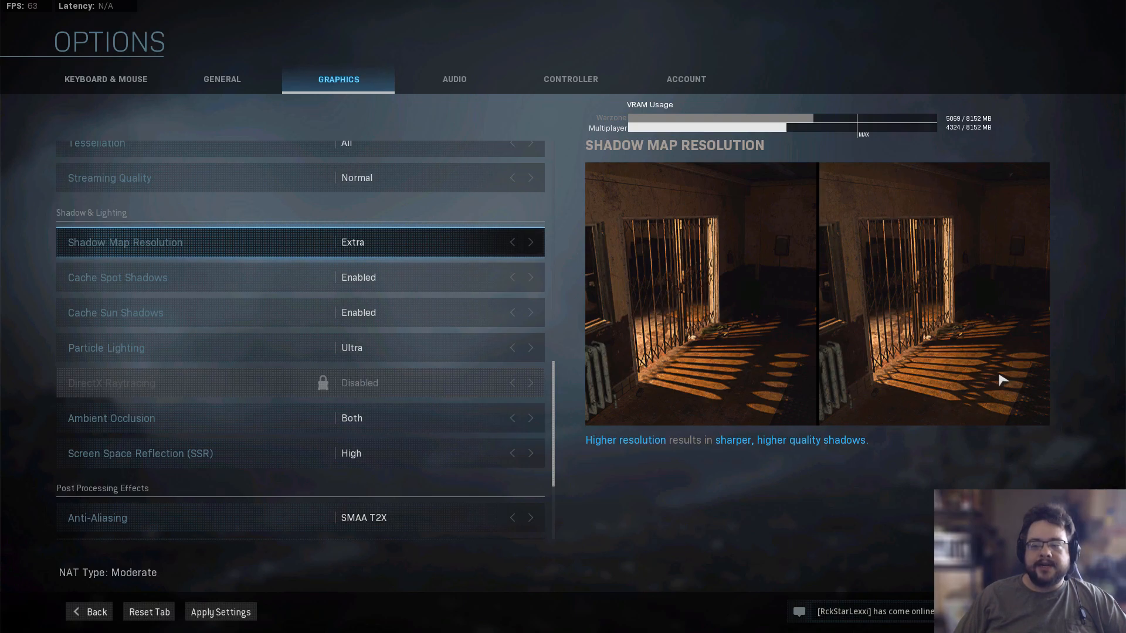
mouse_move(997, 371)
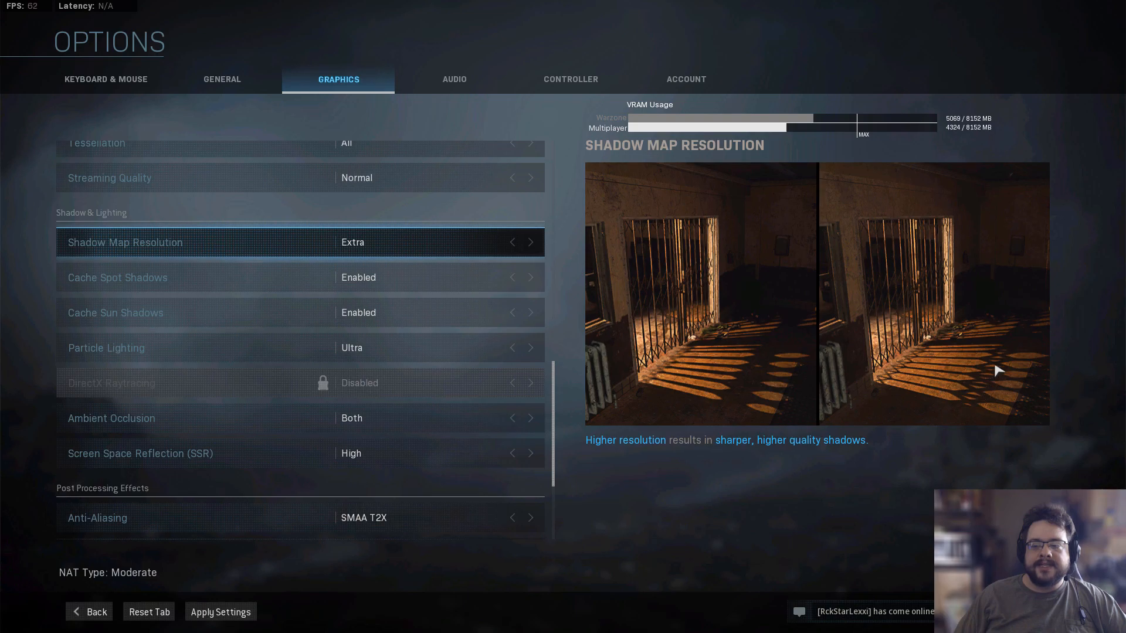
mouse_move(910, 293)
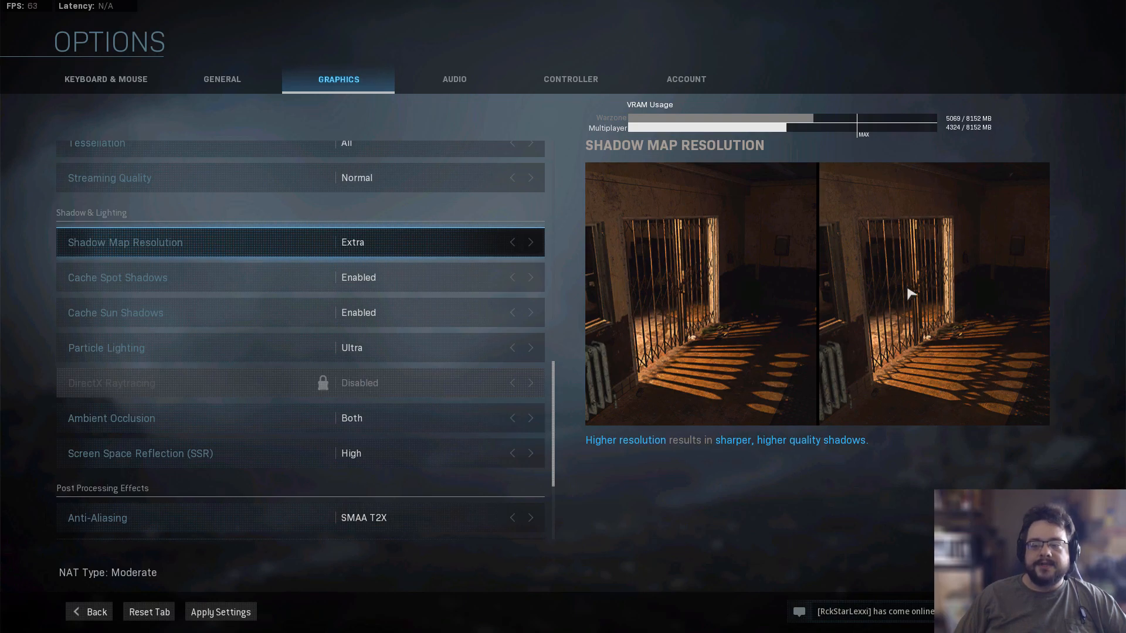
mouse_move(781, 393)
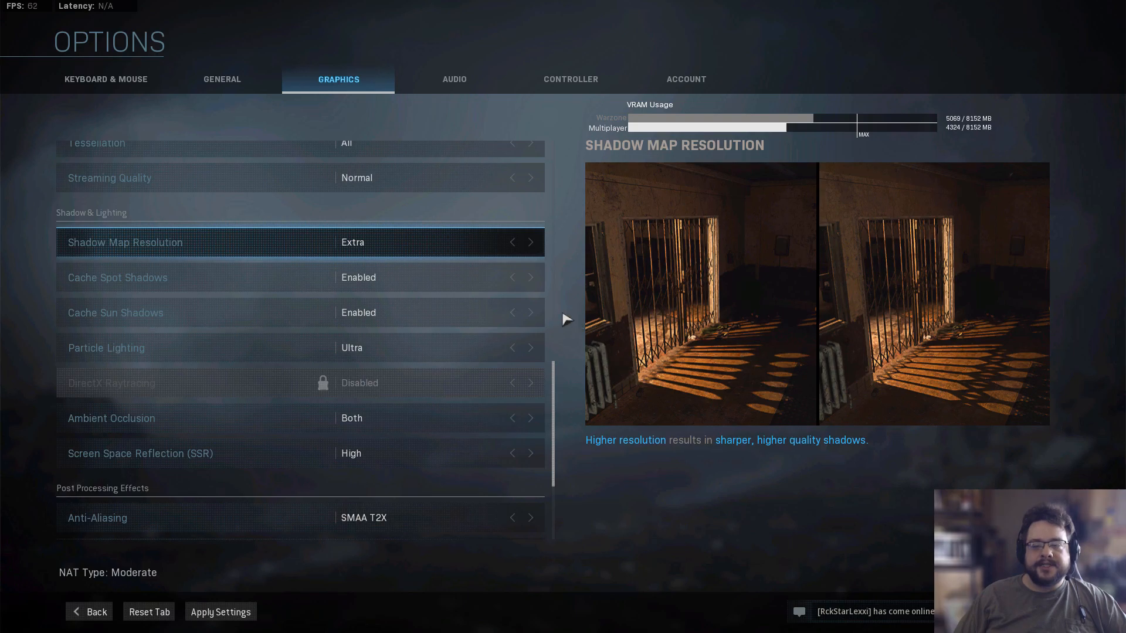
click(512, 242)
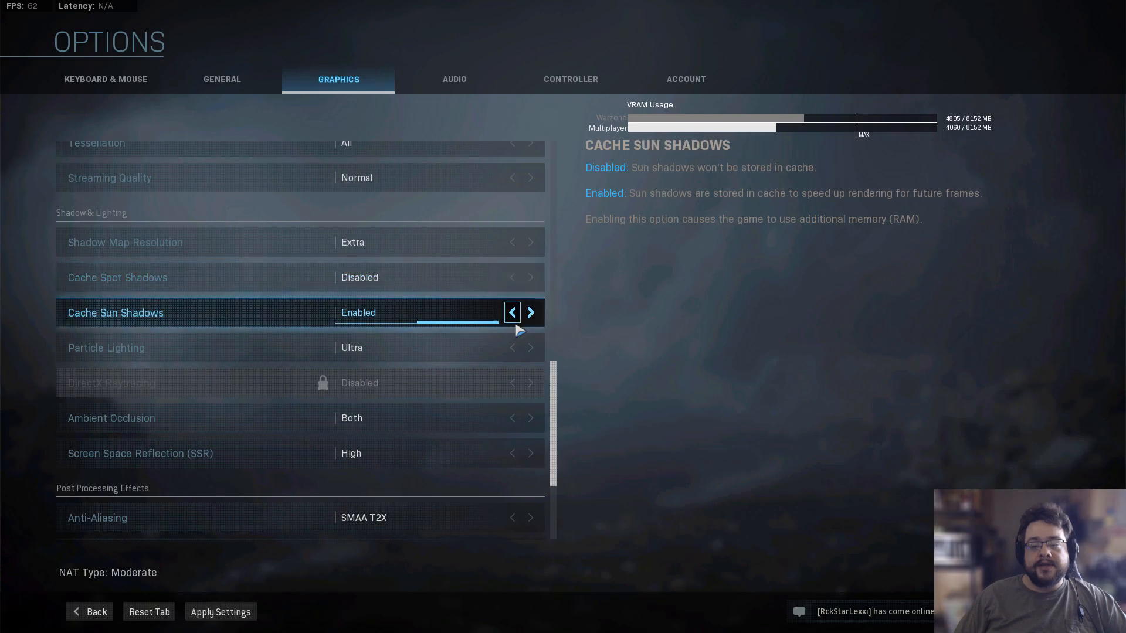
click(511, 311)
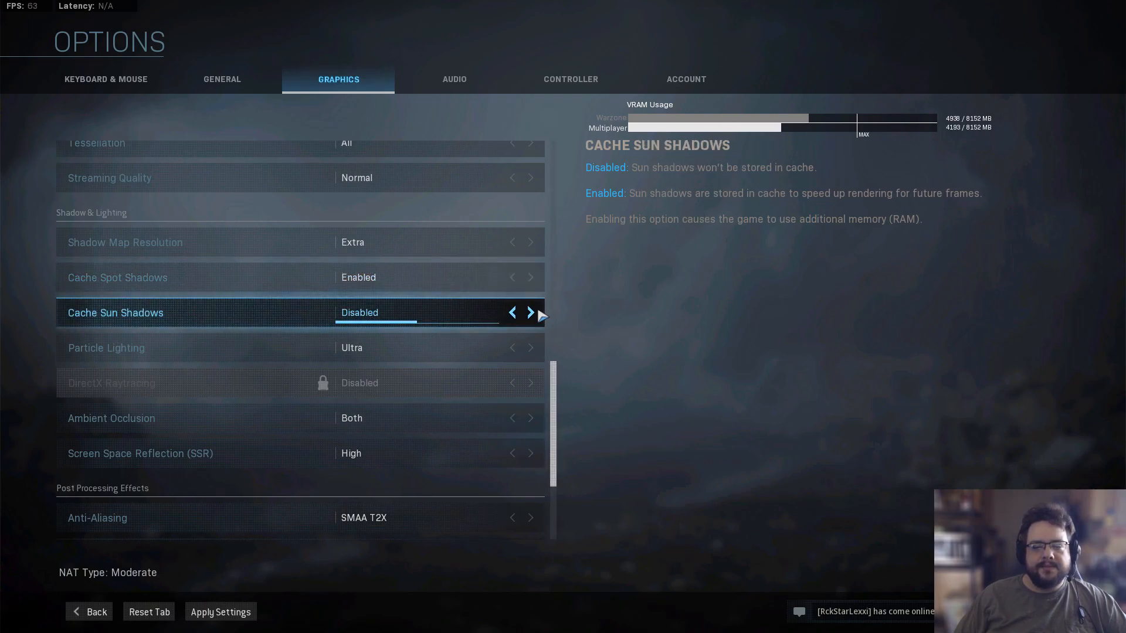
click(530, 312)
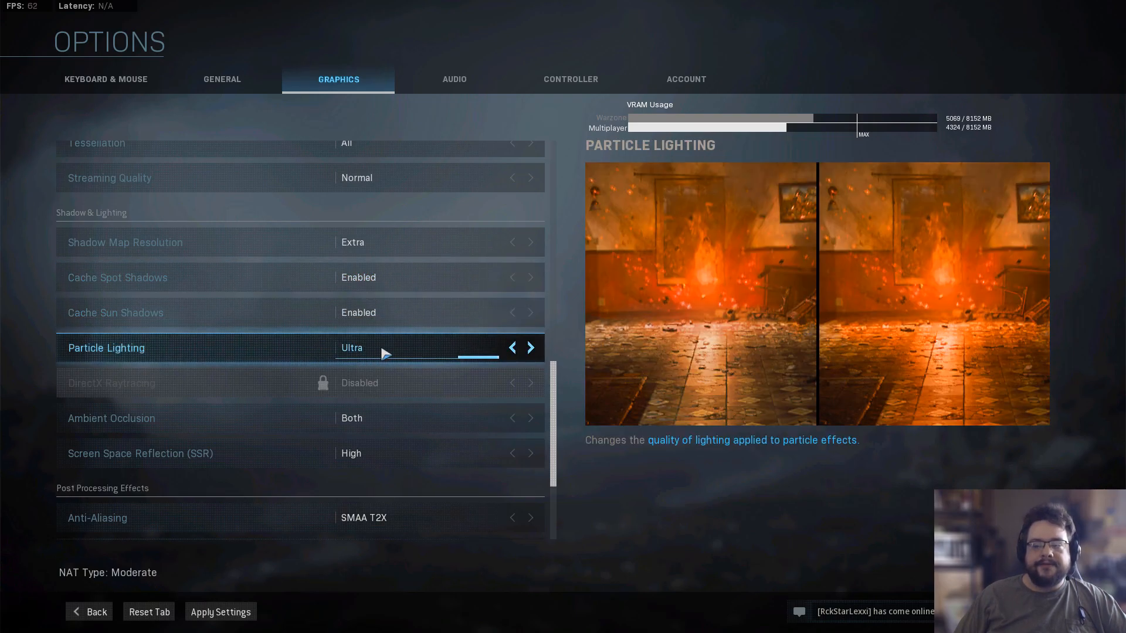
click(530, 347)
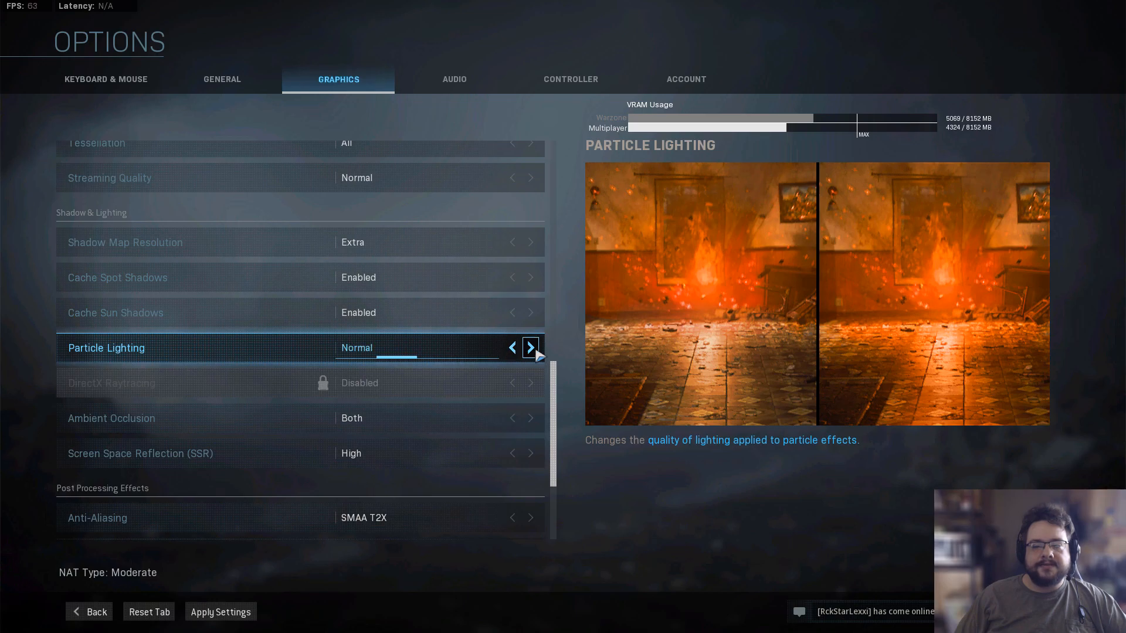
click(530, 348)
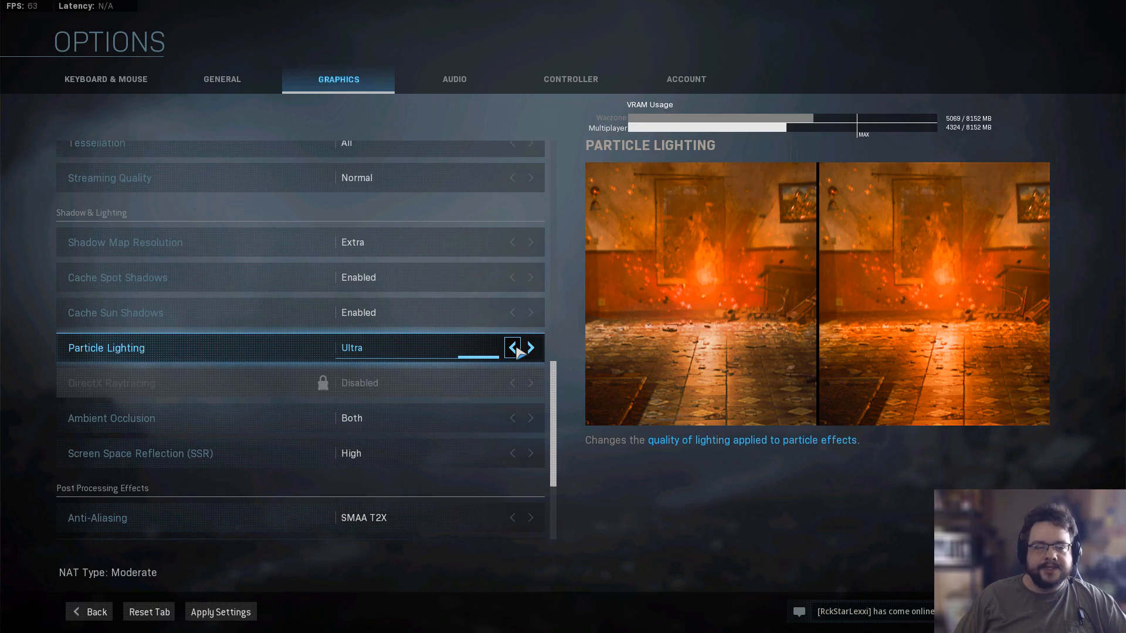
click(511, 348)
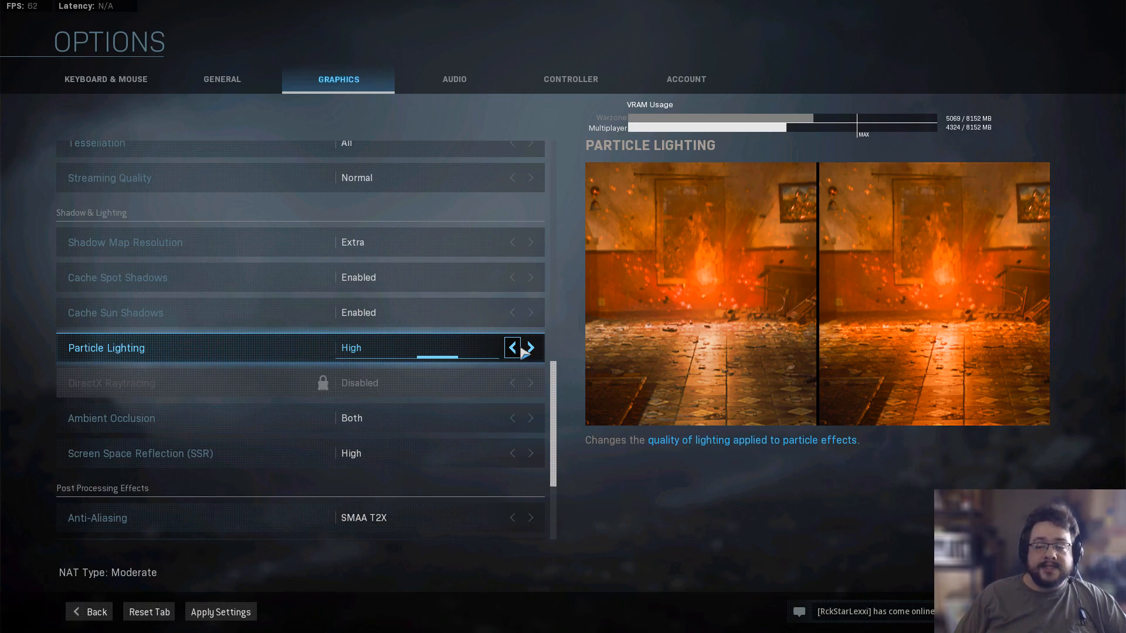
click(530, 348)
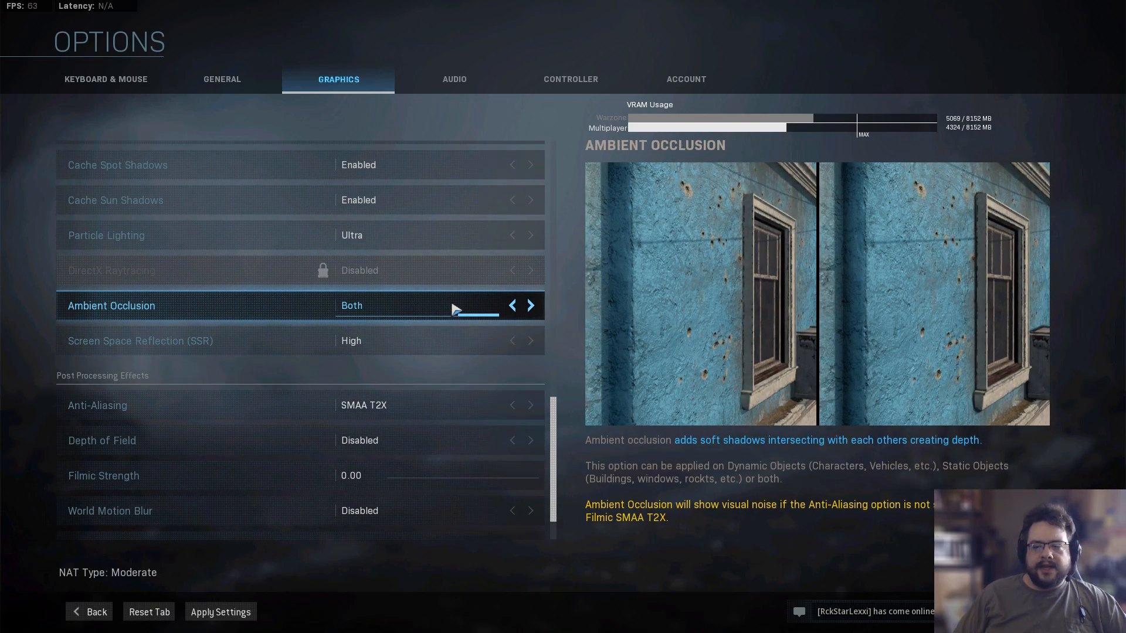
mouse_move(450, 309)
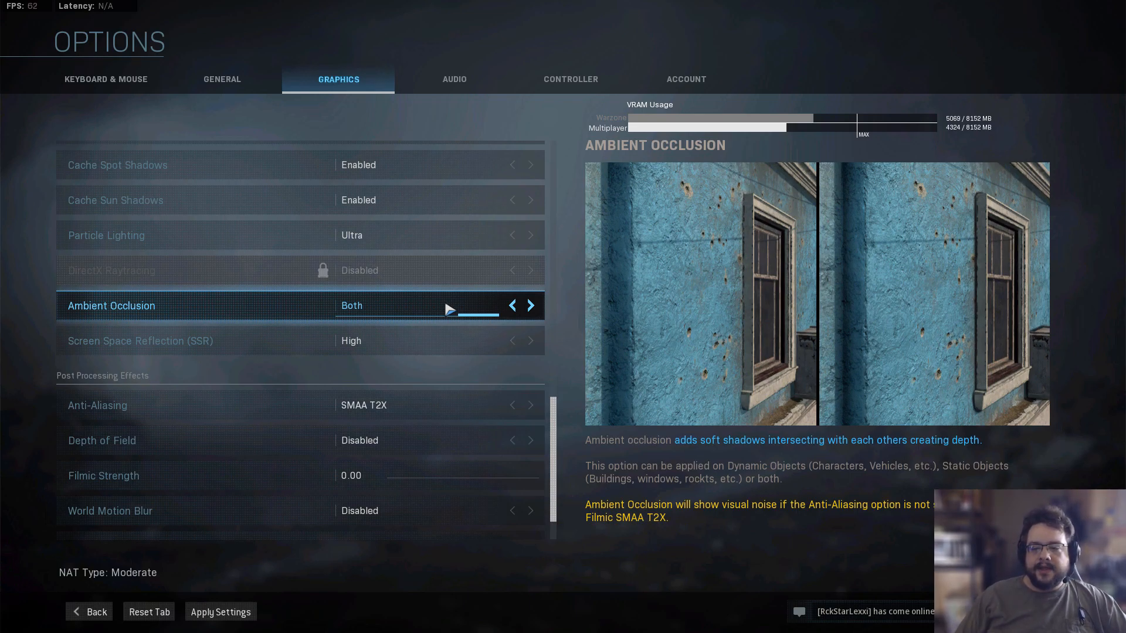
mouse_move(494, 314)
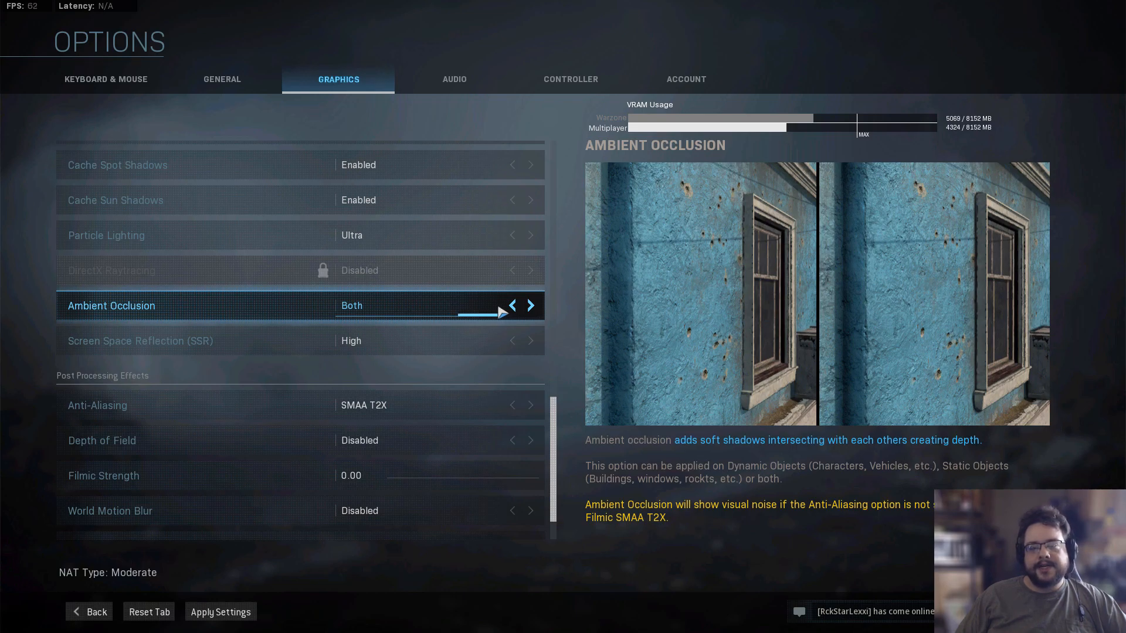
- Cycle Ambient Occlusion through Dynamic, Off and back to Static Objects (GTAO)
click(511, 305)
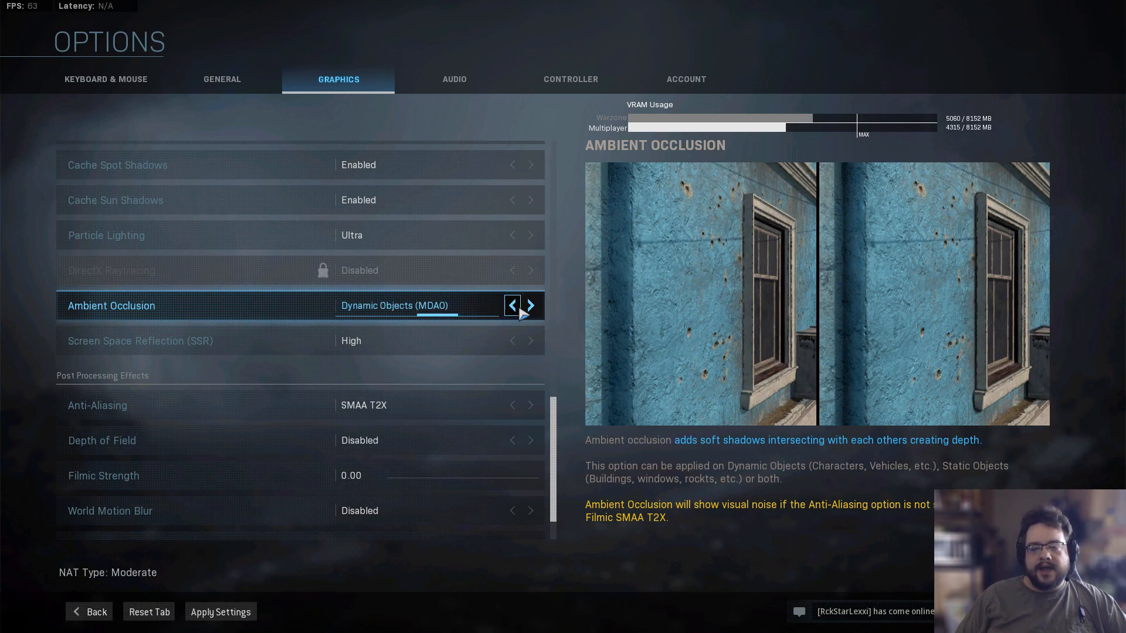
click(530, 305)
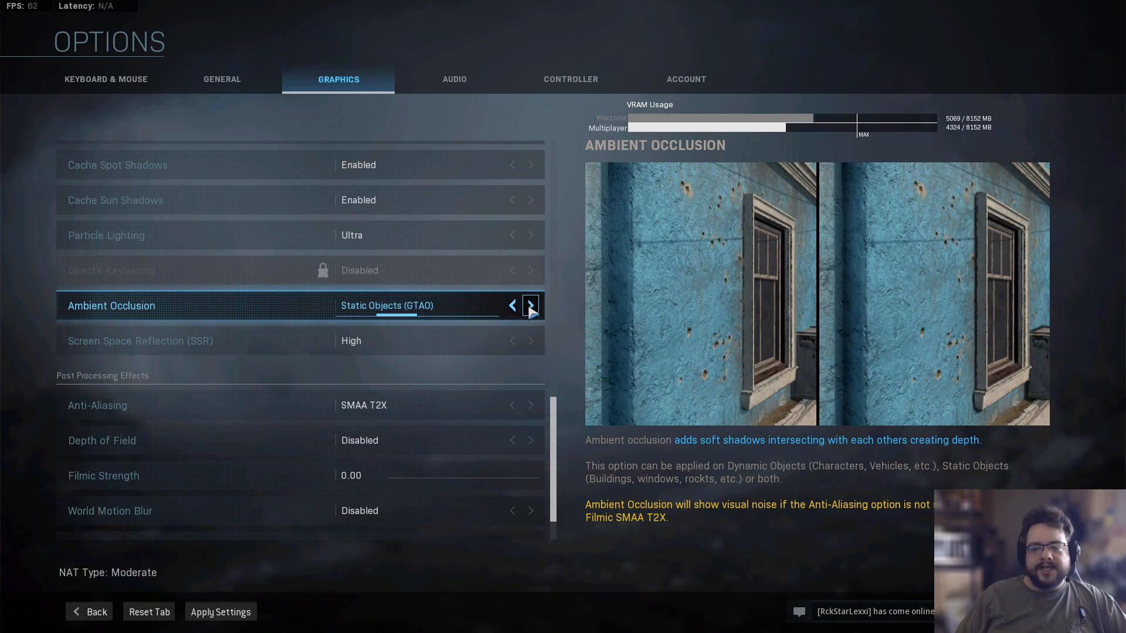
click(530, 305)
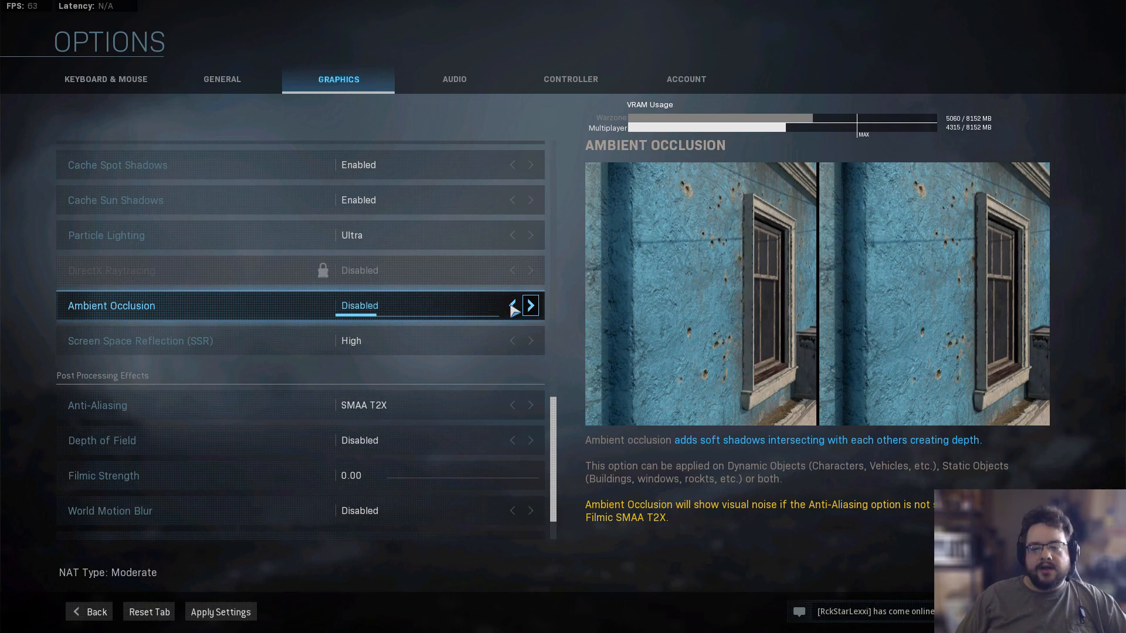
click(530, 305)
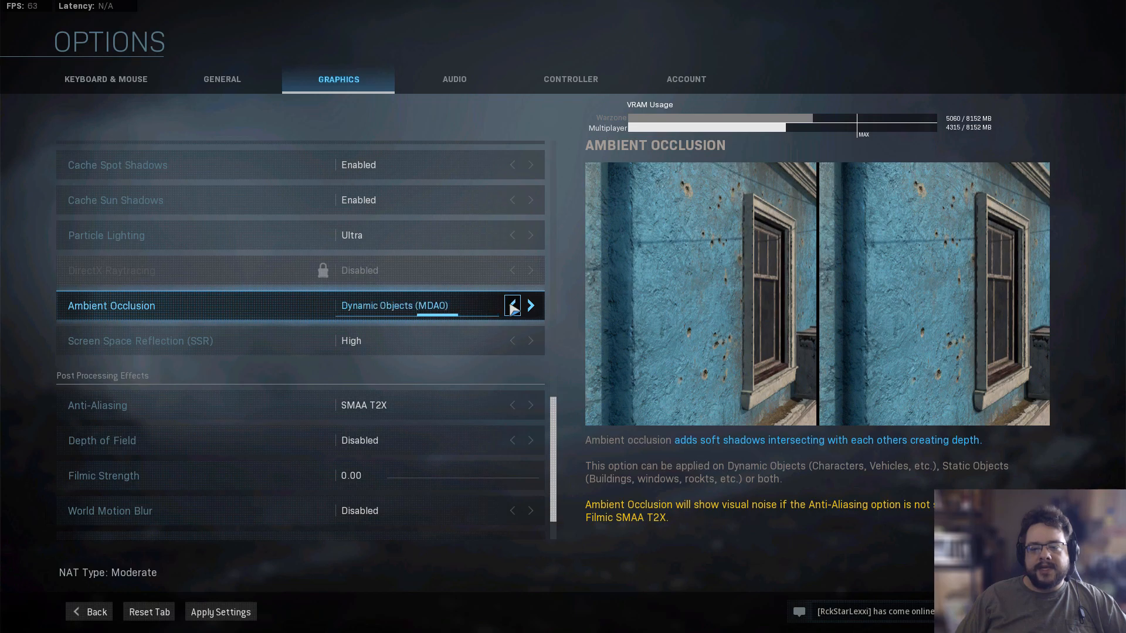
click(530, 305)
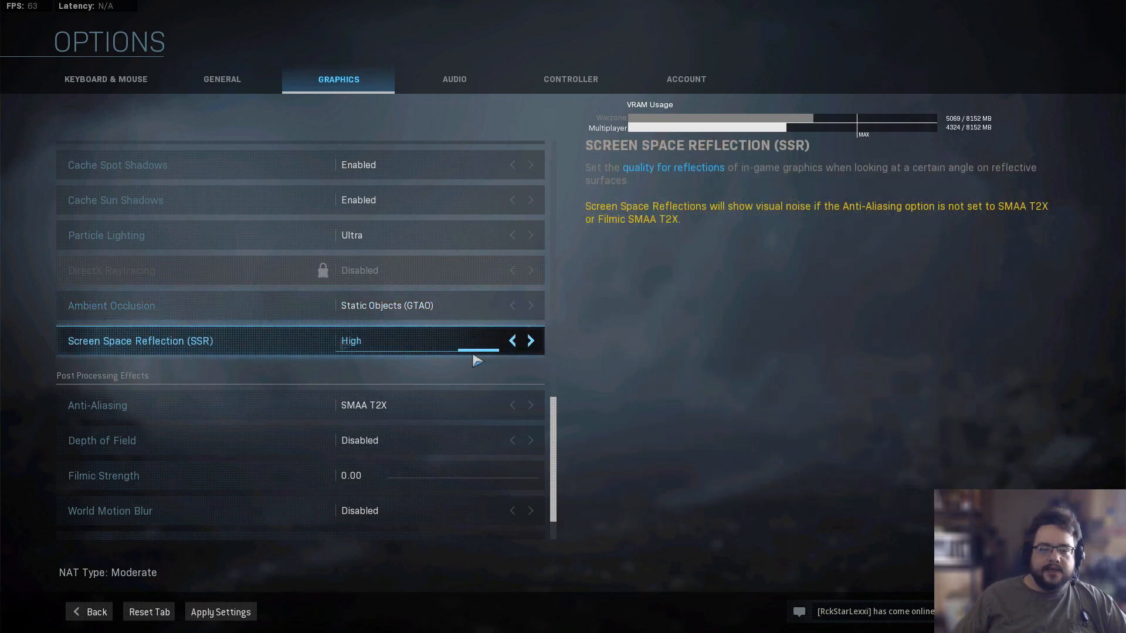
mouse_move(312, 356)
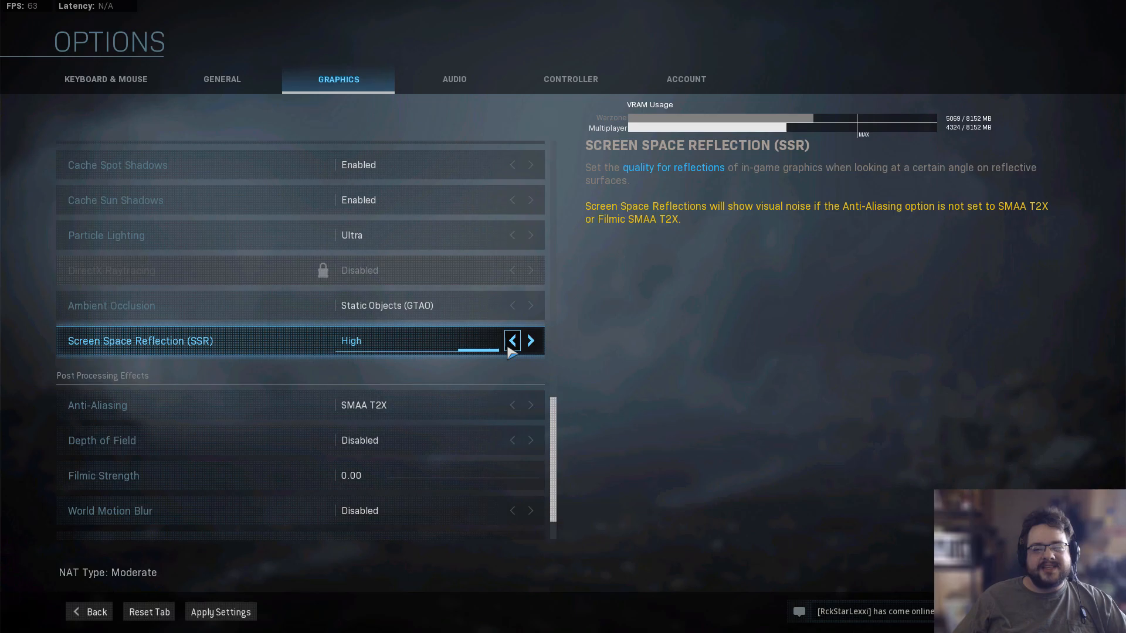
- Try Normal and Low Screen Space Reflection, then settle it back on High
click(511, 340)
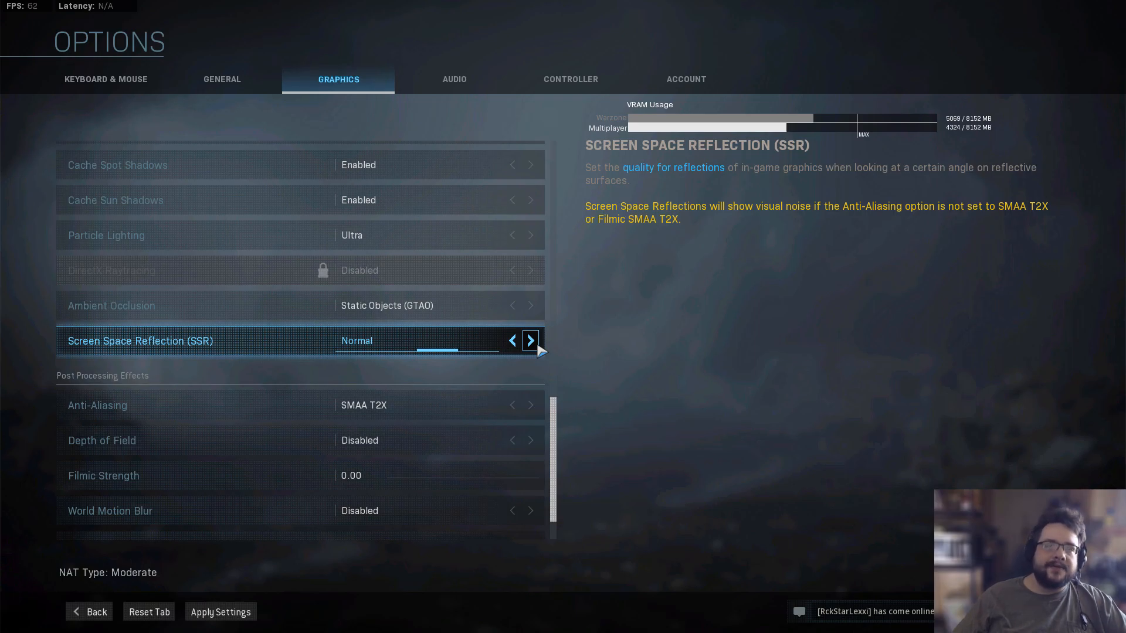
click(530, 340)
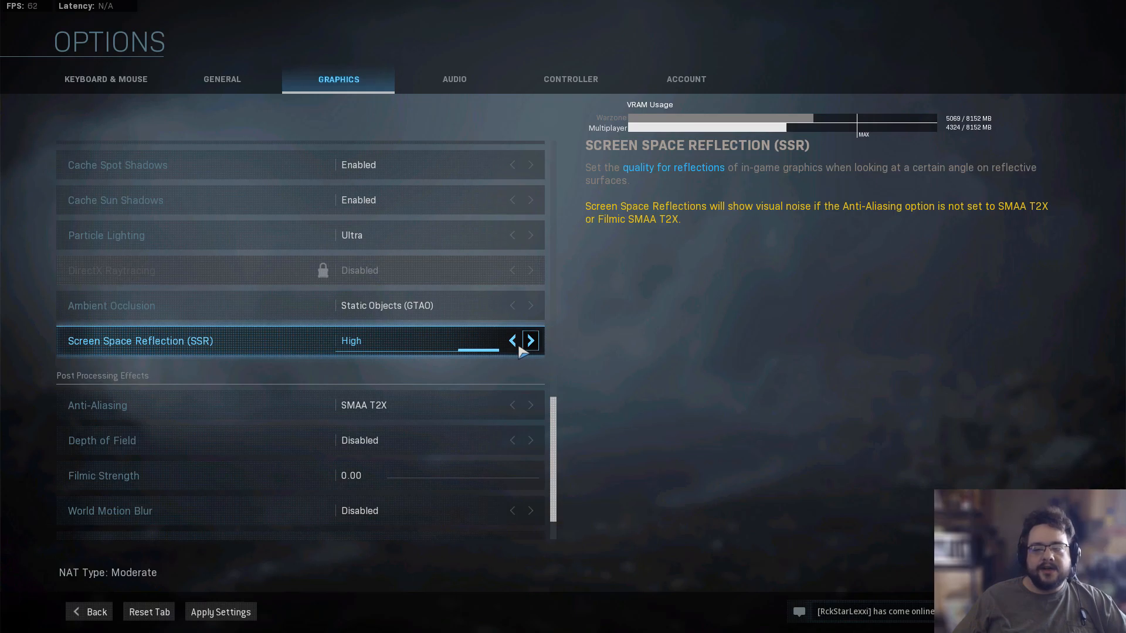
click(511, 340)
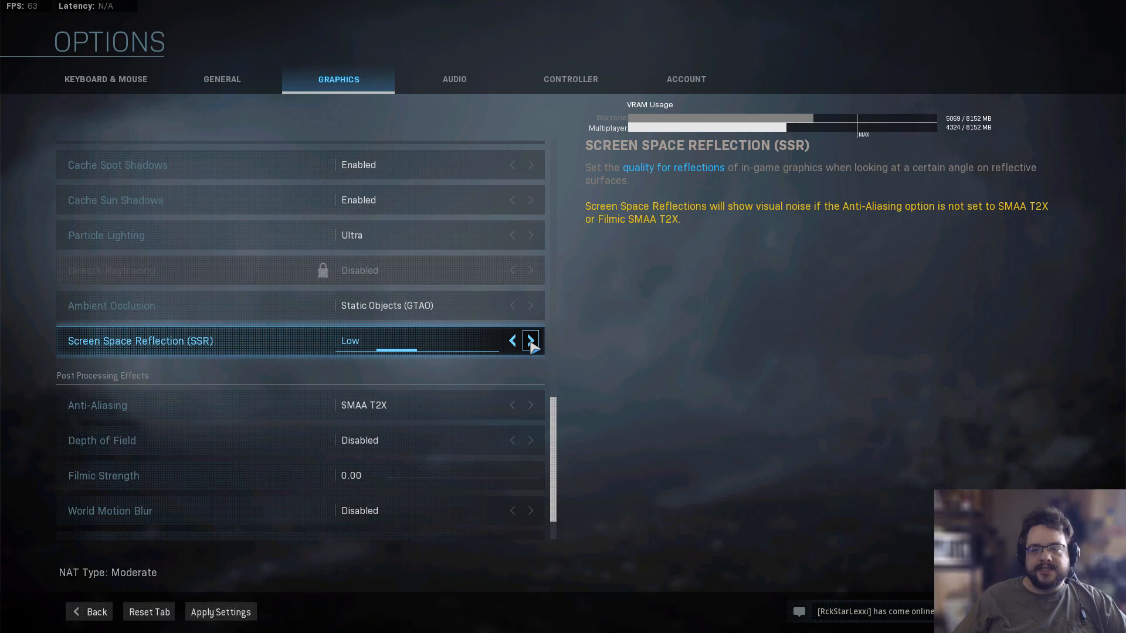
click(530, 340)
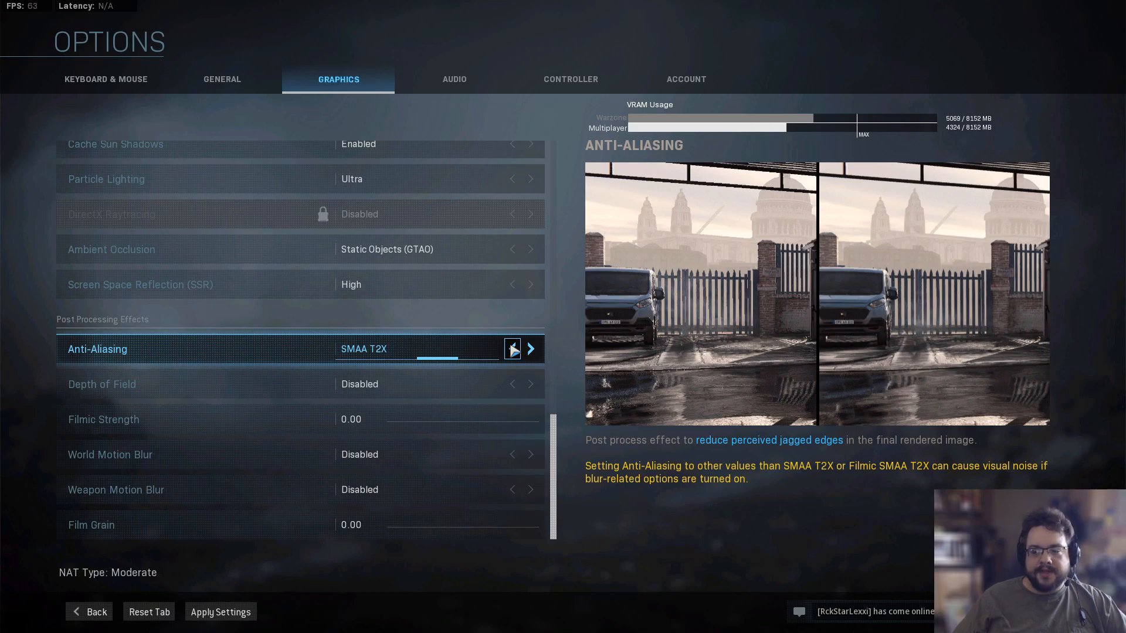
click(513, 349)
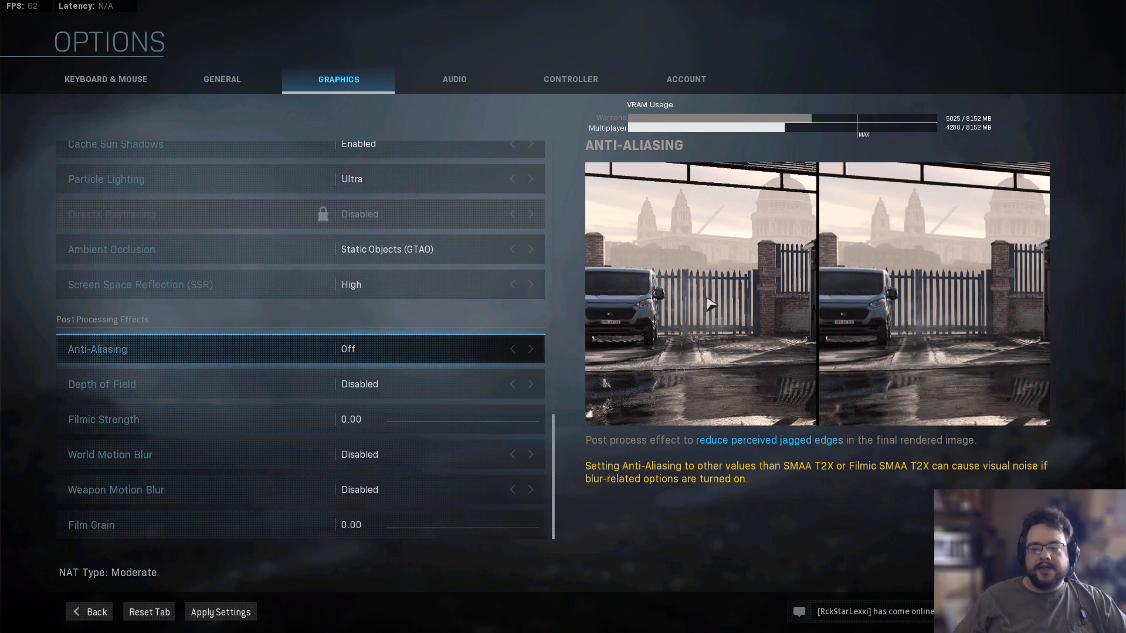
mouse_move(710, 286)
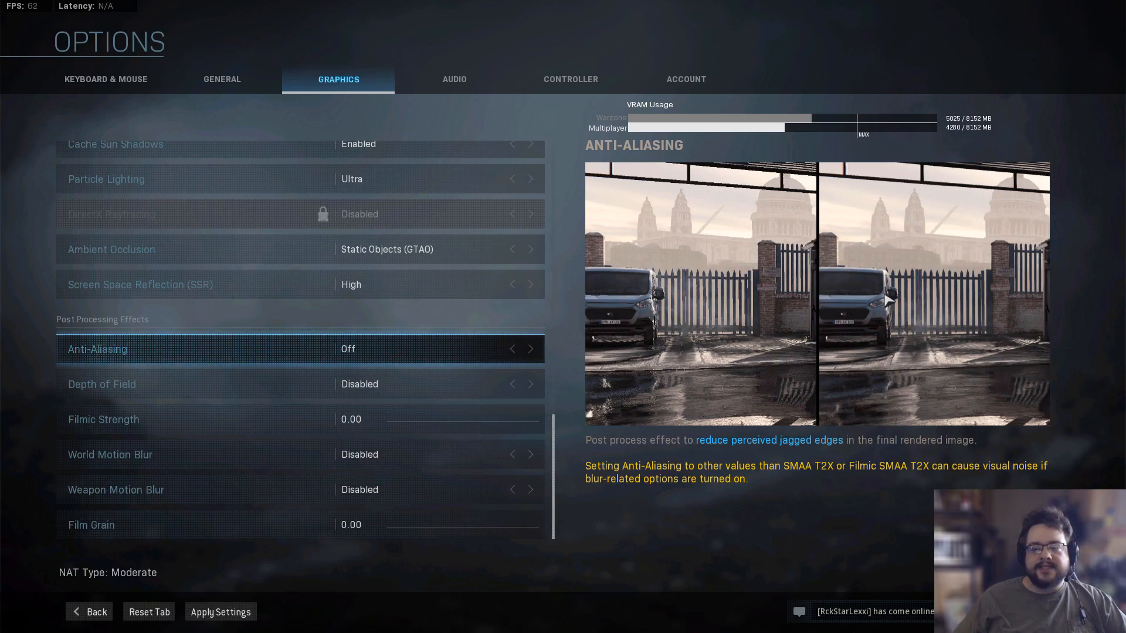
mouse_move(890, 301)
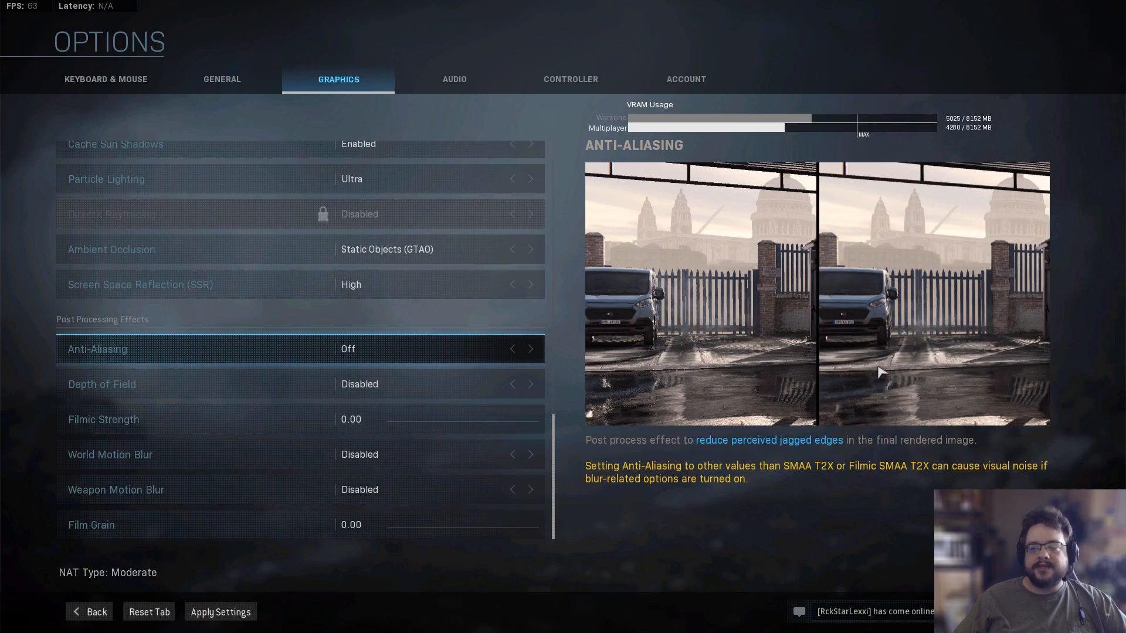
mouse_move(760, 282)
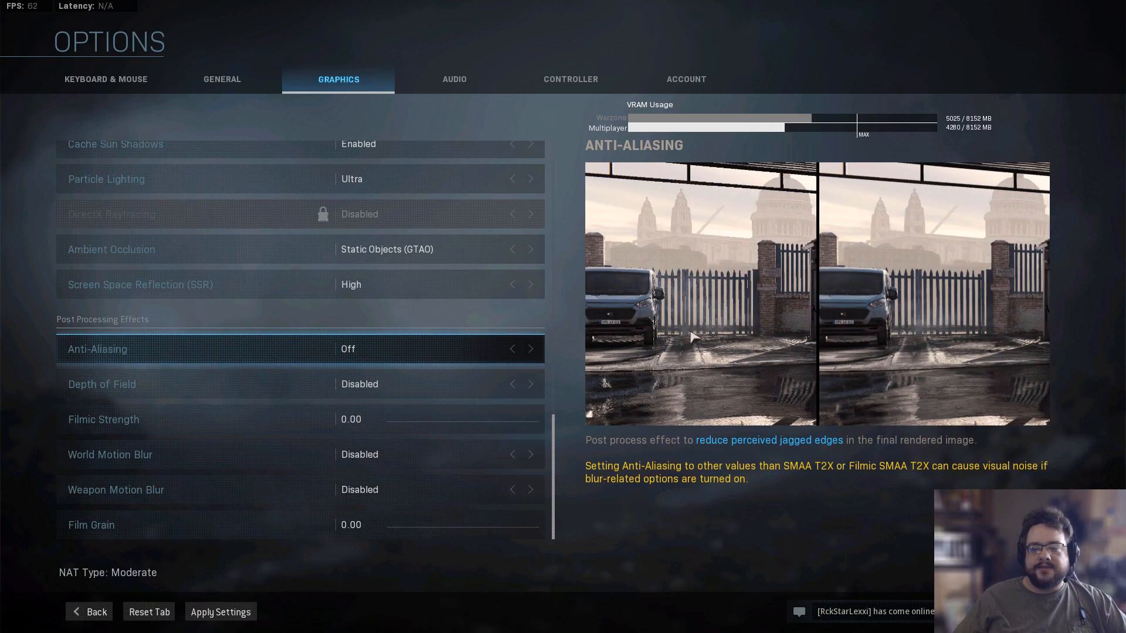
mouse_move(749, 386)
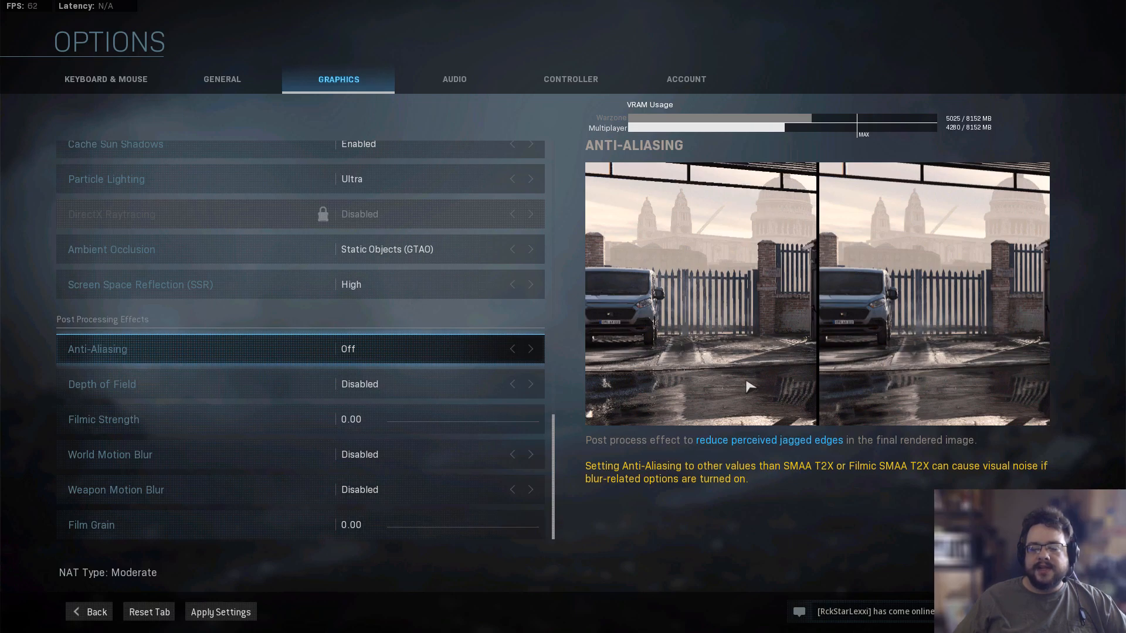
mouse_move(934, 187)
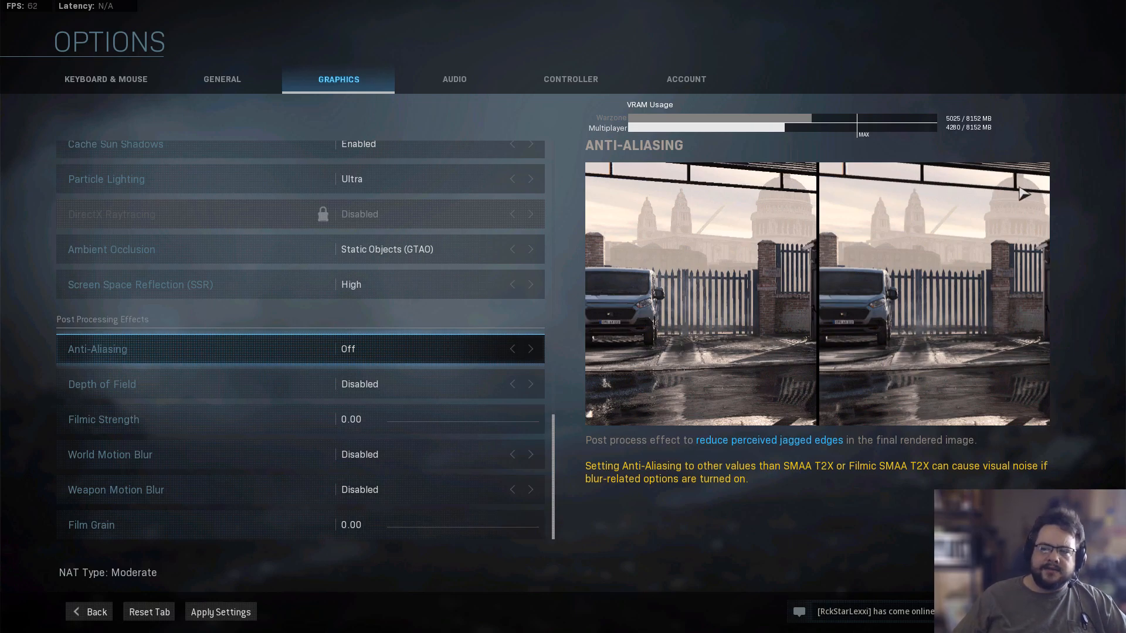
click(530, 349)
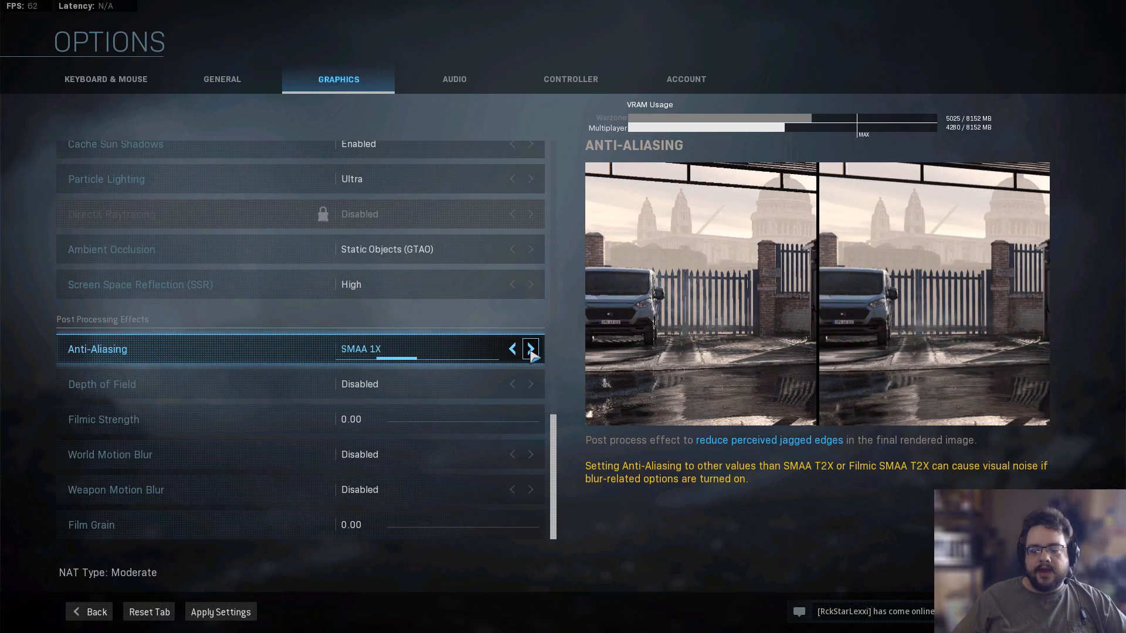
click(530, 350)
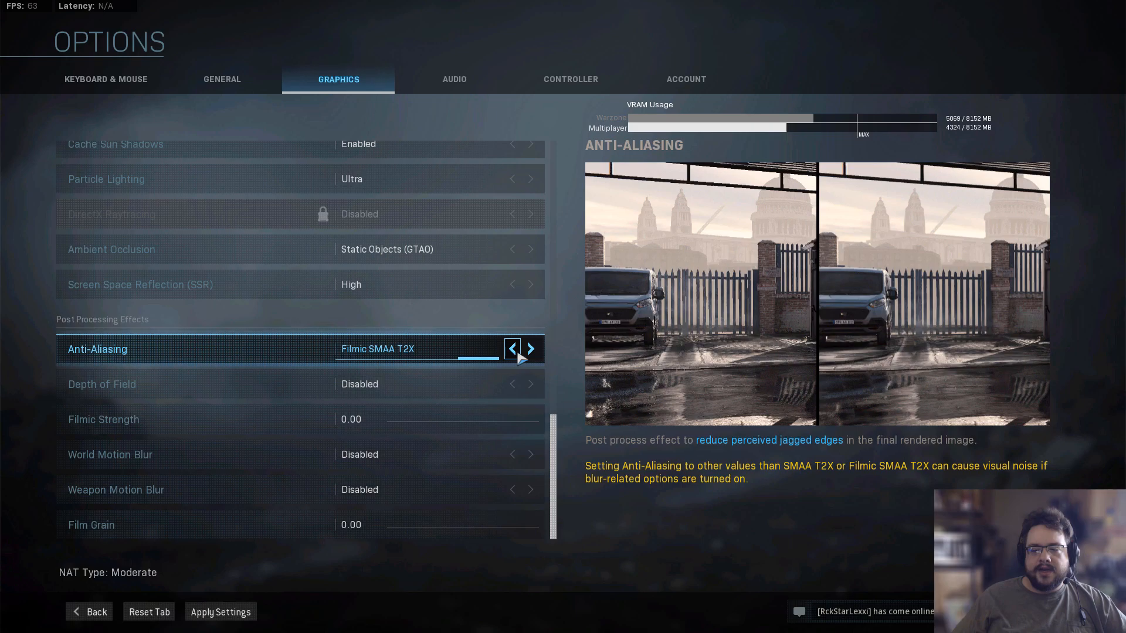
click(511, 349)
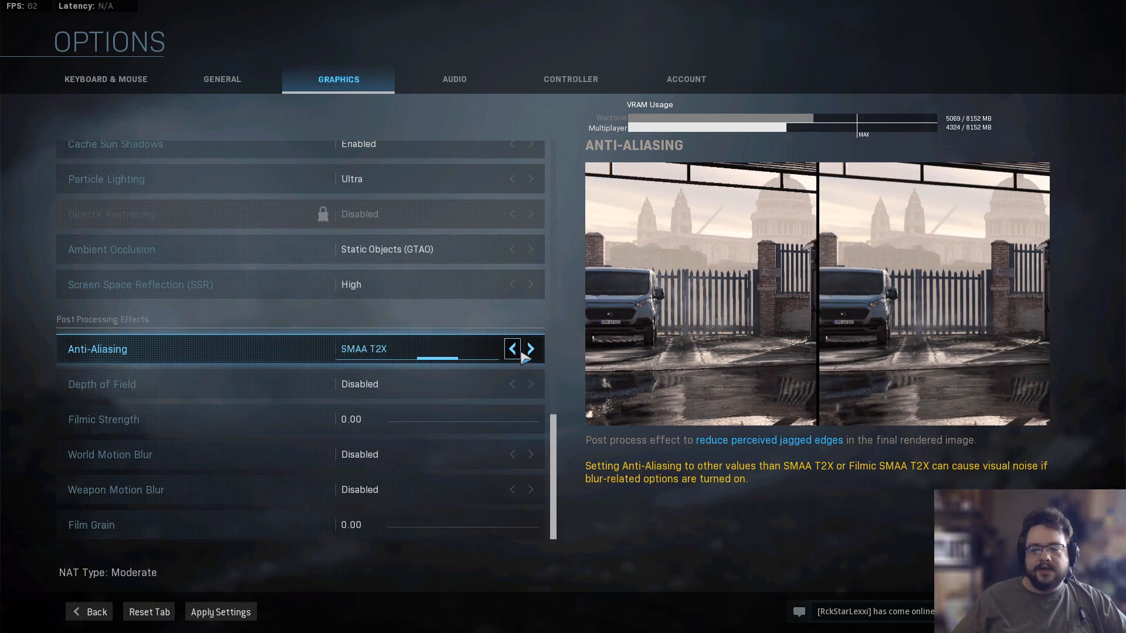
click(530, 350)
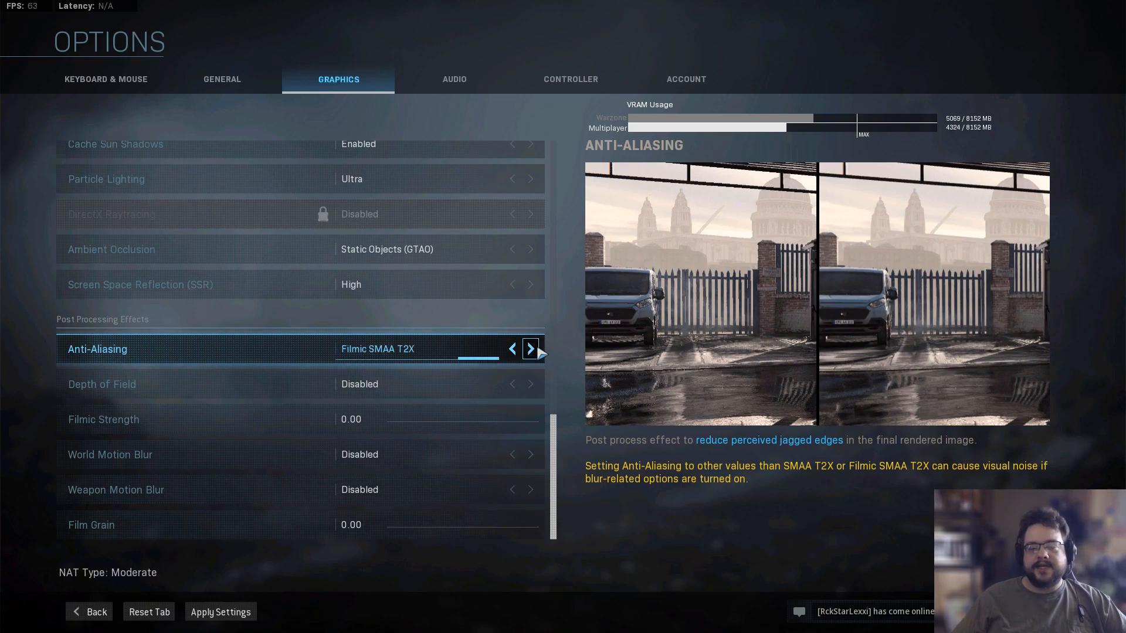
click(511, 349)
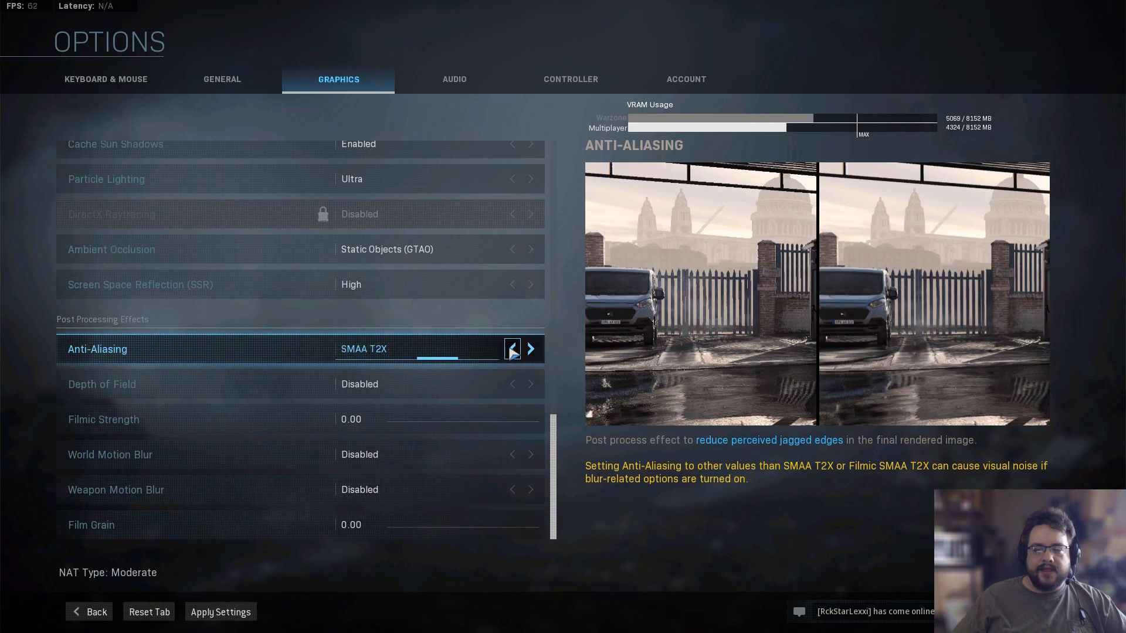
click(530, 349)
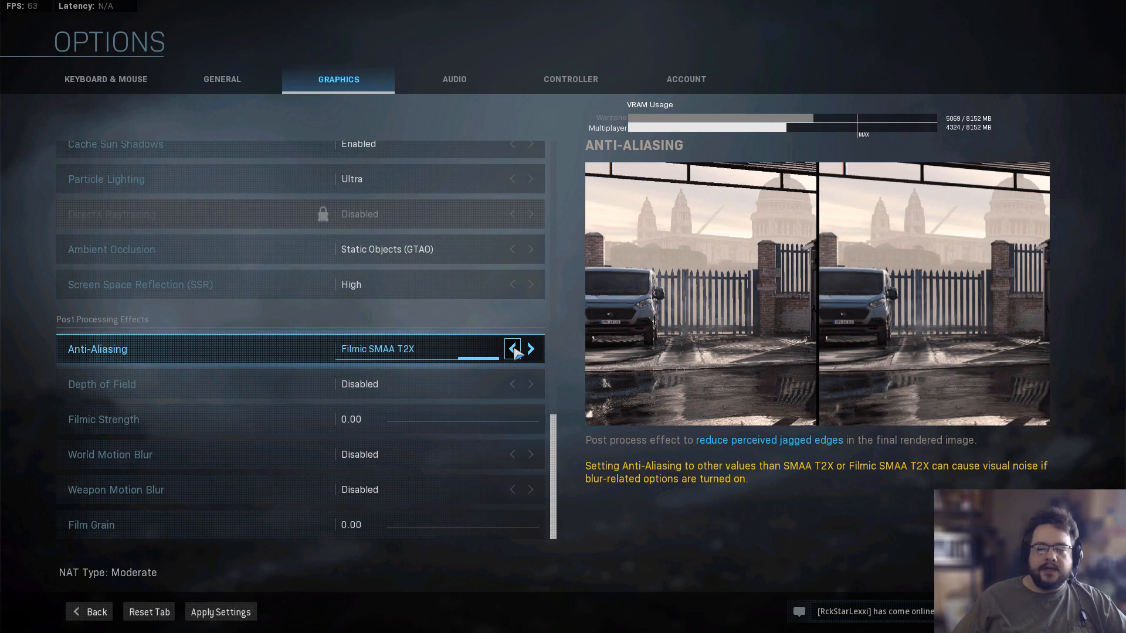
click(512, 349)
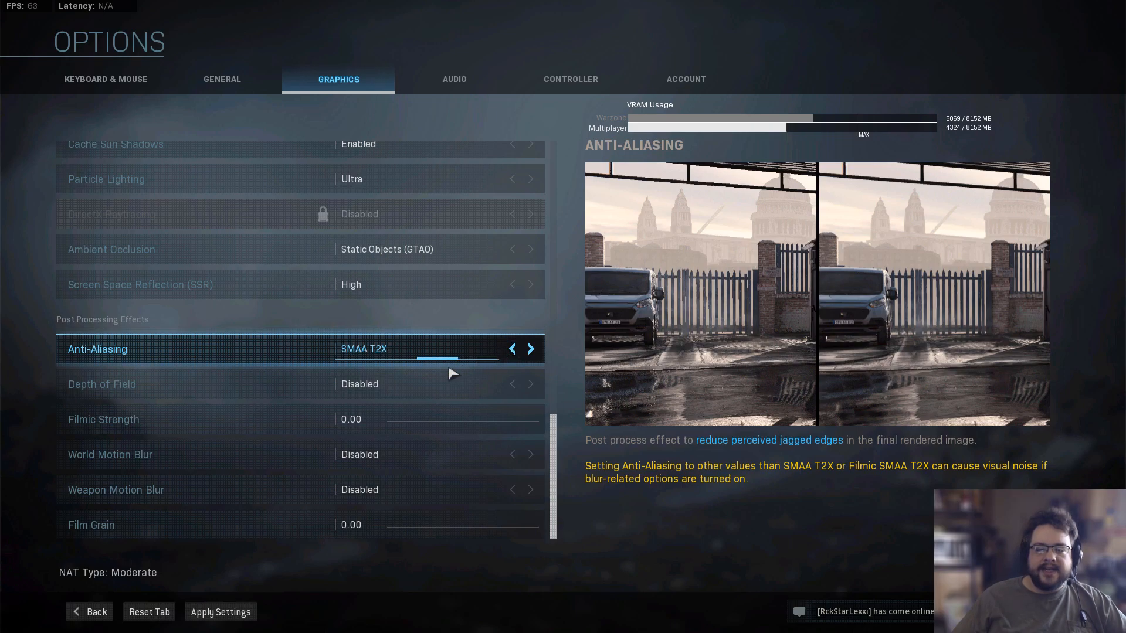
mouse_move(440, 358)
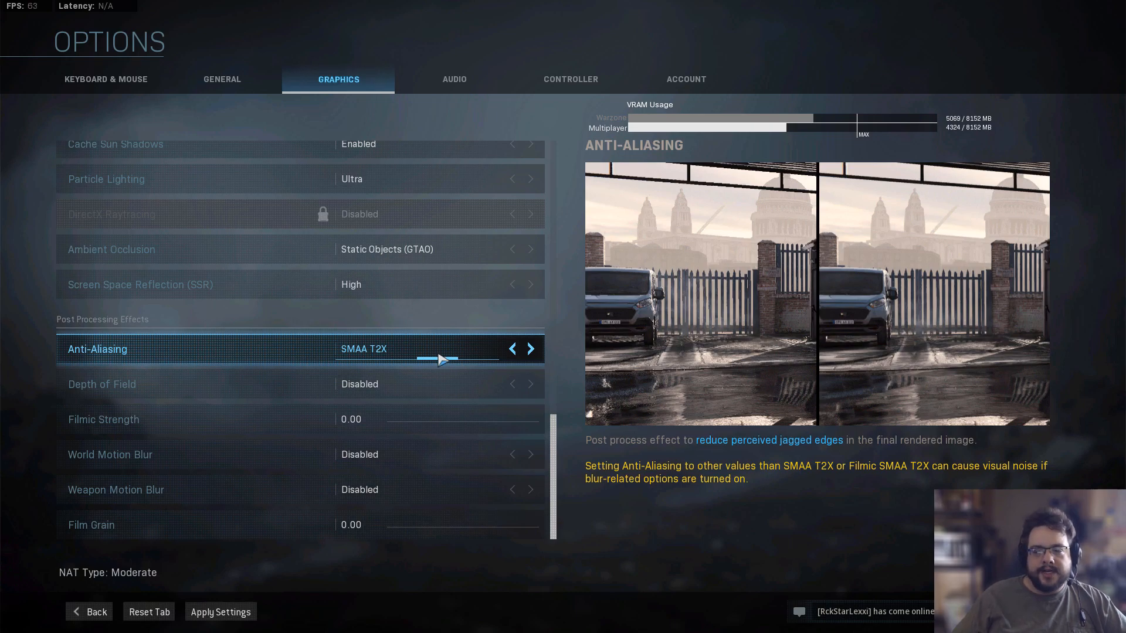
click(530, 350)
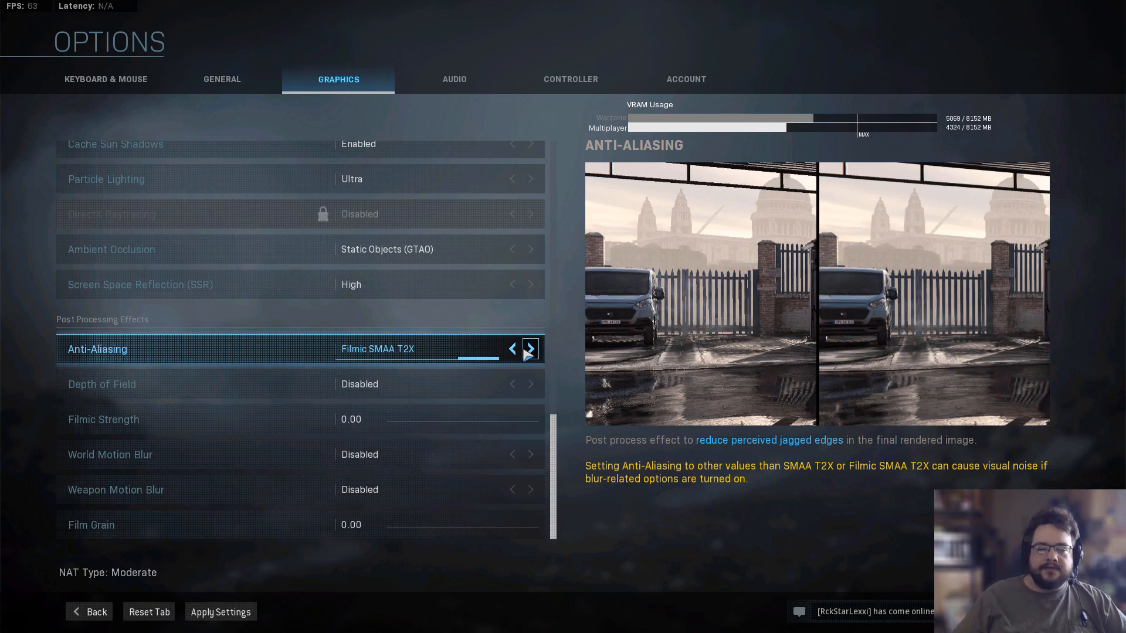
click(511, 349)
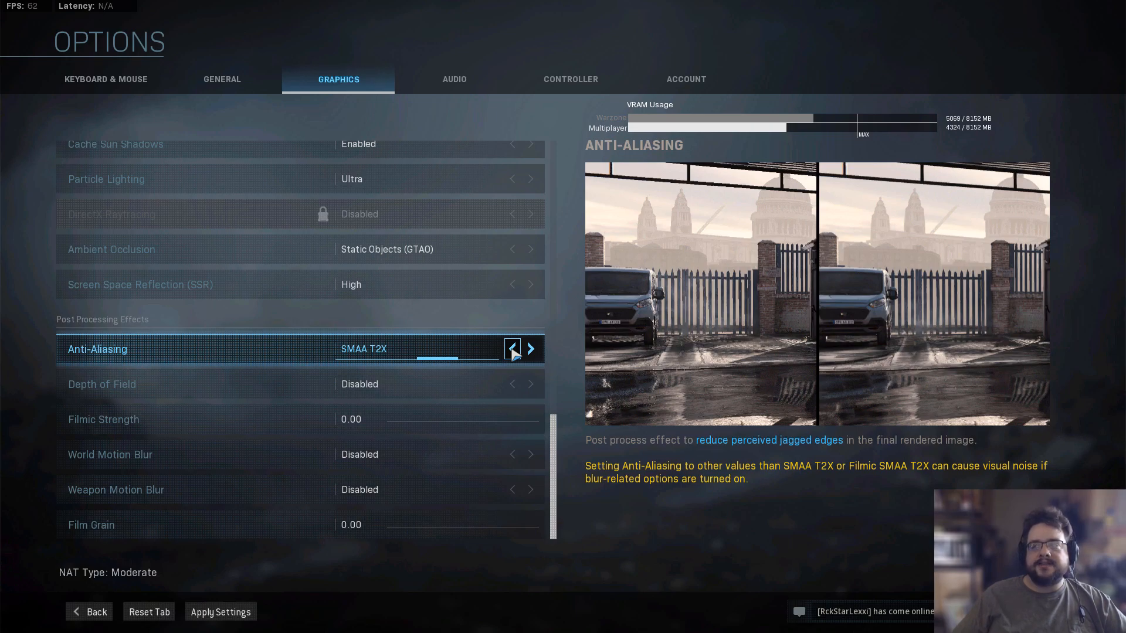
mouse_move(515, 355)
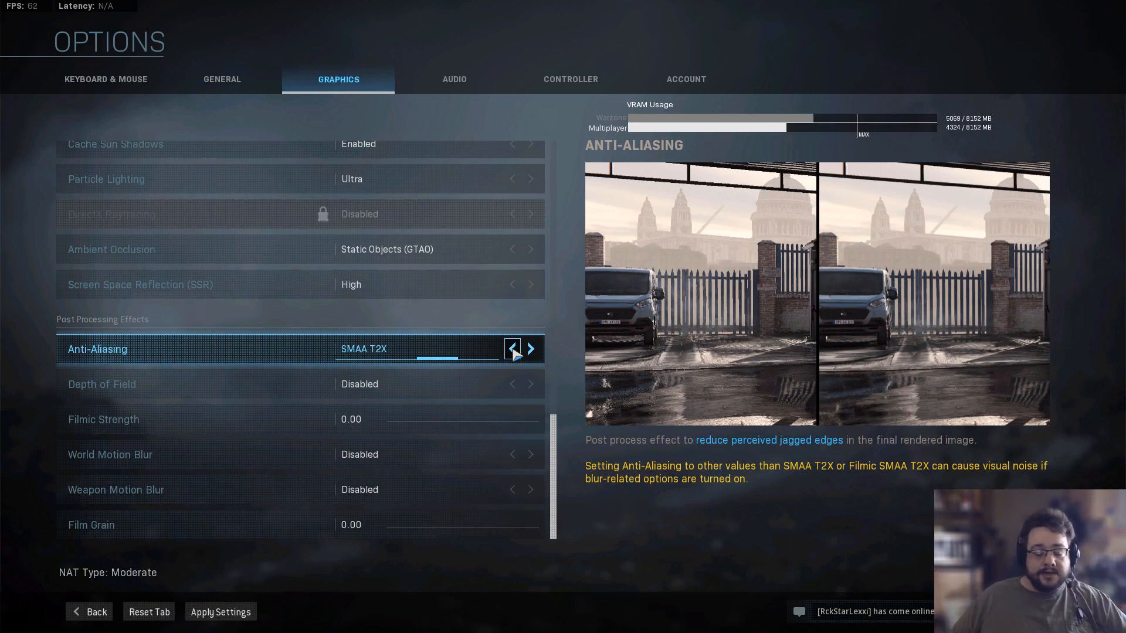
mouse_move(466, 312)
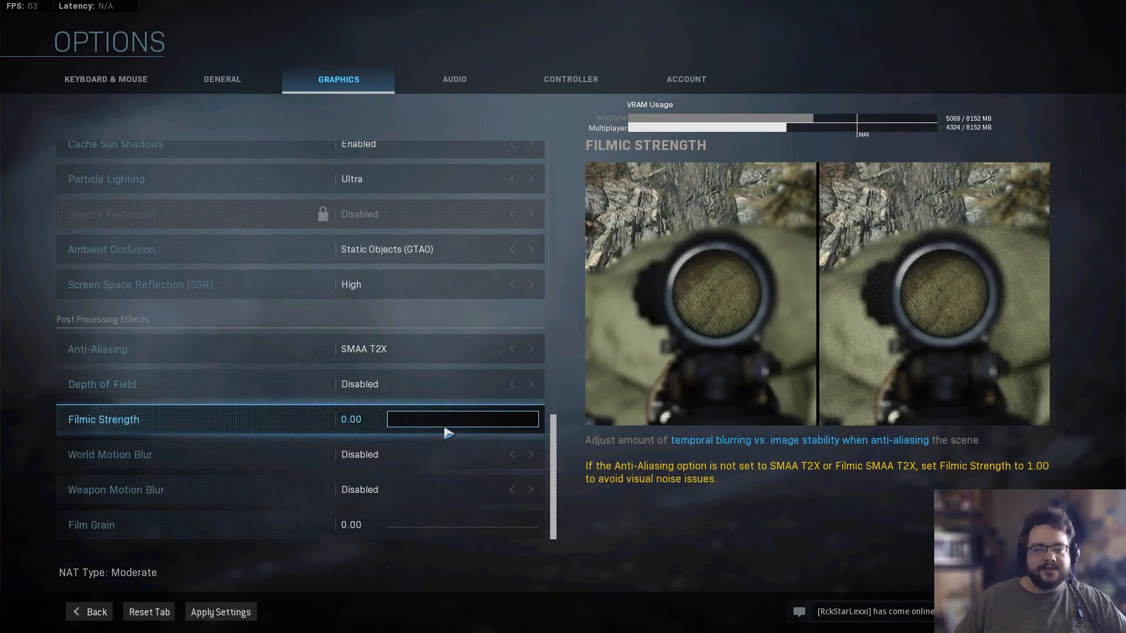
click(358, 420)
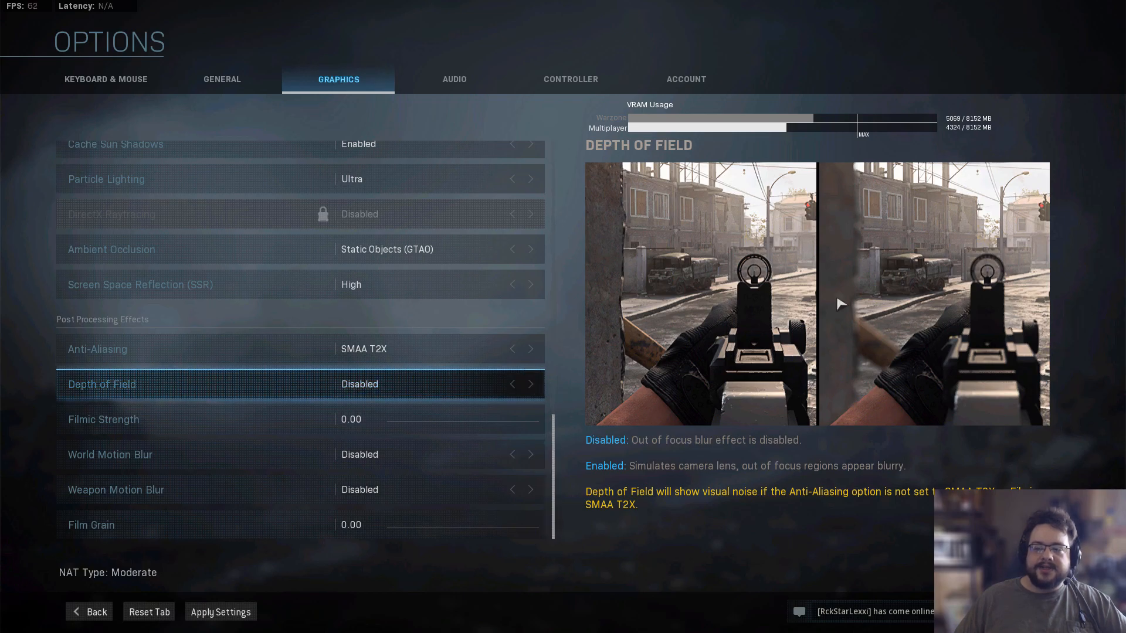
mouse_move(998, 280)
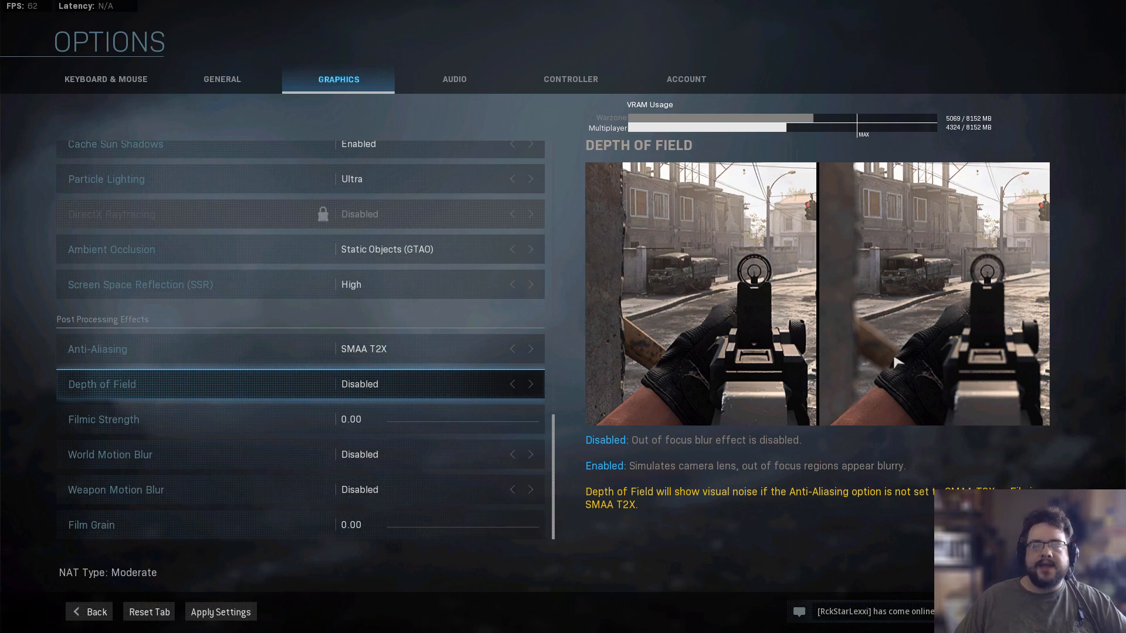
mouse_move(851, 467)
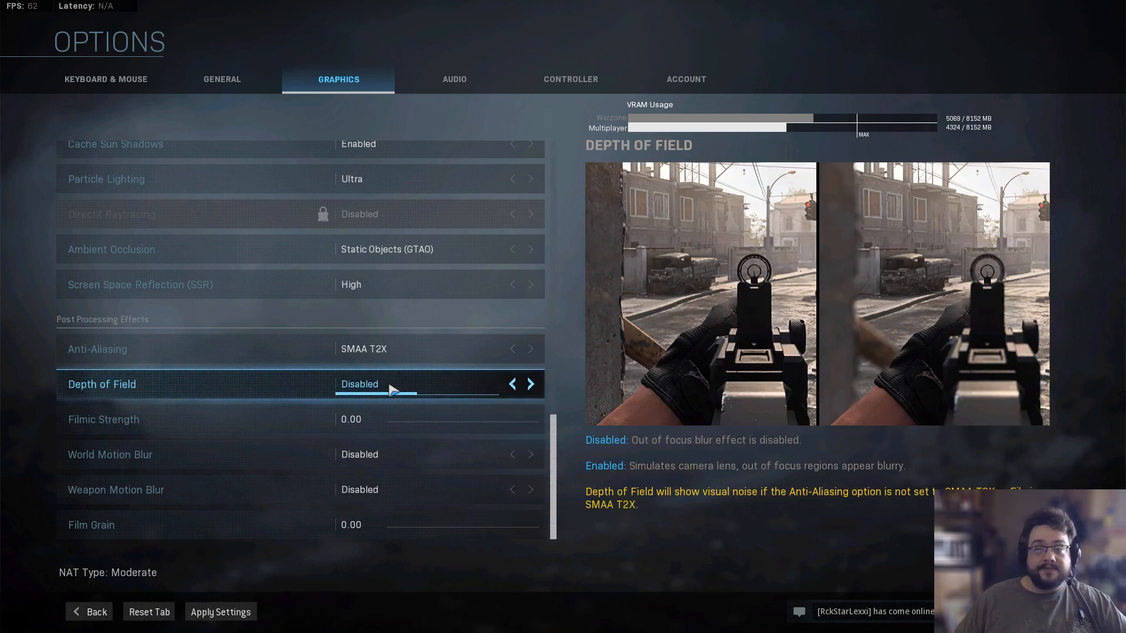
mouse_move(378, 413)
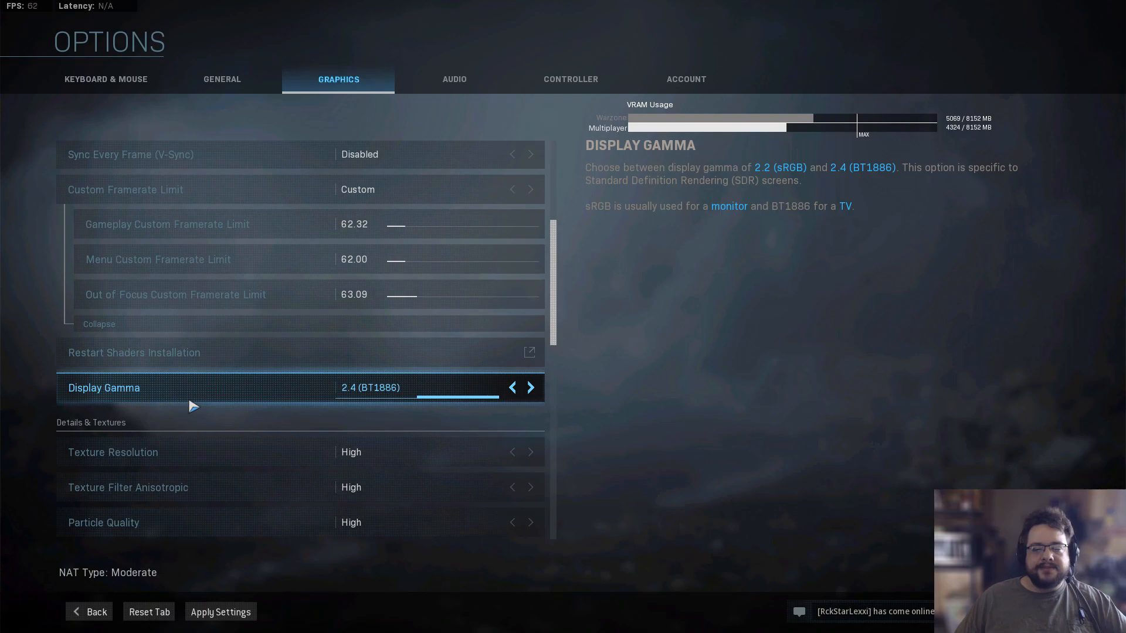
mouse_move(321, 394)
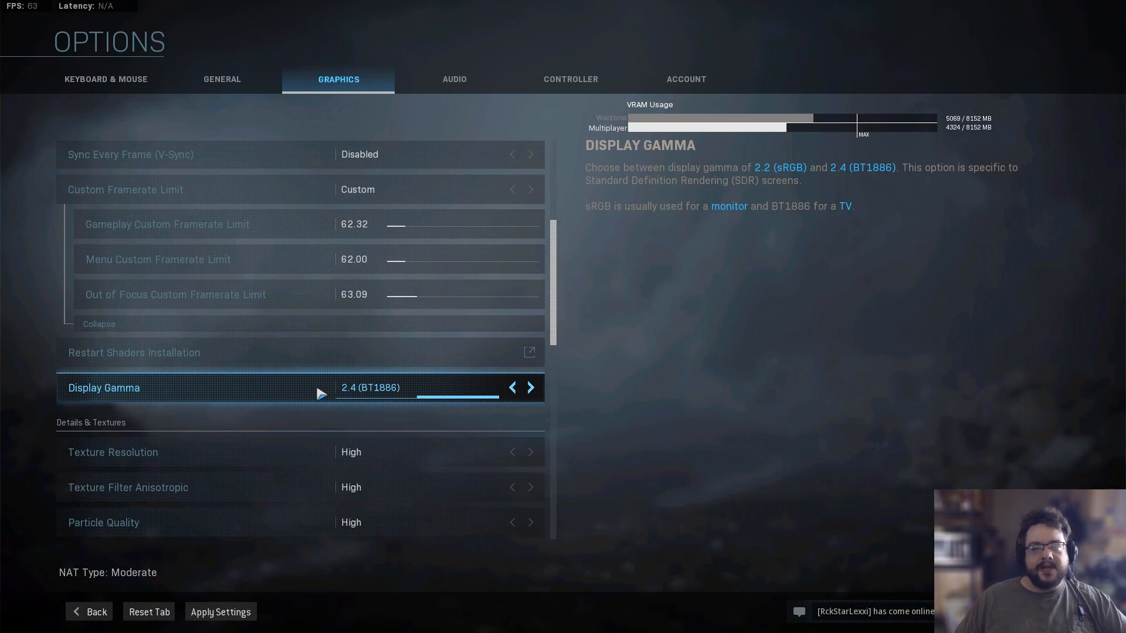